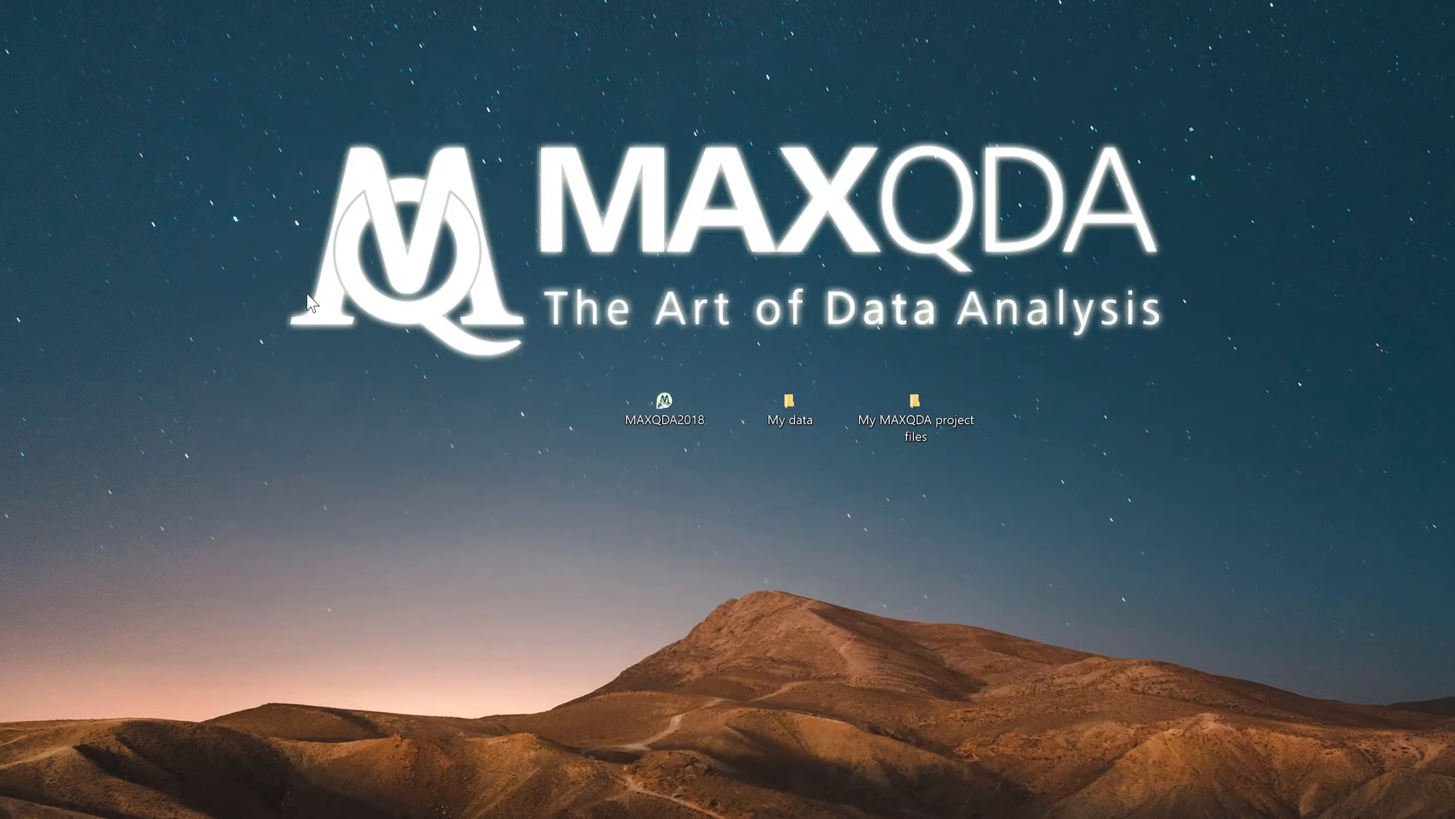
- Launch MAXQDA 2018 and save a new project as New project.mx18
{"action": "double_click", "coordinate": [665, 409]}
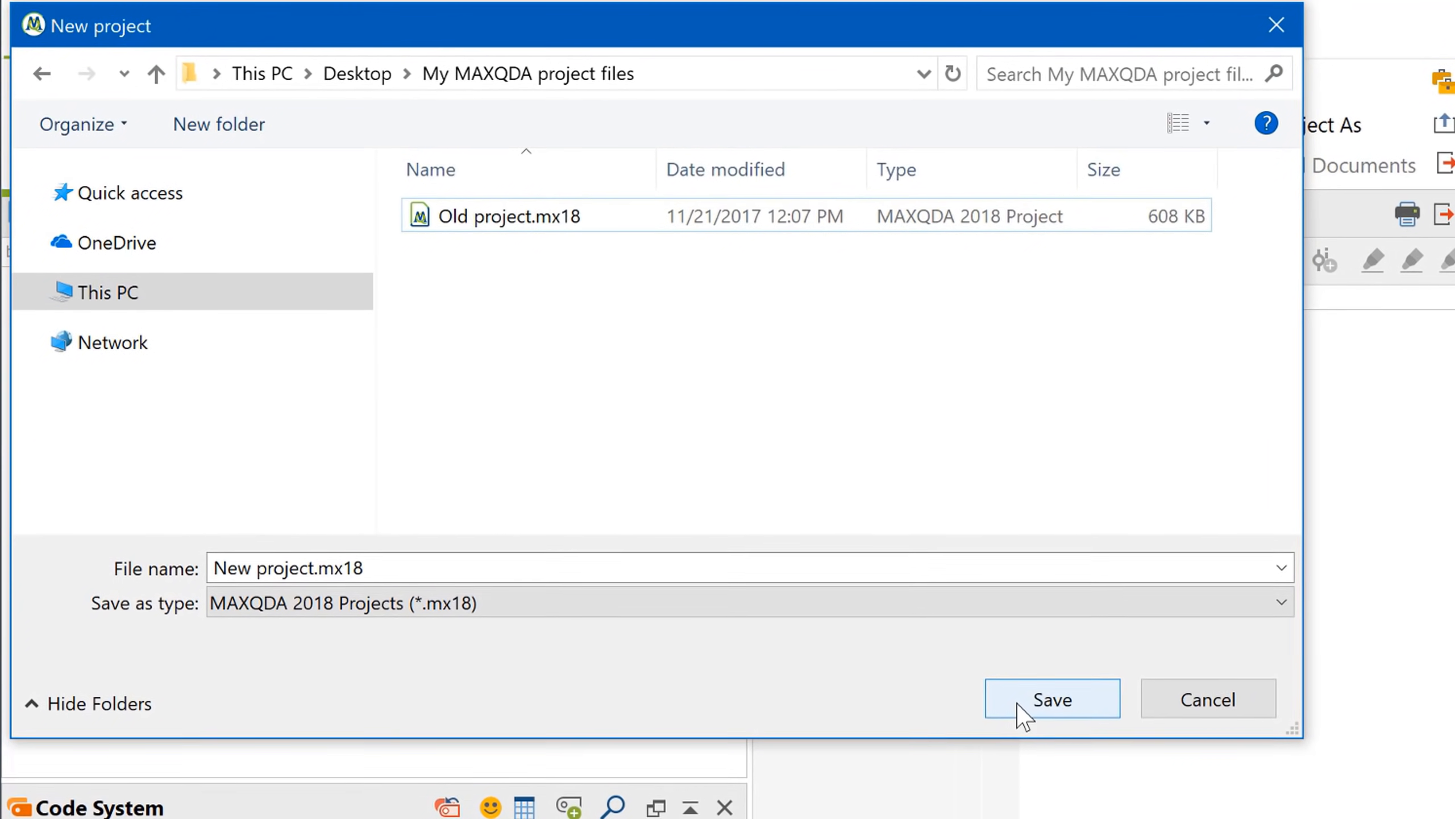
{"action": "left_click", "coordinate": [1052, 699]}
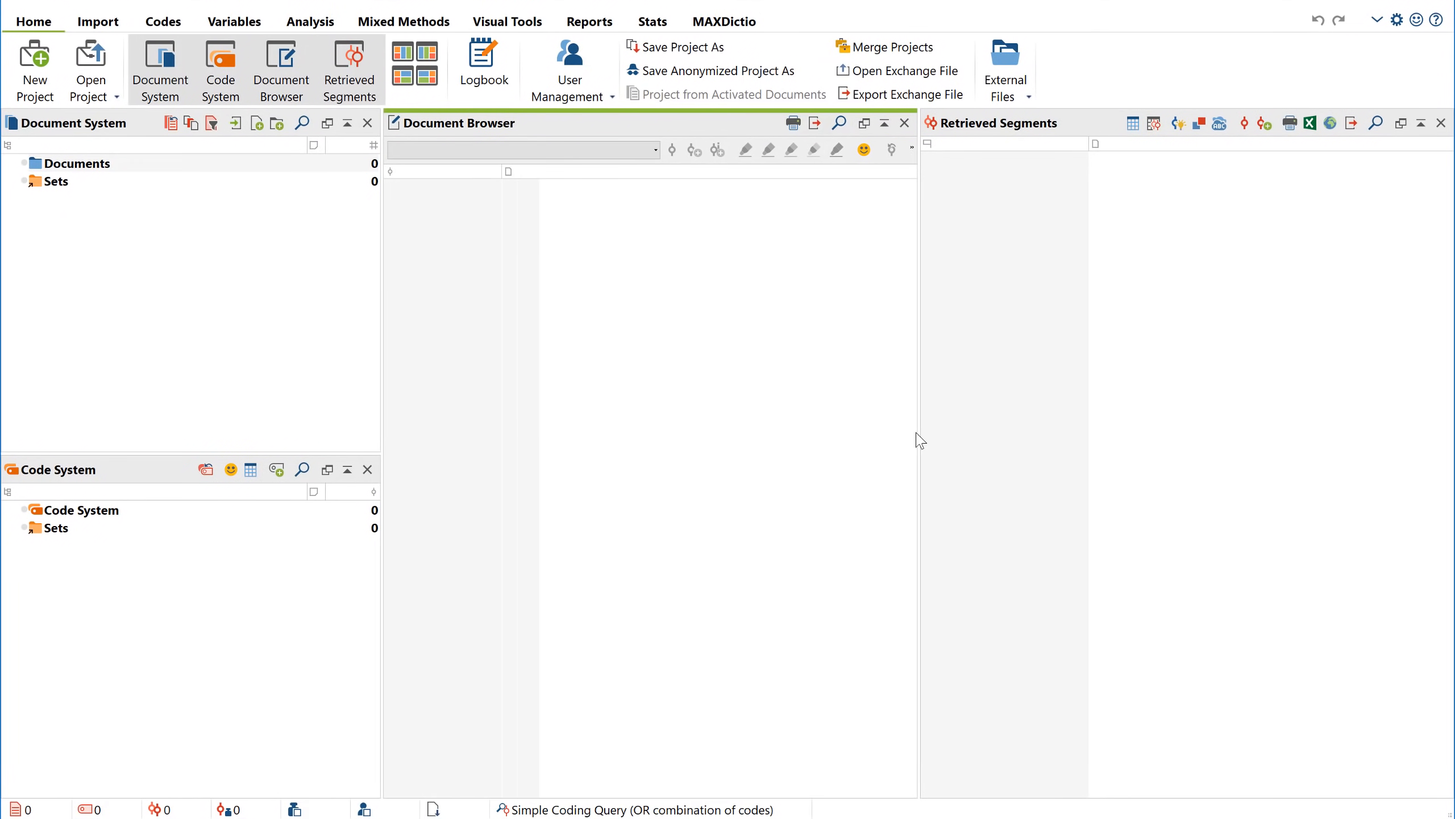
{"action": "left_click", "coordinate": [428, 75]}
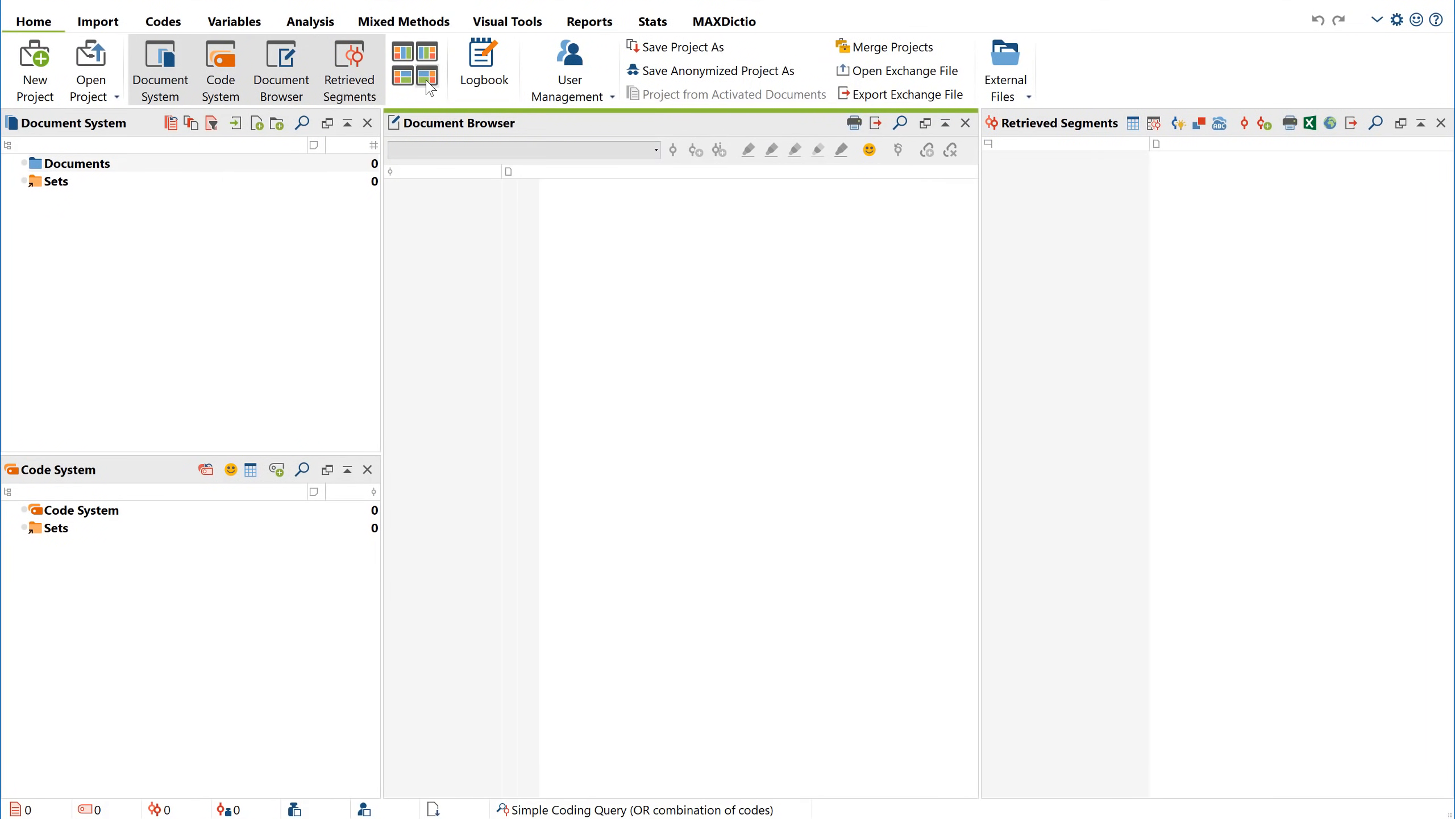
{"action": "left_click", "coordinate": [428, 74]}
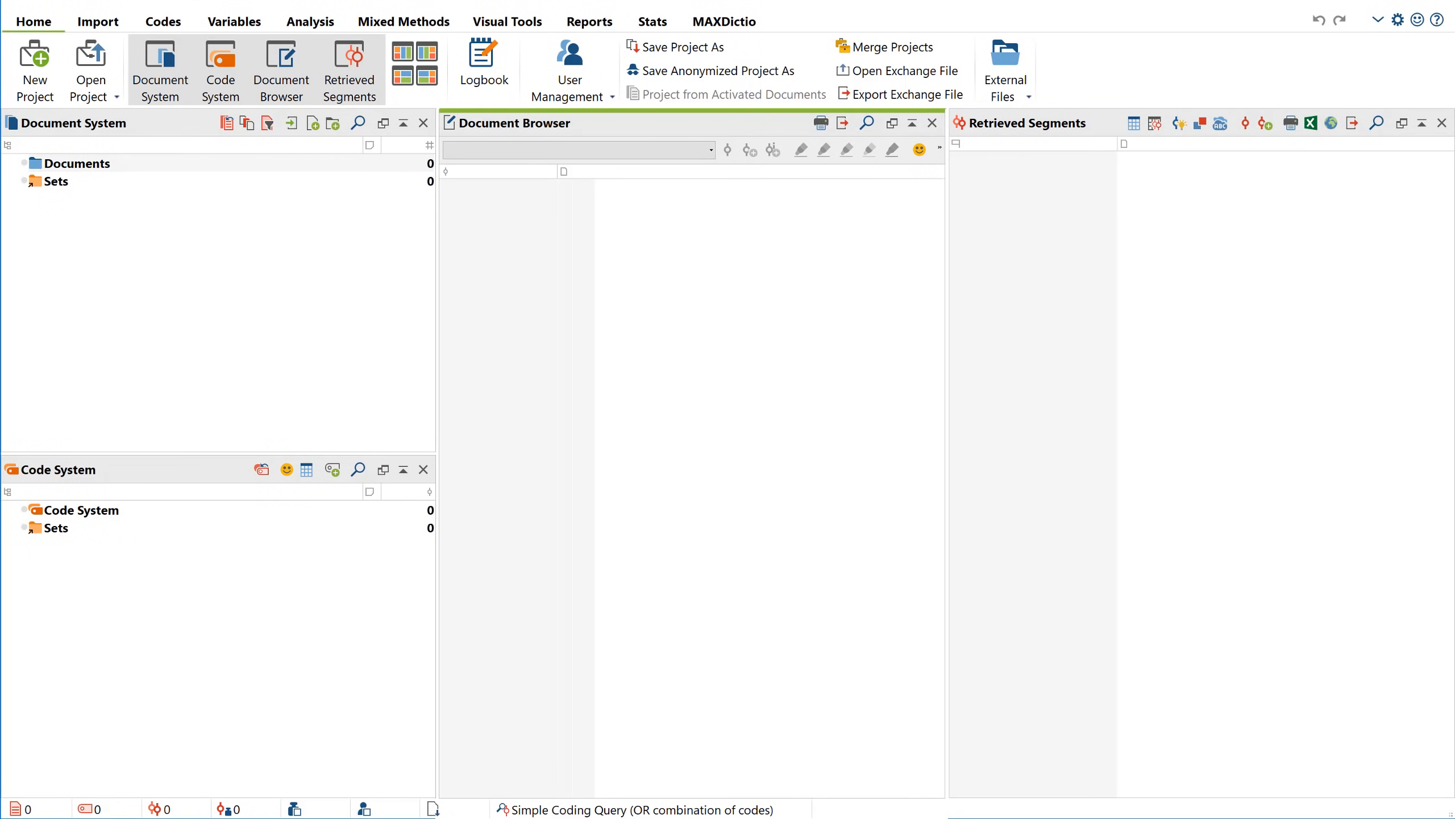
{"action": "left_click", "coordinate": [8, 163]}
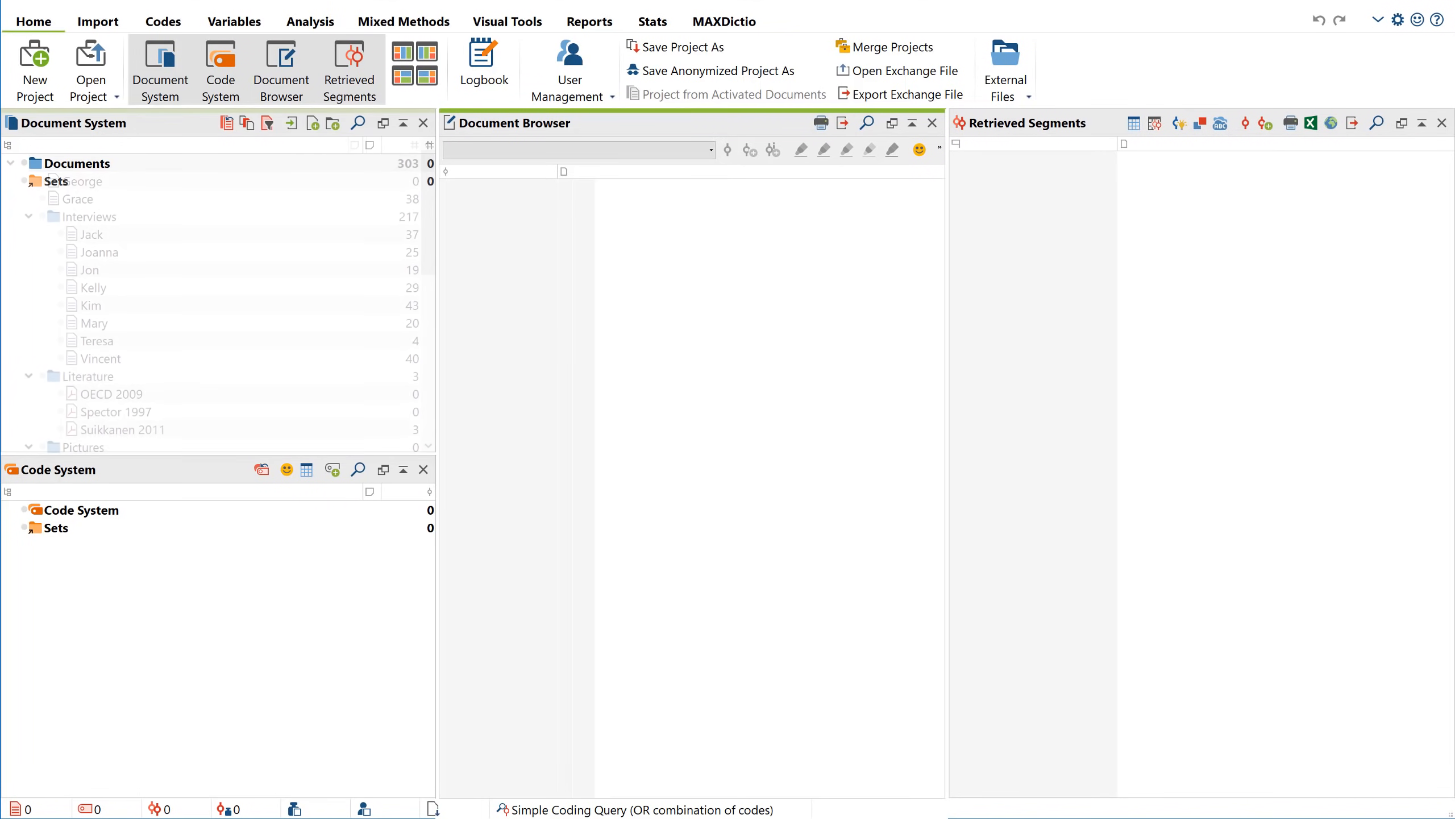
{"action": "left_click", "coordinate": [101, 198]}
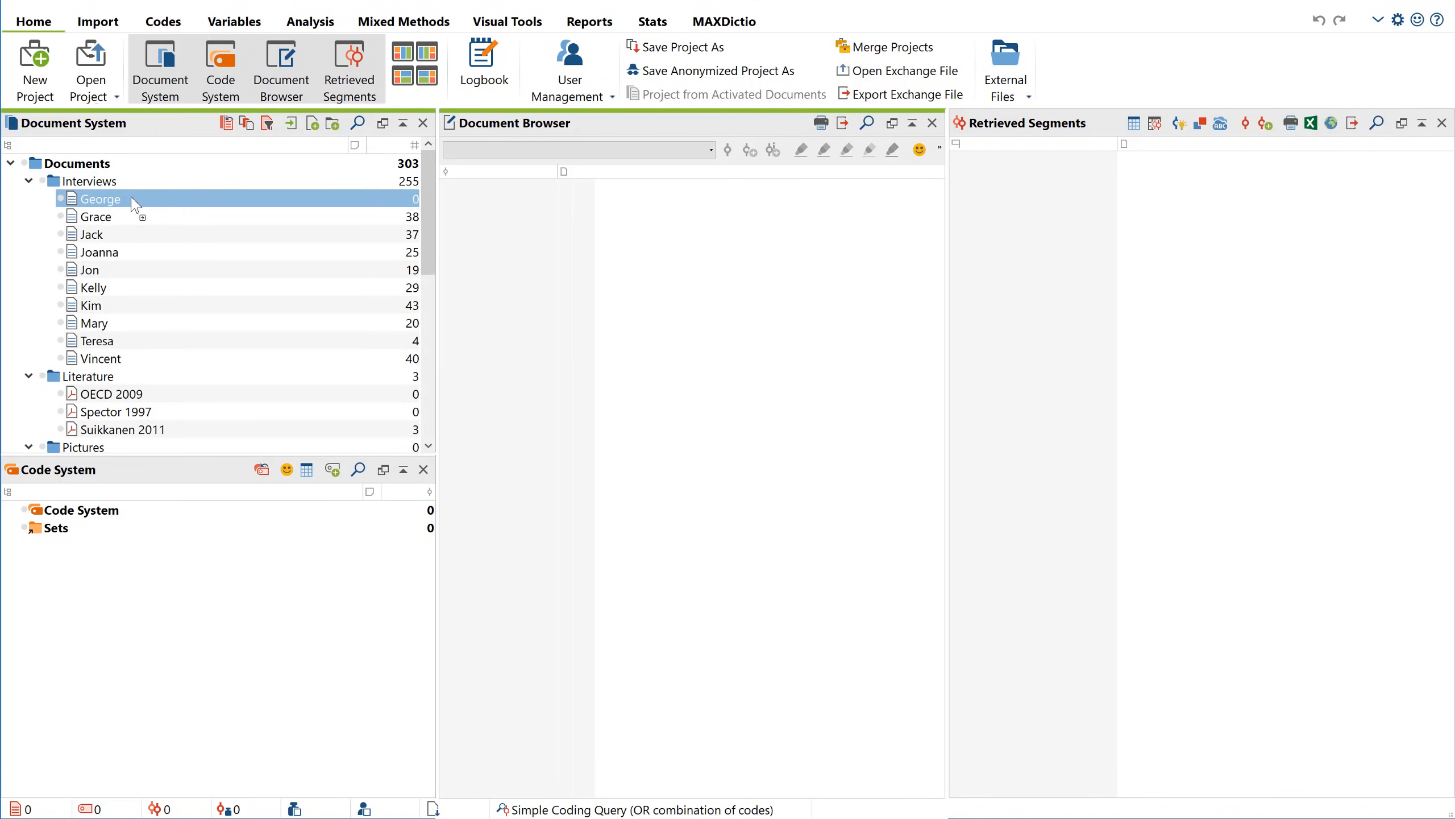
{"action": "double_click", "coordinate": [100, 198]}
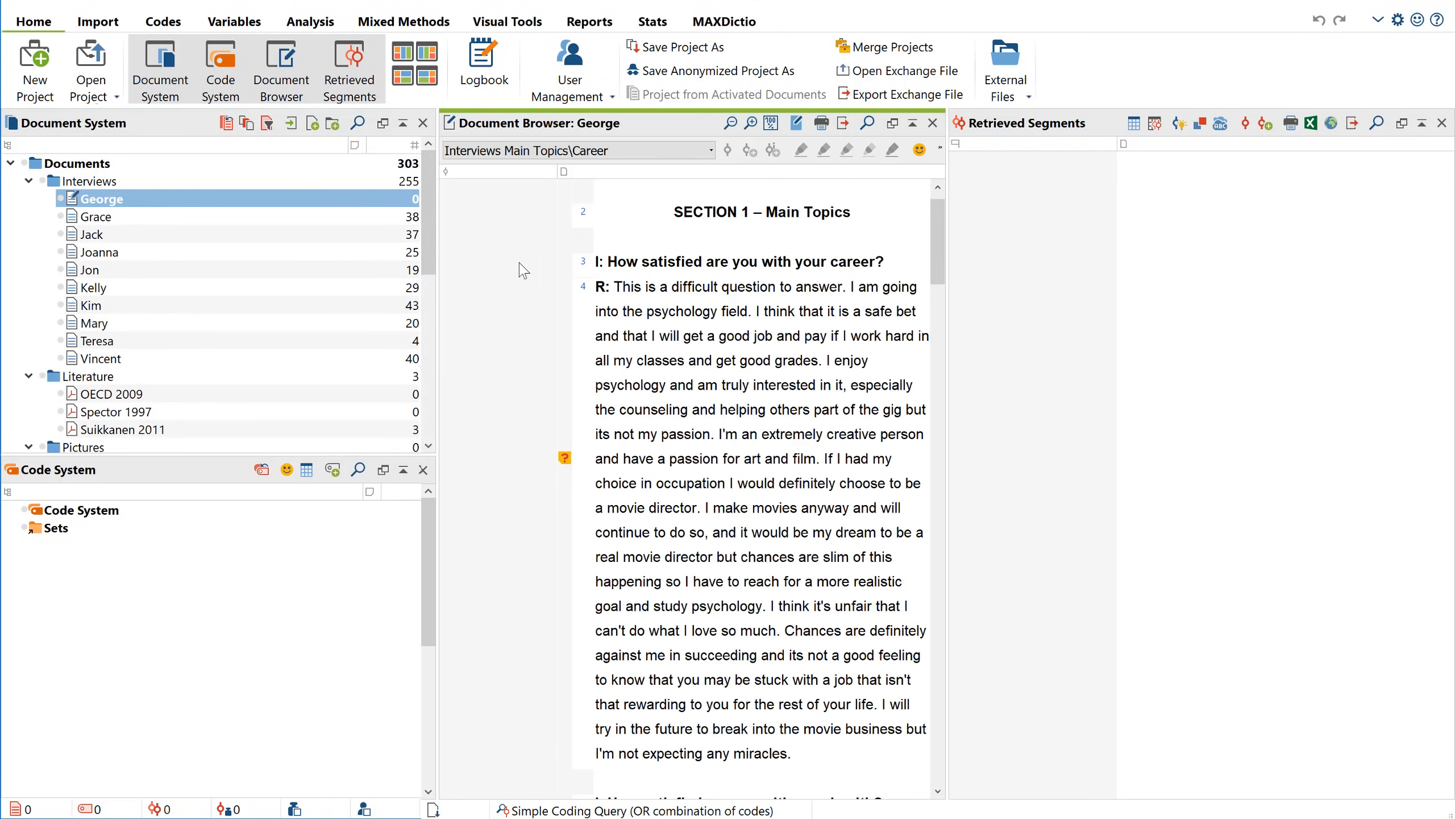
{"action": "left_click_drag", "start_coordinate": [596, 261], "coordinate": [787, 606]}
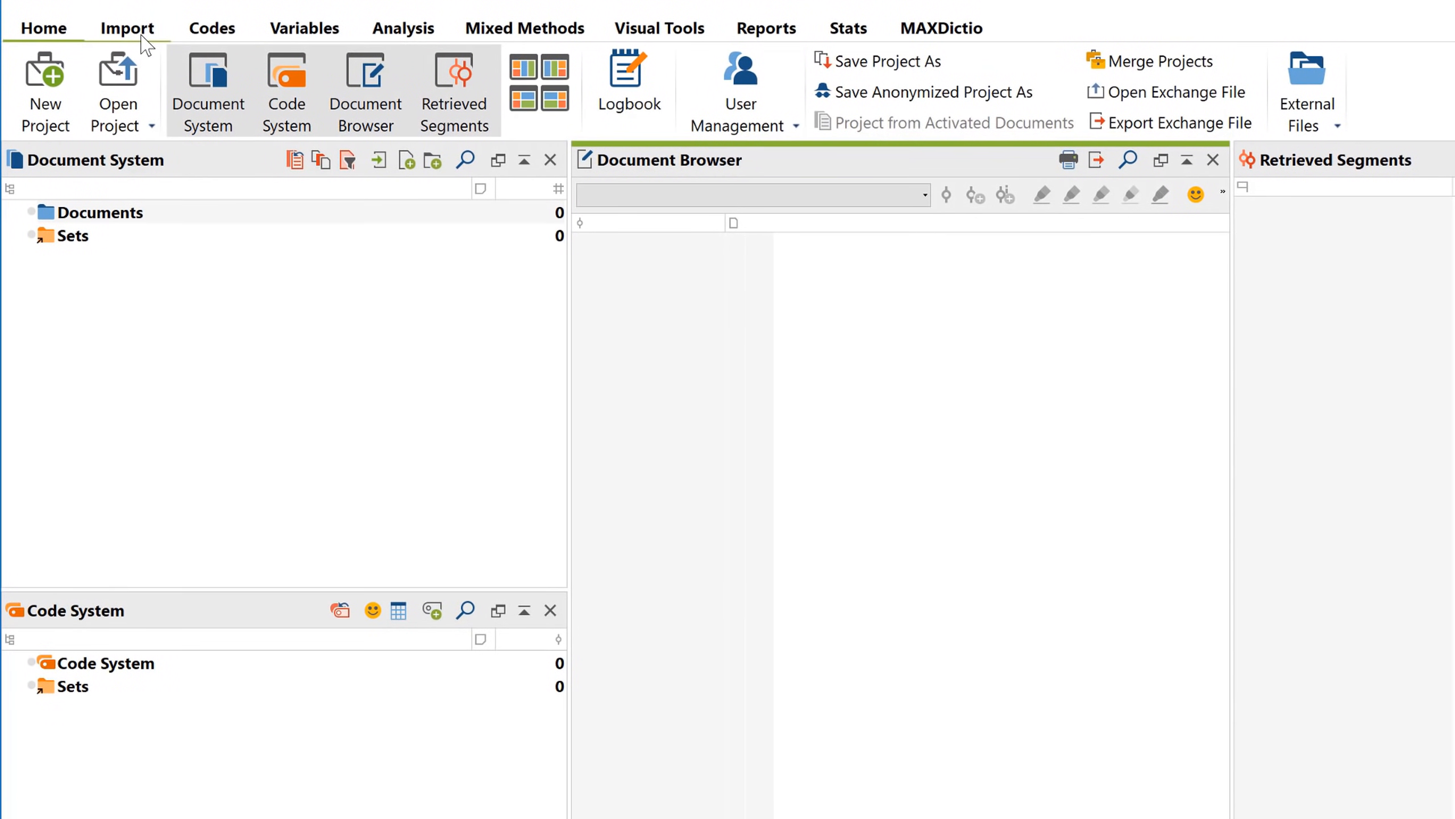
- Show the Import tab's options for bringing data into the project
{"action": "left_click", "coordinate": [128, 26]}
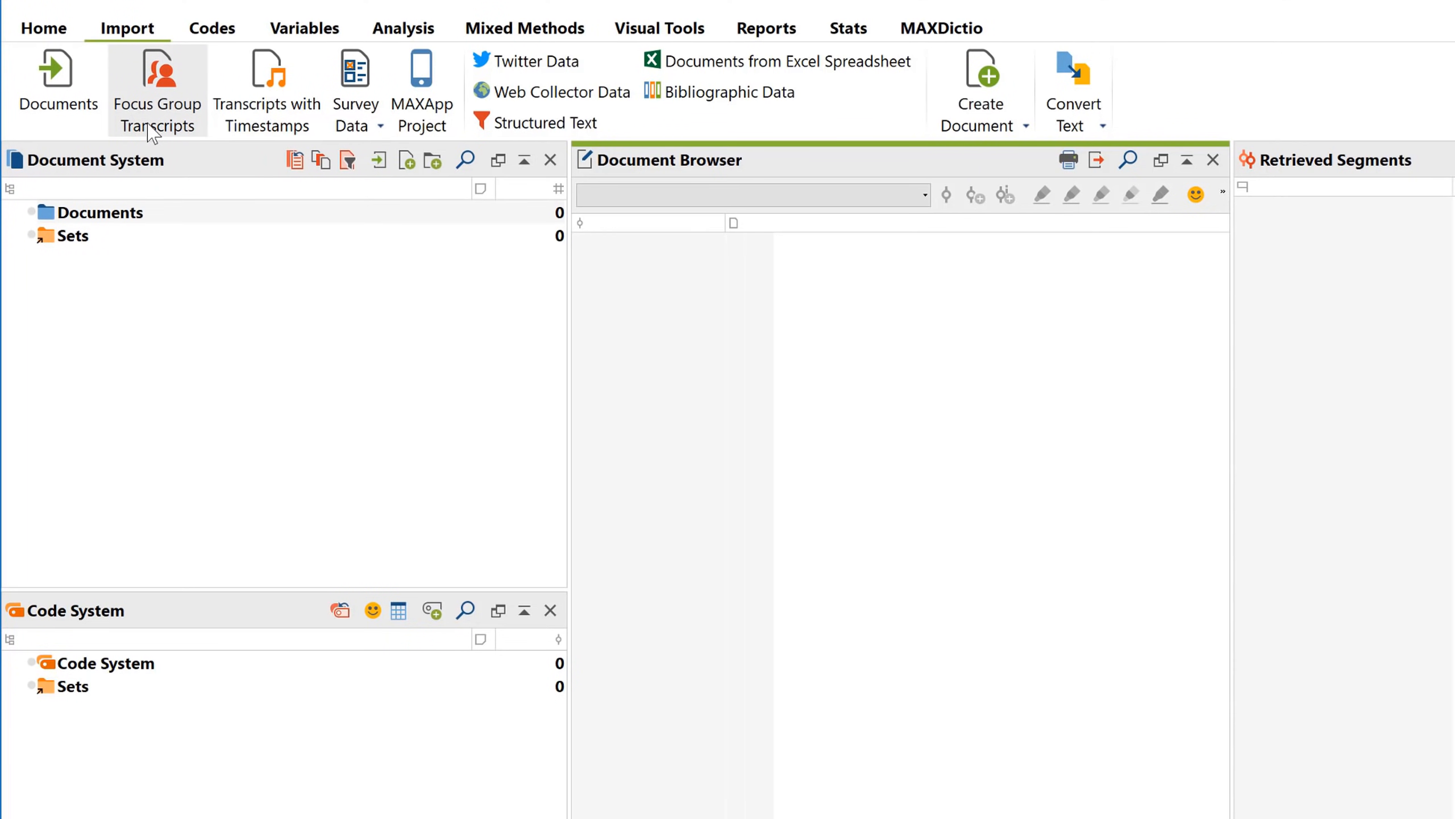
{"action": "mouse_move", "coordinate": [157, 88]}
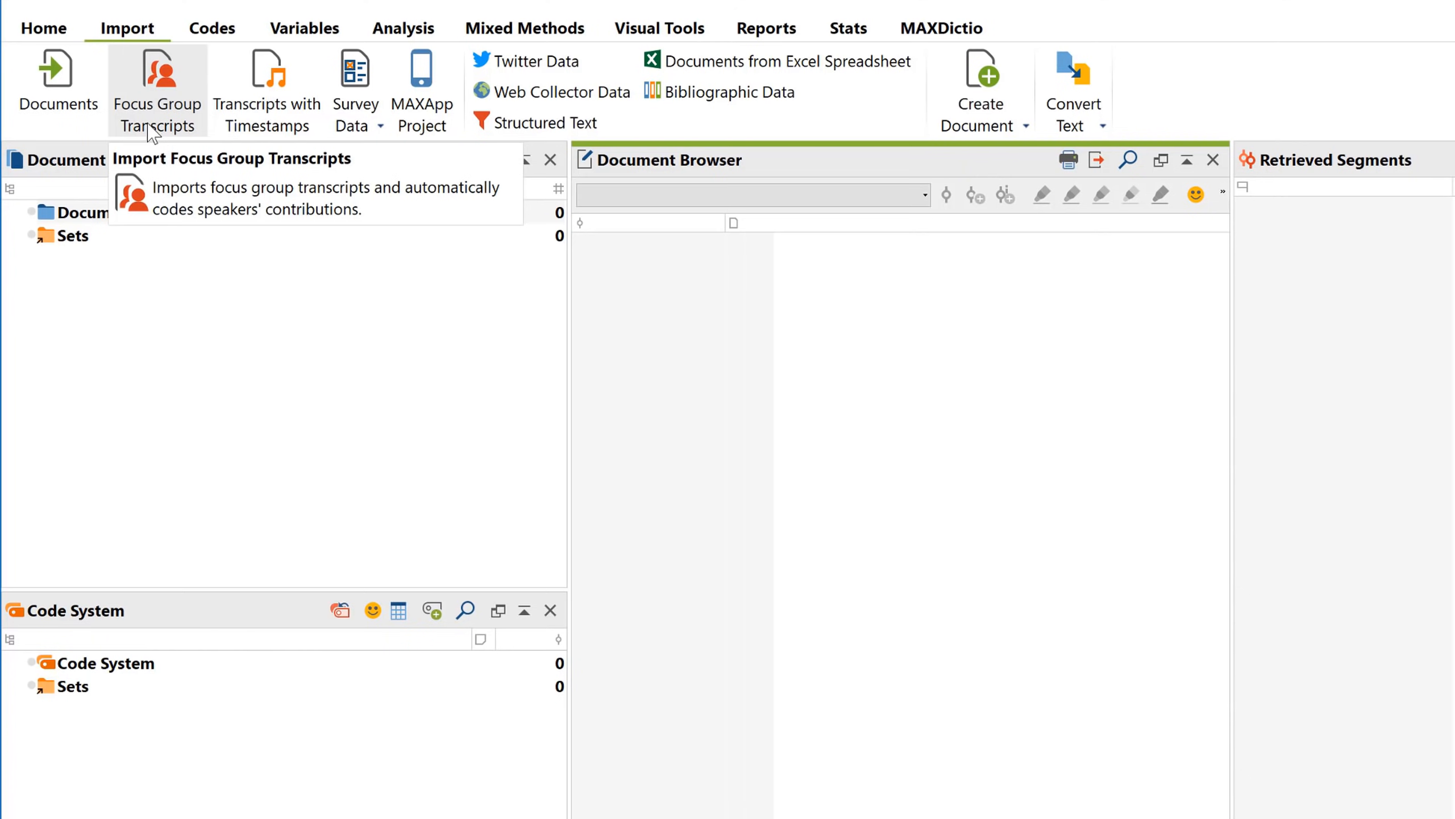
{"action": "mouse_move", "coordinate": [266, 105]}
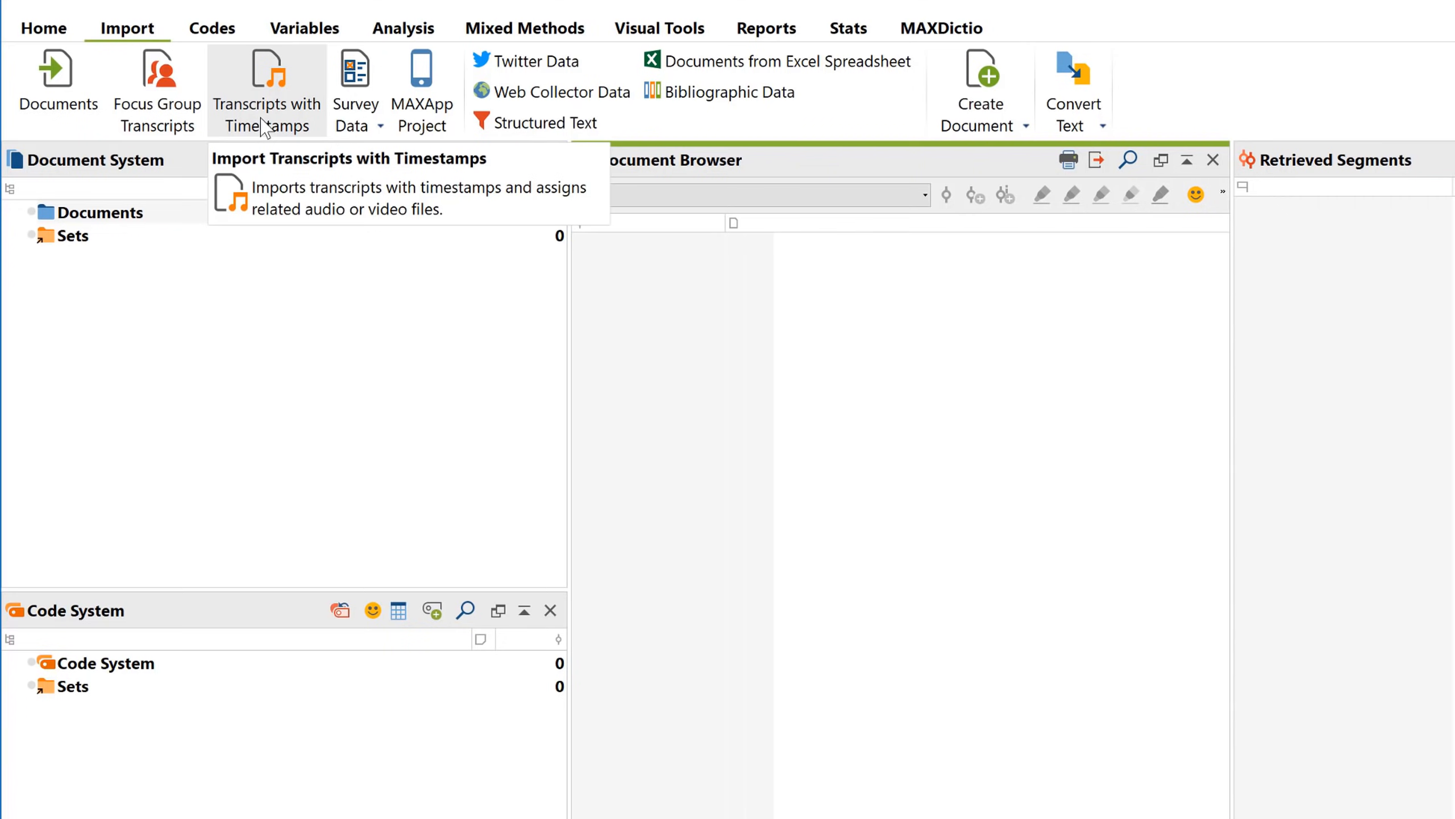
{"action": "mouse_move", "coordinate": [139, 89]}
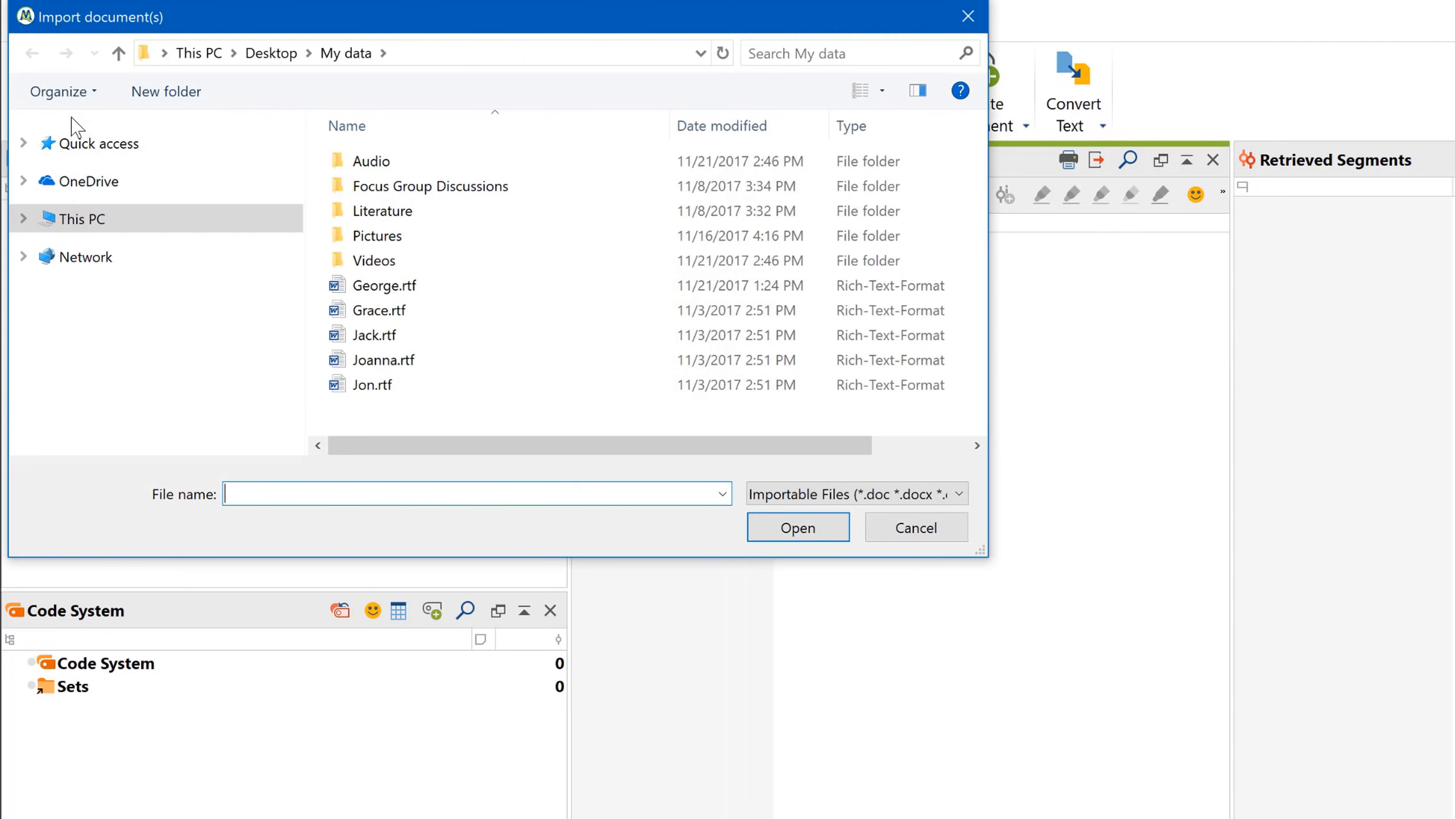
- Select the five transcripts from George.rtf through Jon.rtf and import them
{"action": "left_click", "coordinate": [385, 285]}
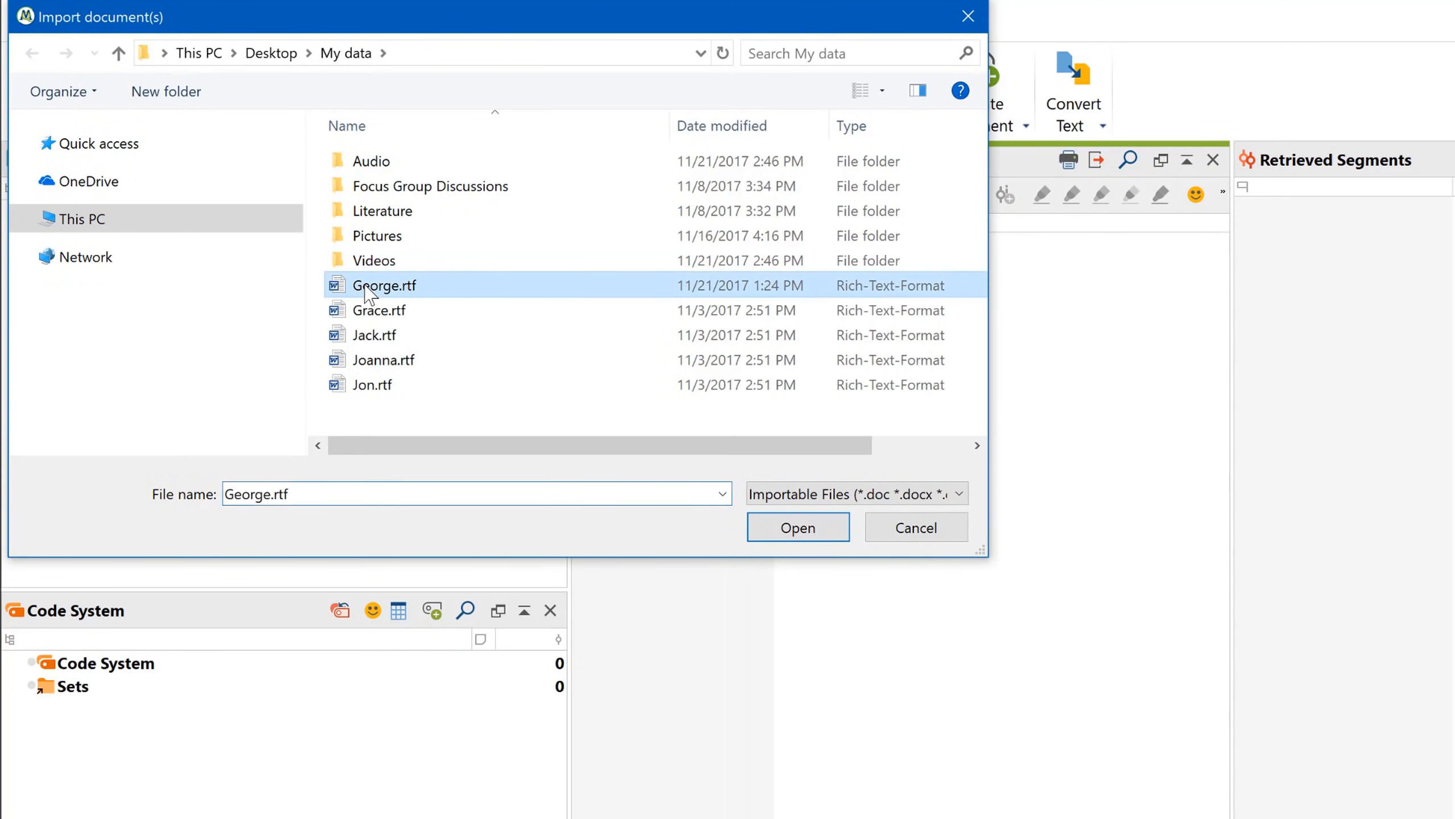
{"action": "left_click", "coordinate": [372, 384]}
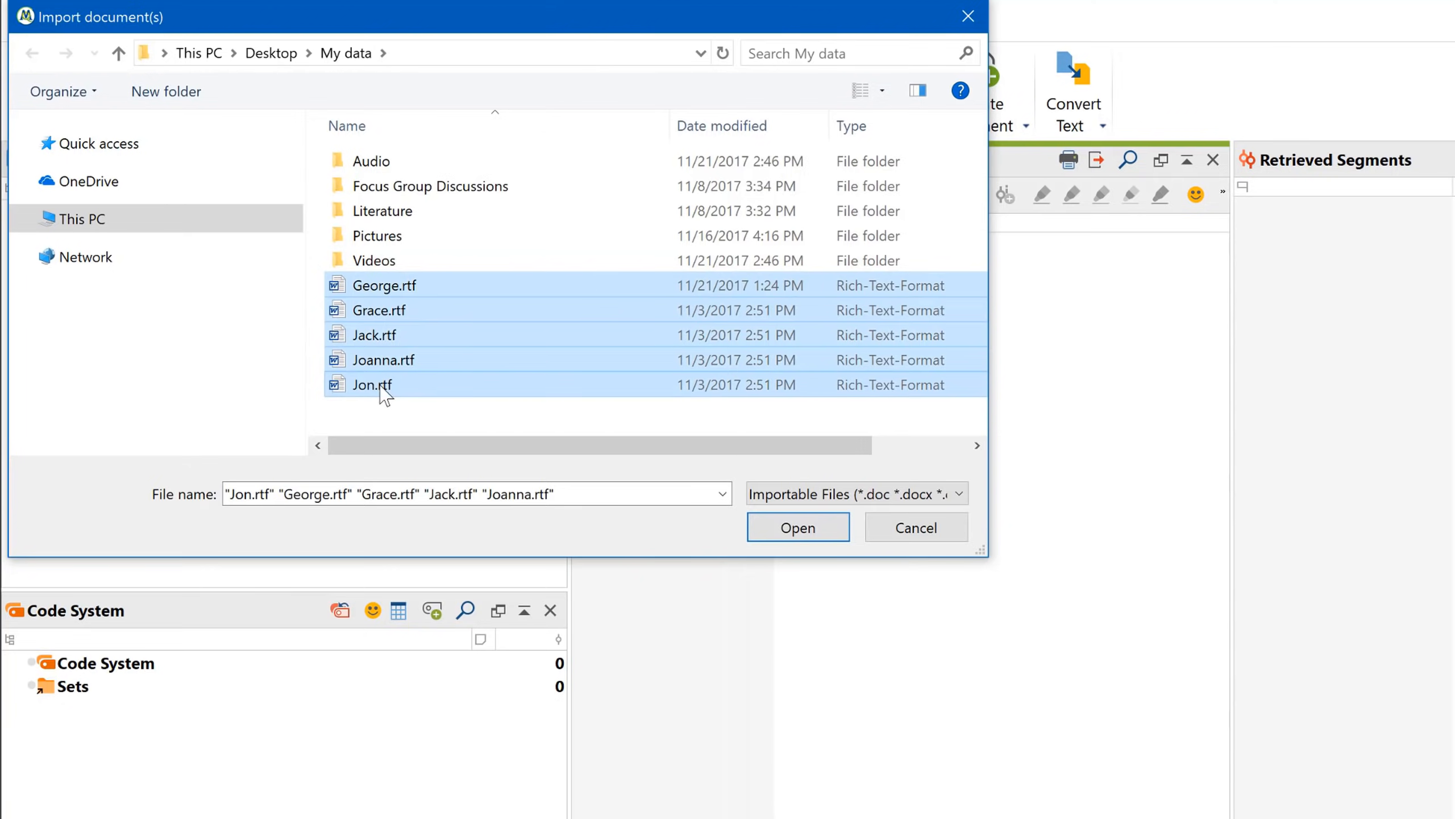
{"action": "left_click", "coordinate": [796, 527]}
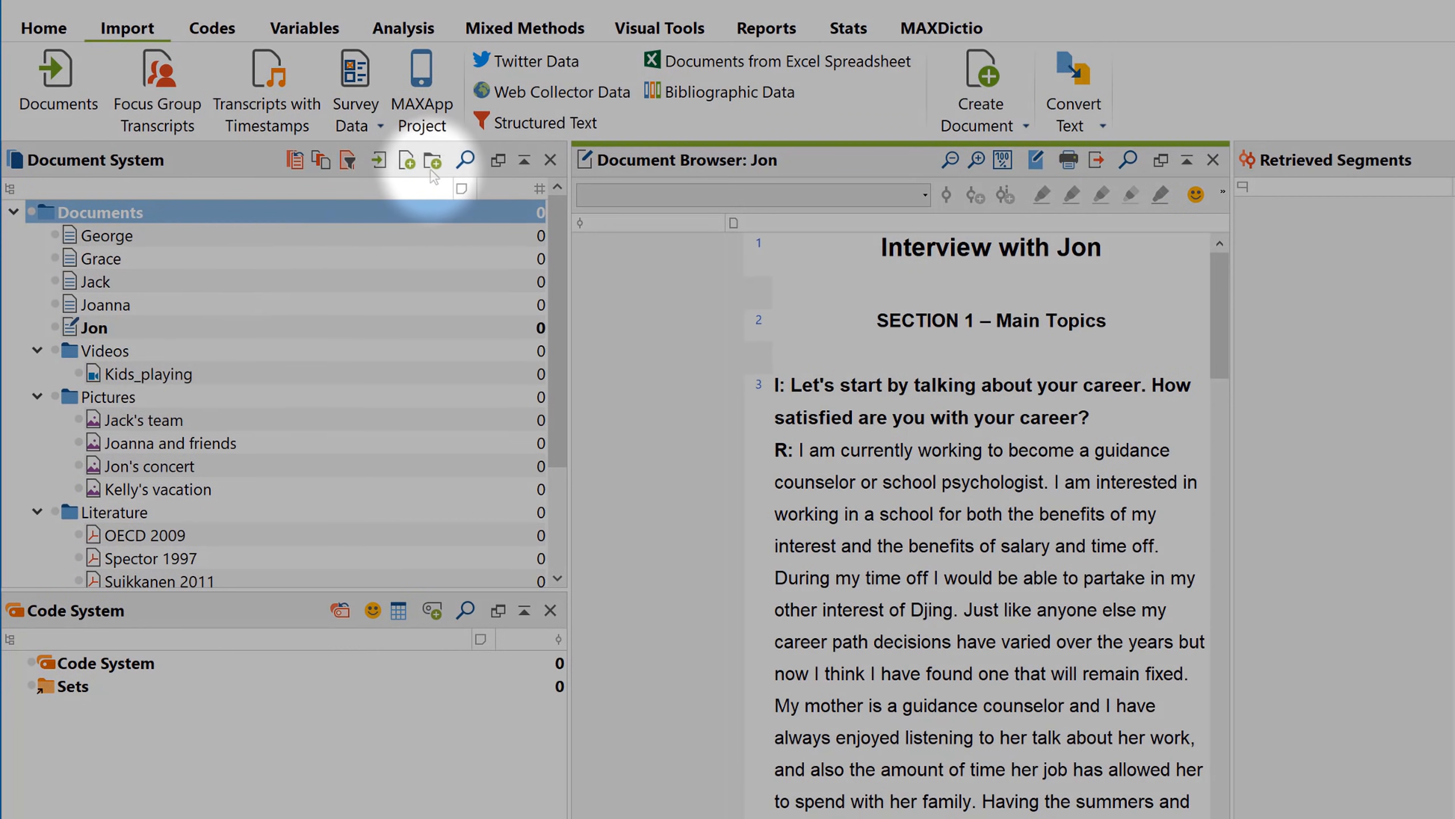
{"action": "mouse_move", "coordinate": [431, 160]}
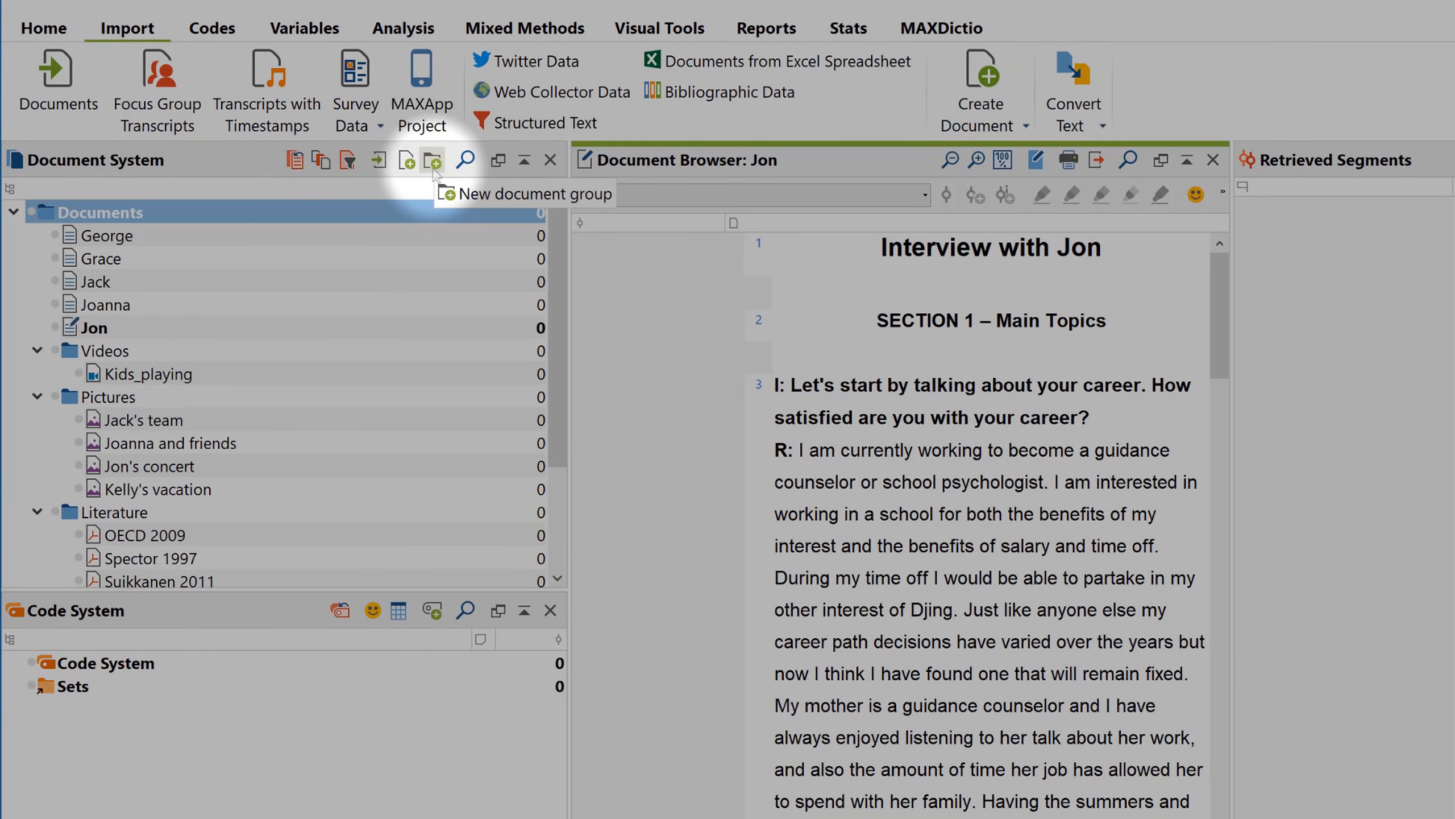
- Create an 'Interviews' document group and sort the documents inside it
{"action": "left_click", "coordinate": [432, 159]}
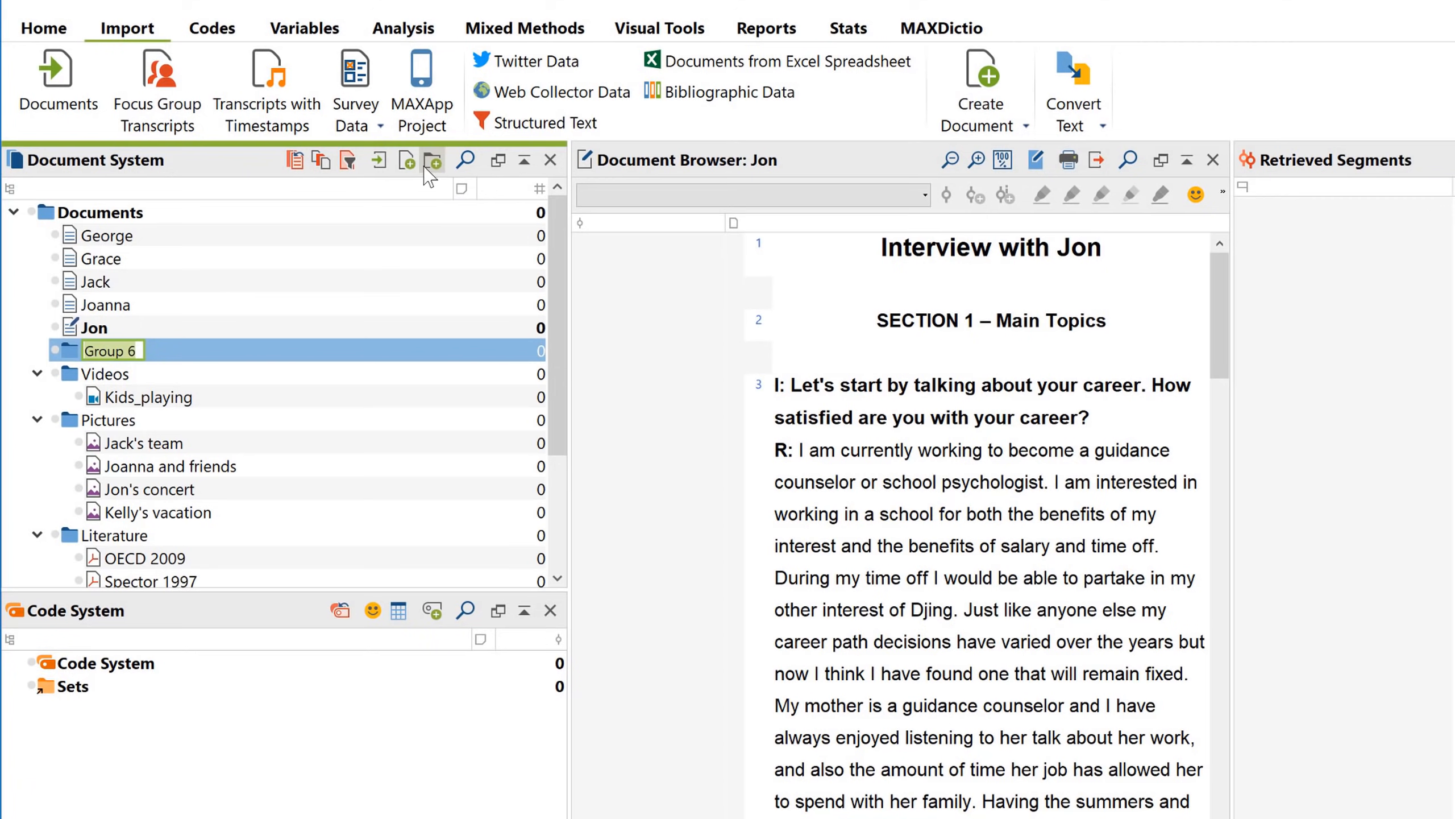
{"action": "type", "text": "Interviews"}
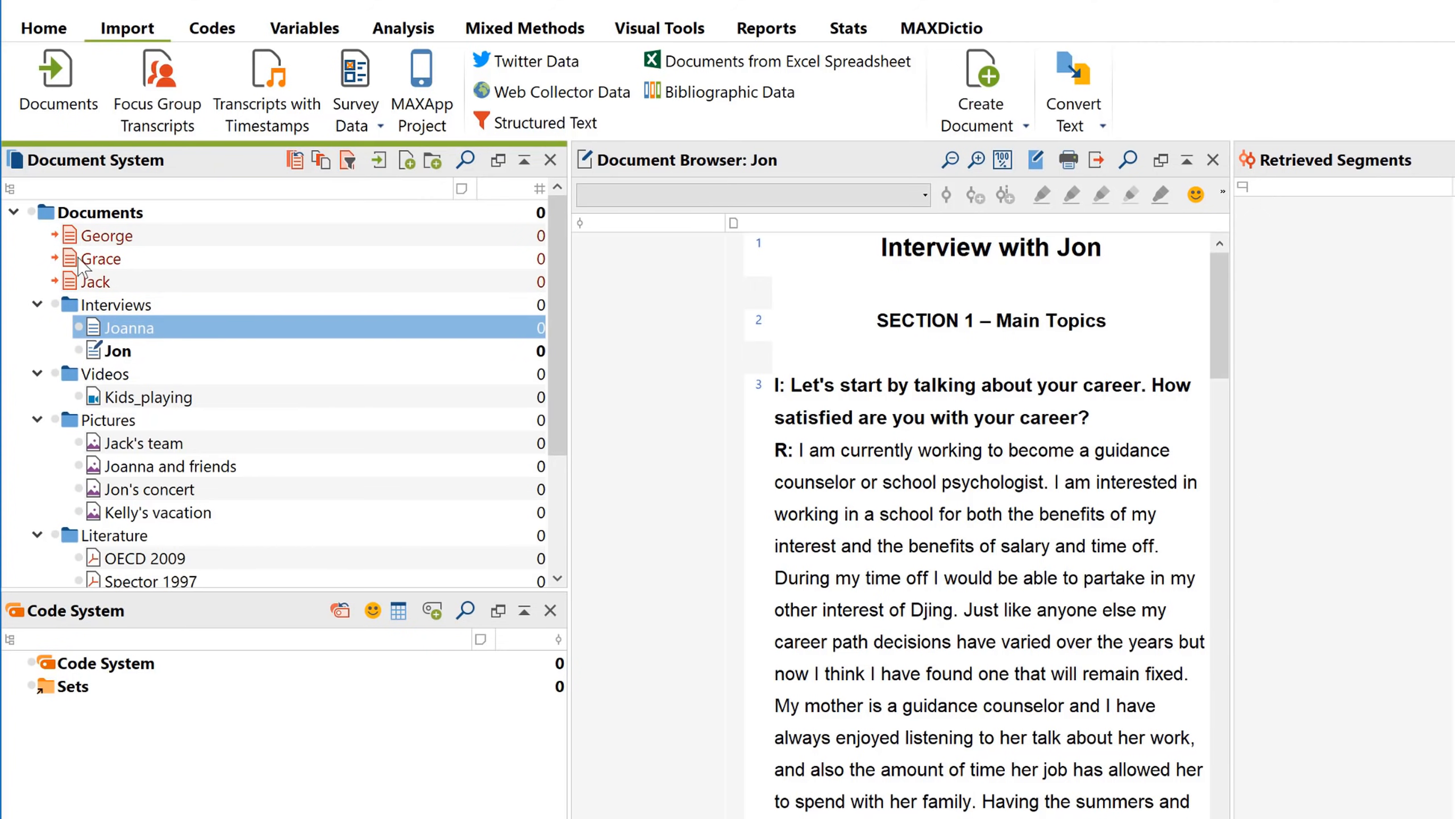
{"action": "right_click", "coordinate": [115, 304]}
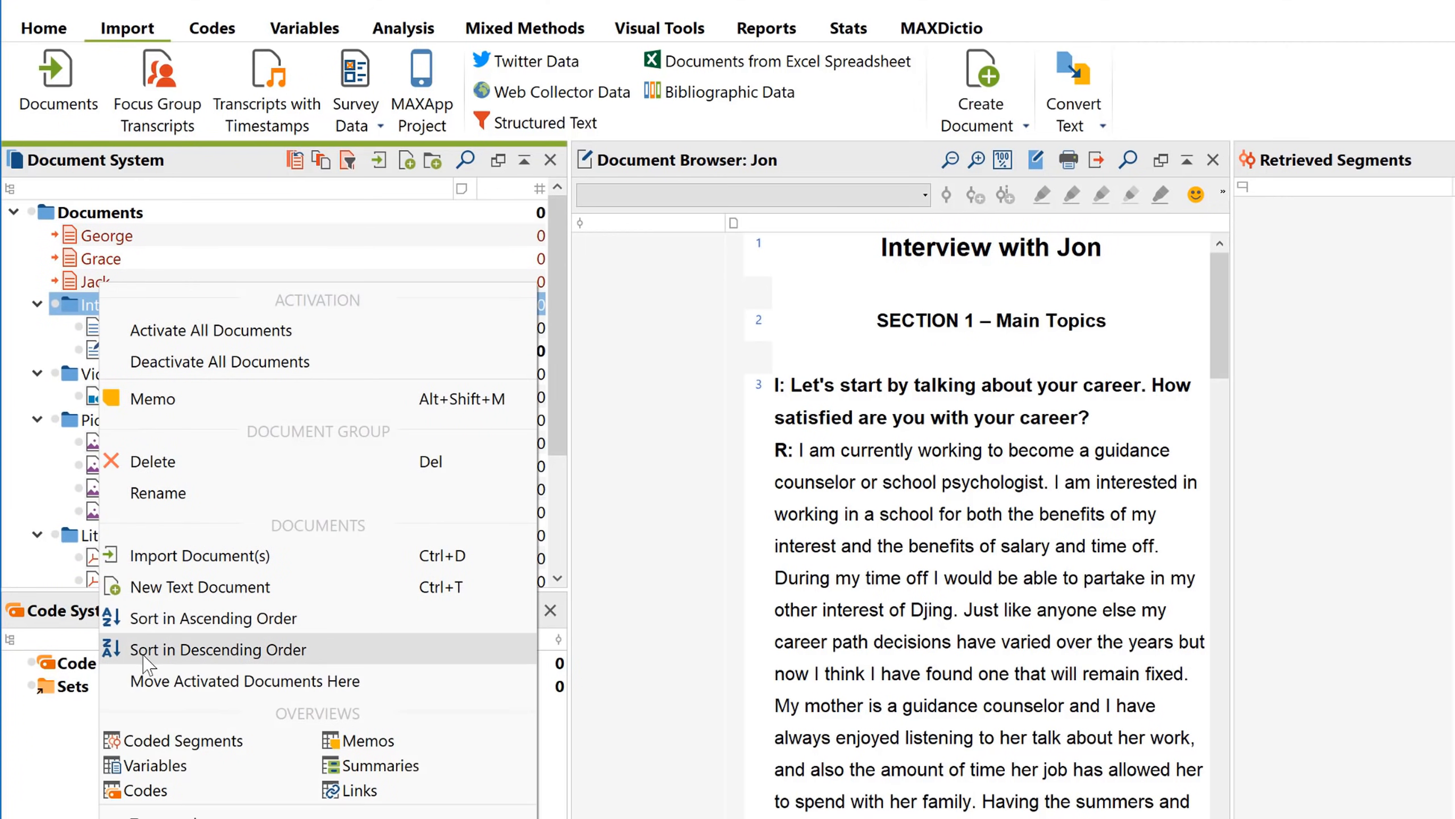
{"action": "left_click", "coordinate": [217, 648]}
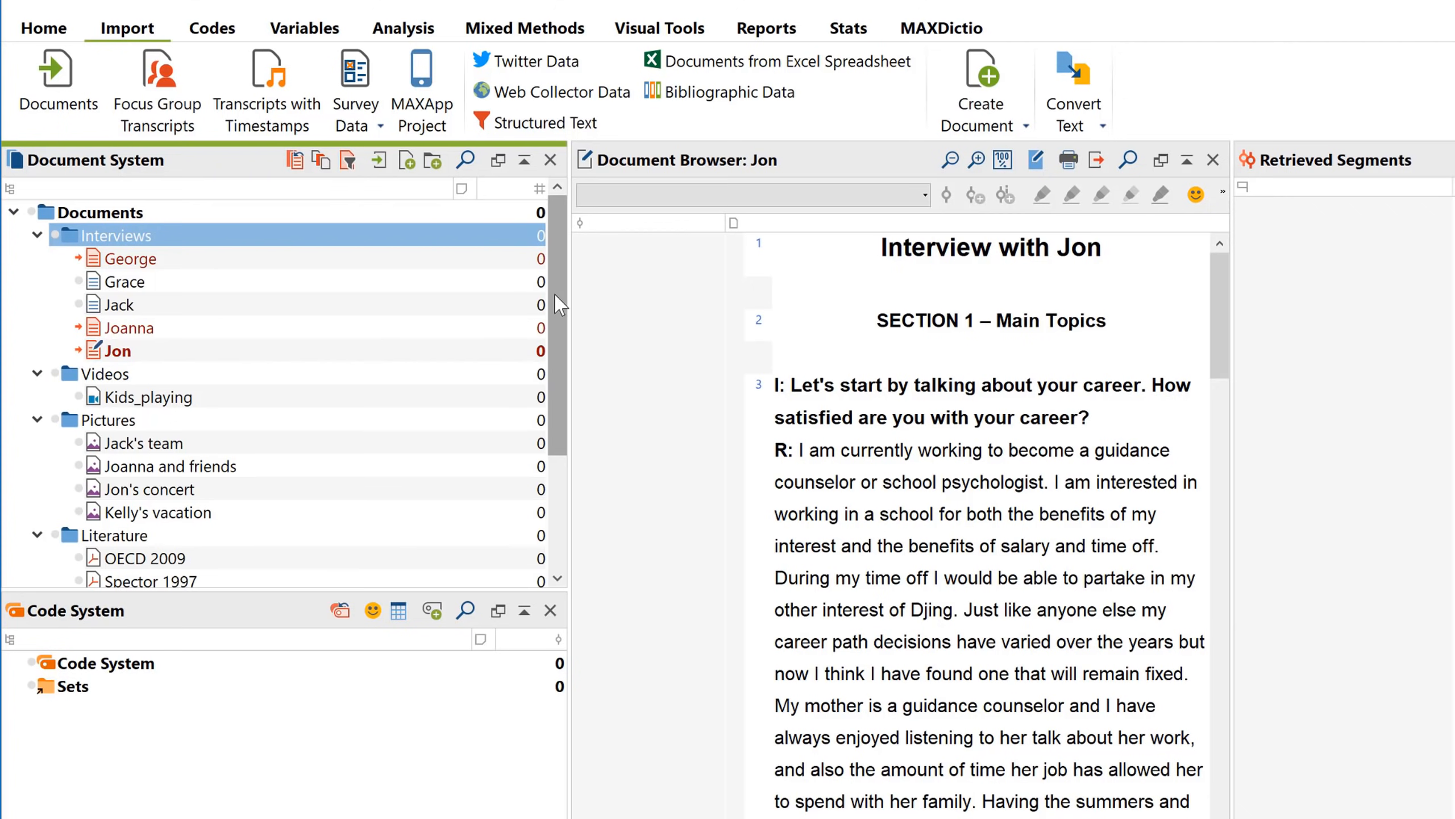
{"action": "scroll", "scroll_direction": "down", "scroll_amount": 3}
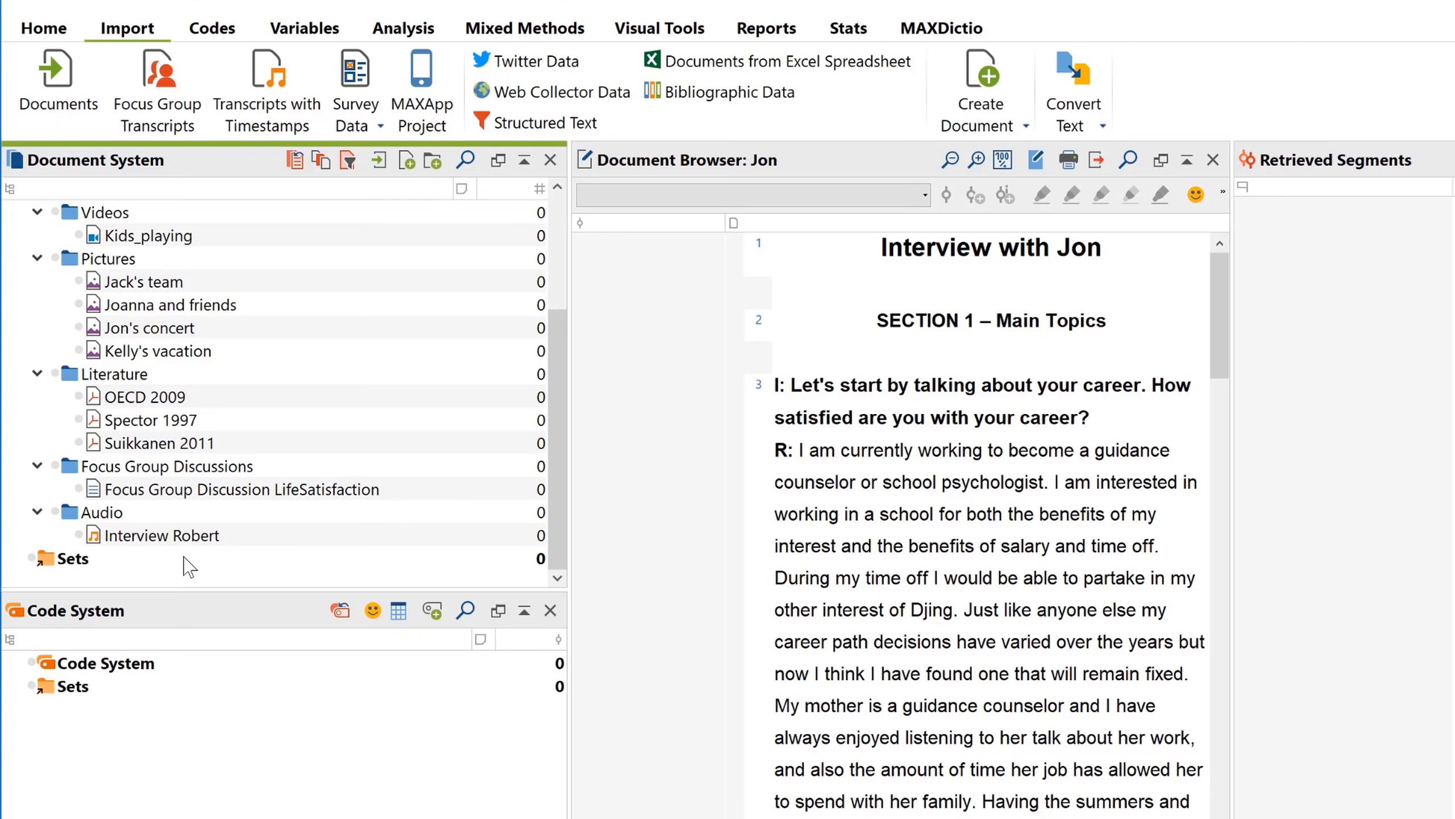
- Create a new document set from the activated George, Joanna and Jon interviews
{"action": "right_click", "coordinate": [71, 558]}
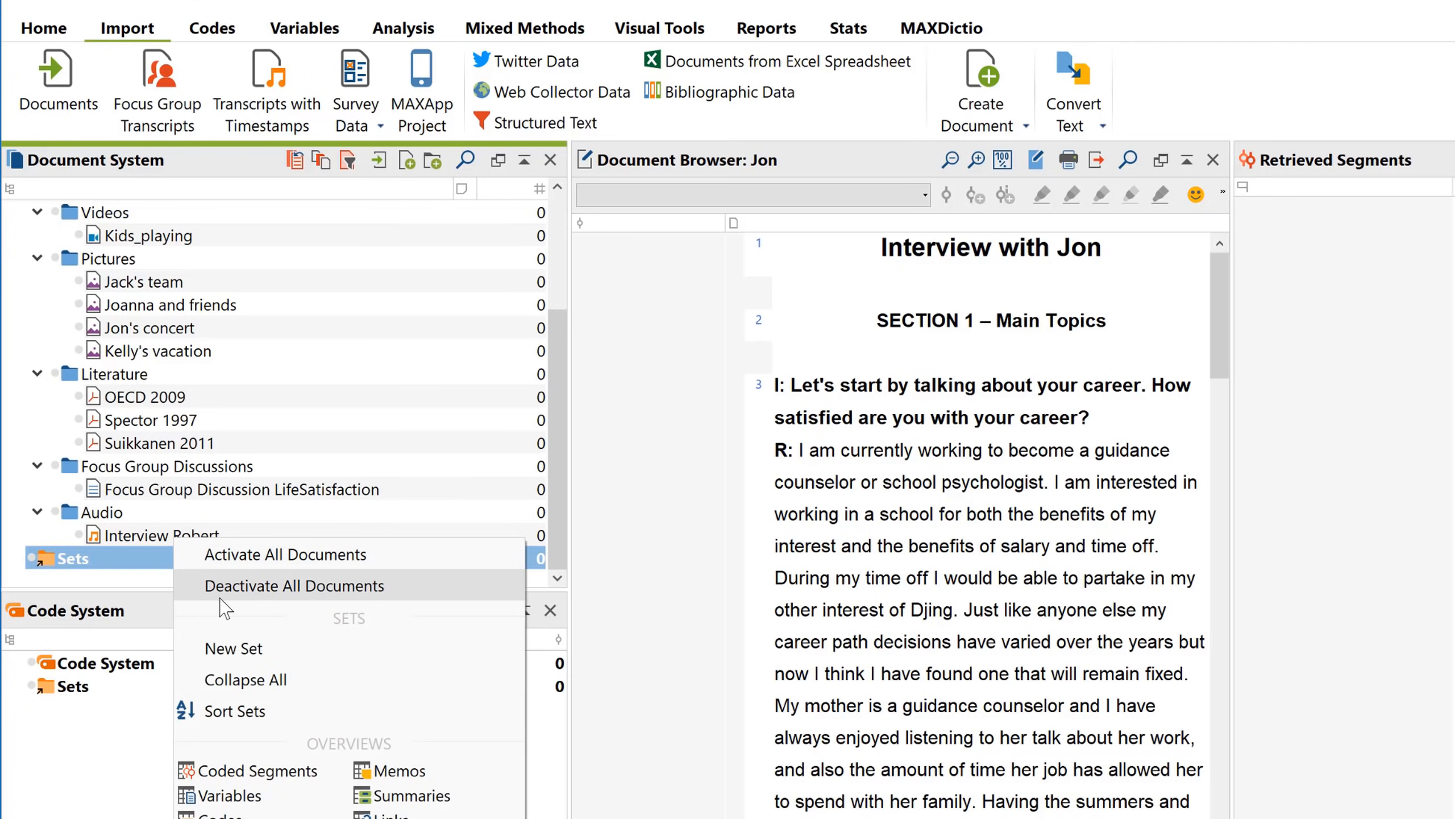
{"action": "mouse_move", "coordinate": [227, 660]}
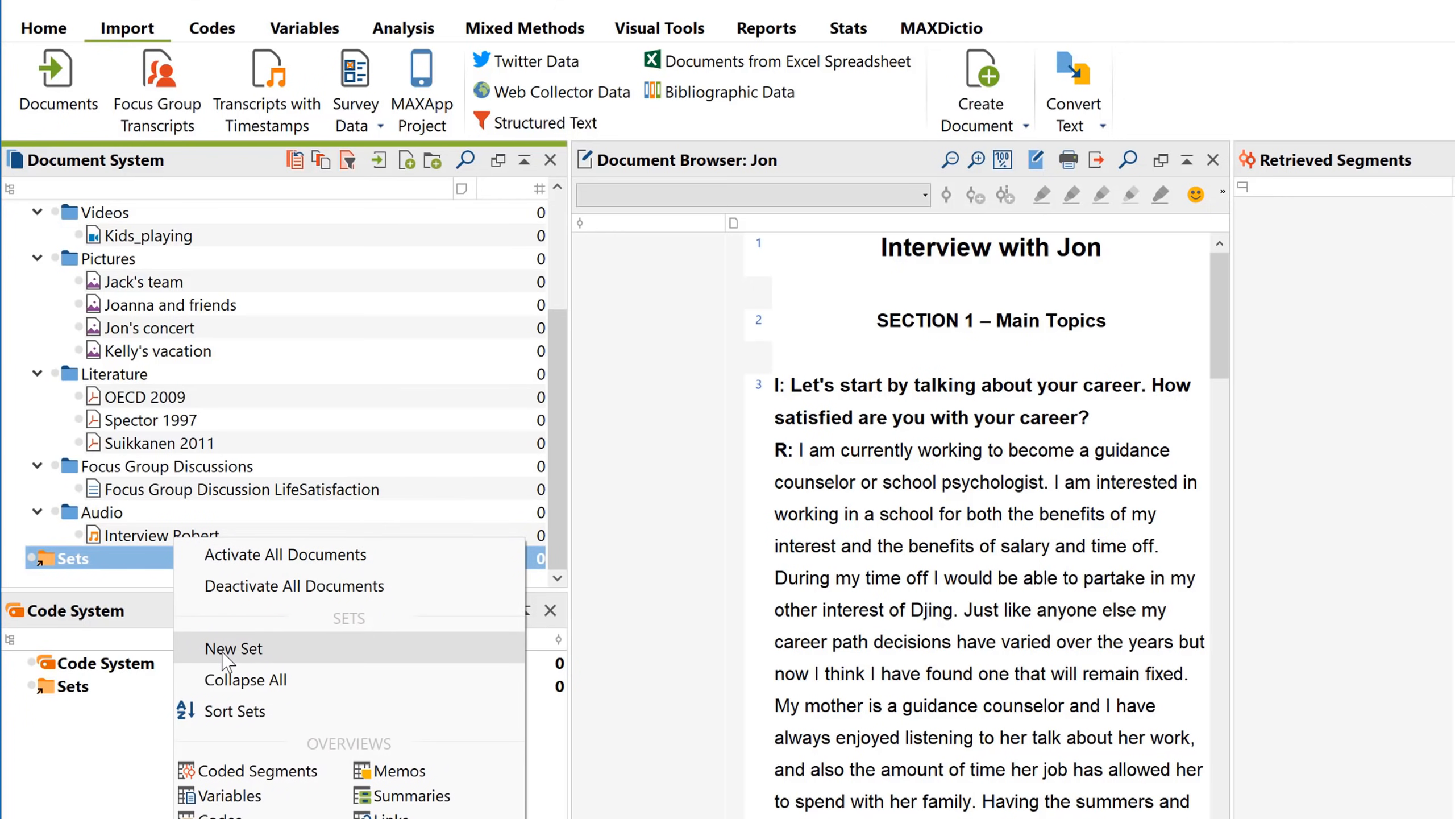
{"action": "left_click", "coordinate": [233, 648]}
{"action": "type", "text": "Interviews conducted in New York"}
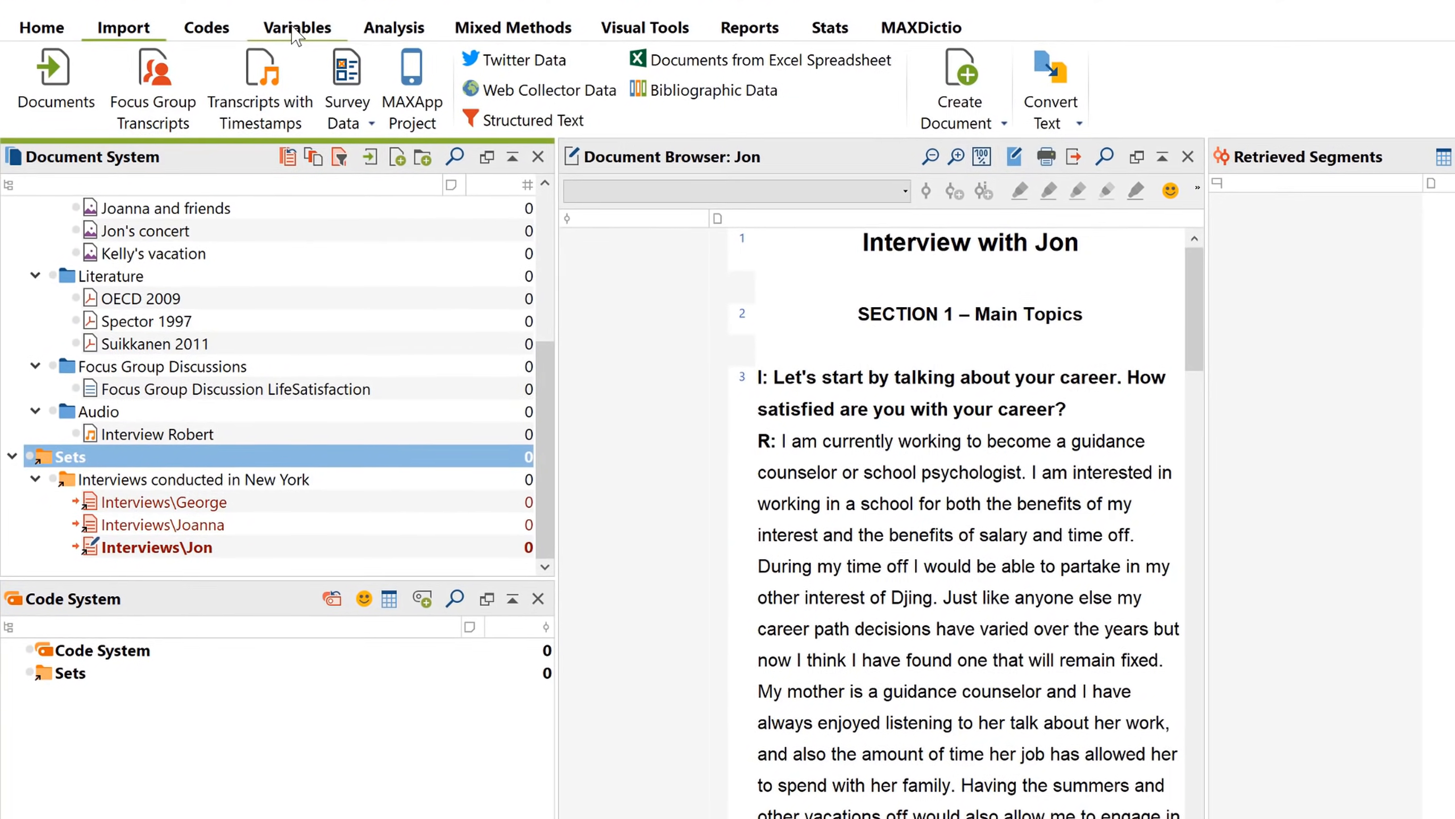
- Filter the document variables table to names containing 'Jac', then start the New York set's memo
{"action": "left_click", "coordinate": [298, 26]}
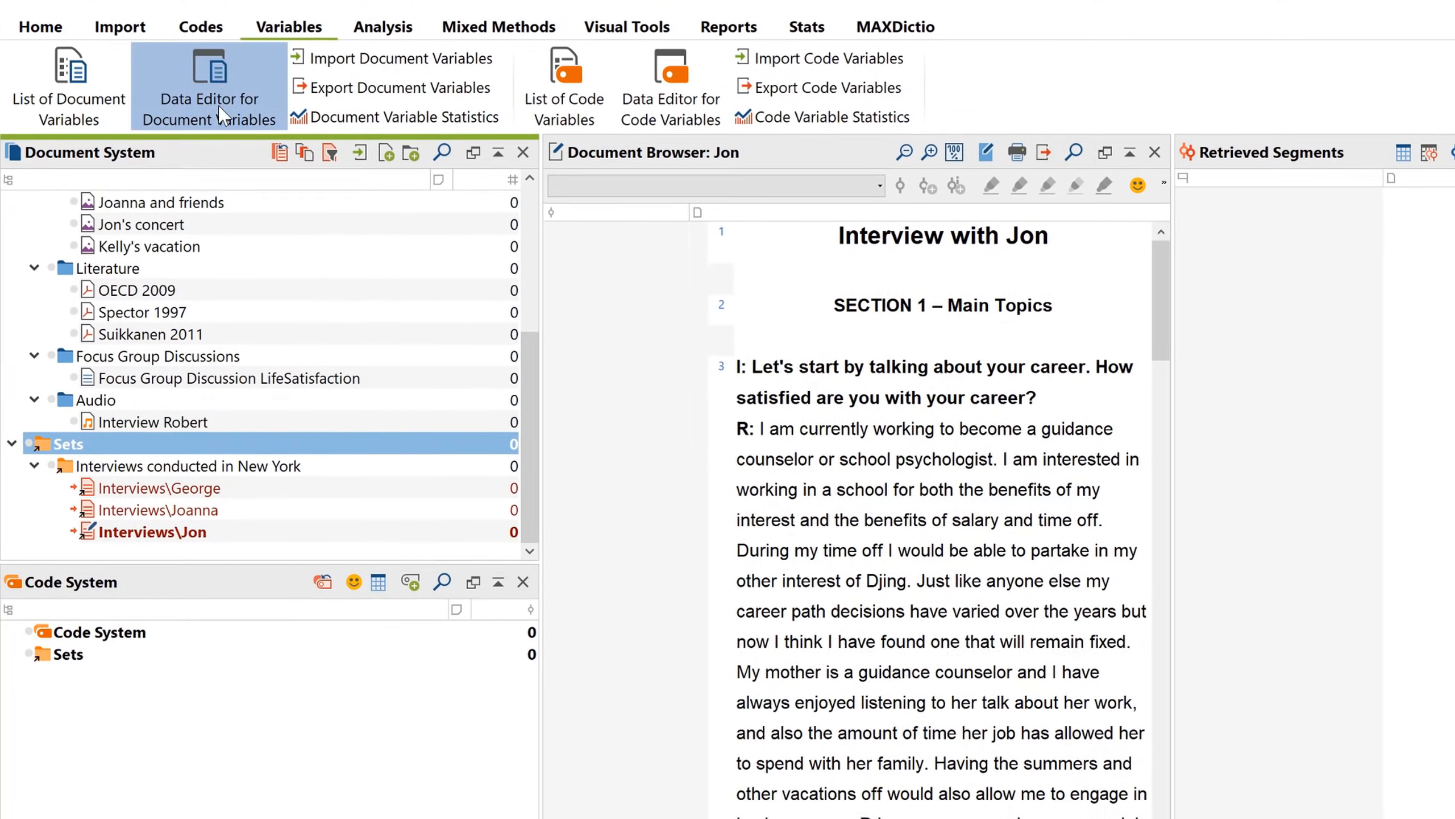
{"action": "left_click", "coordinate": [208, 84]}
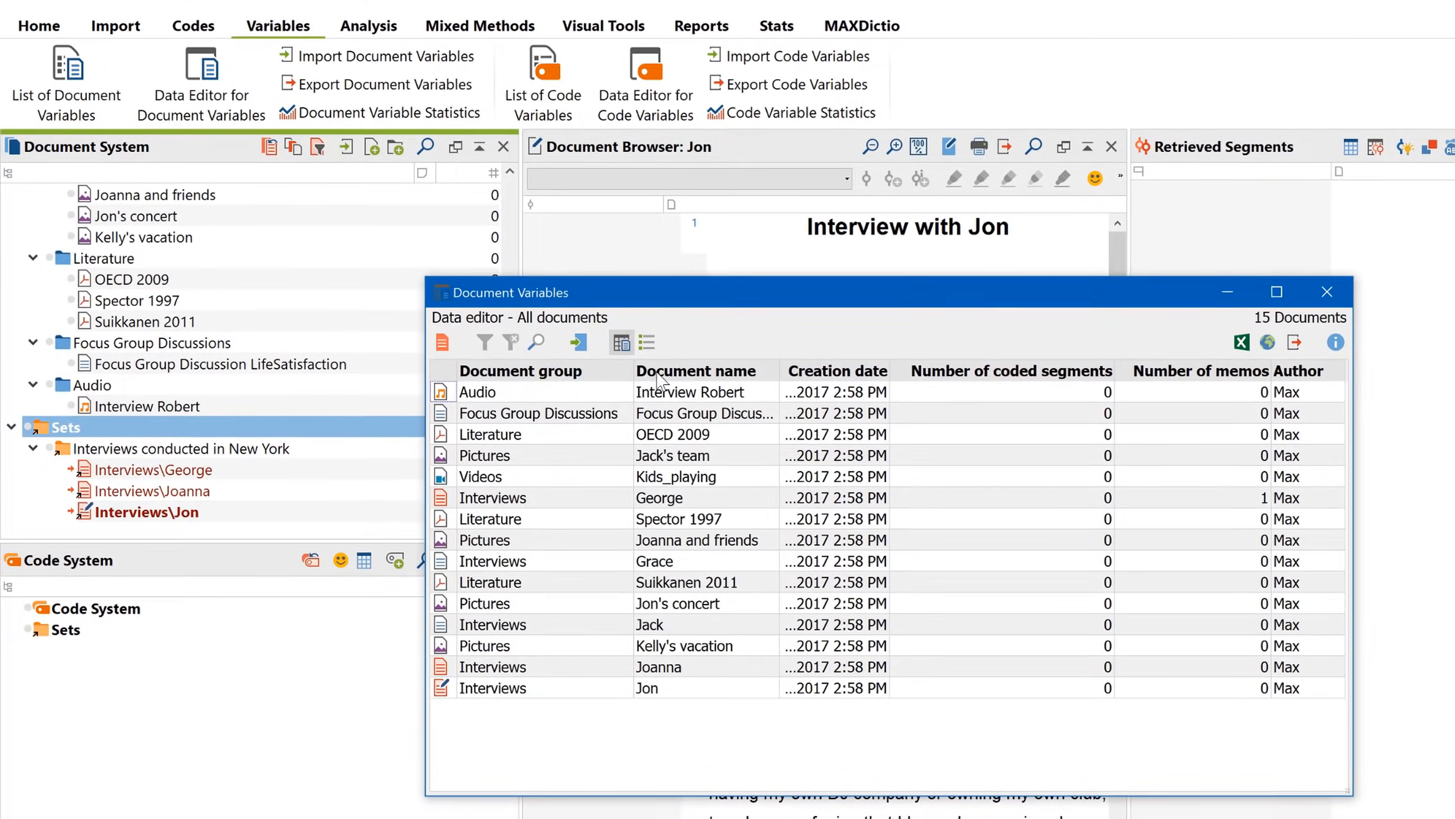
{"action": "right_click", "coordinate": [676, 370]}
{"action": "type", "text": "Jac"}
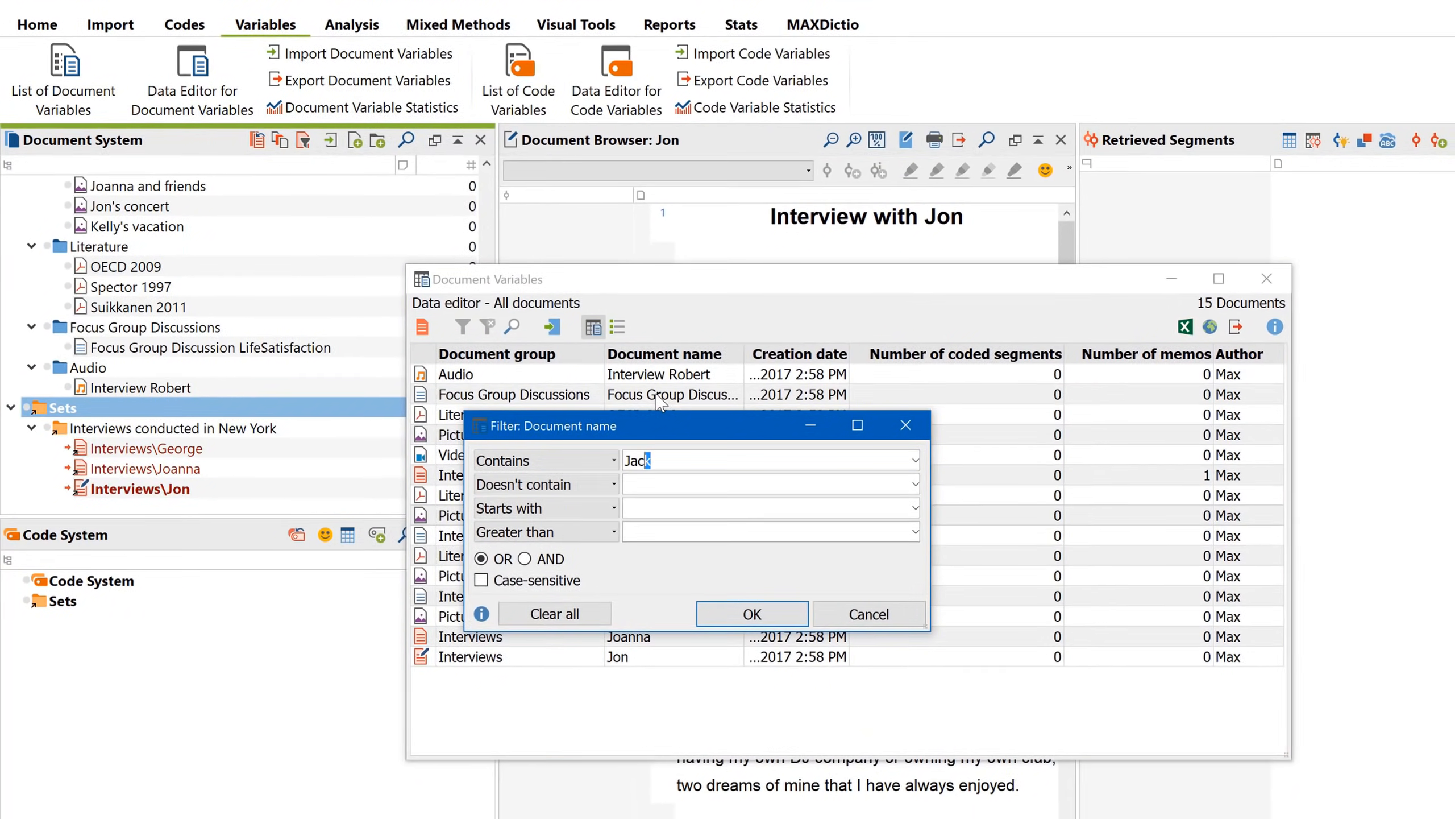
{"action": "left_click", "coordinate": [751, 613]}
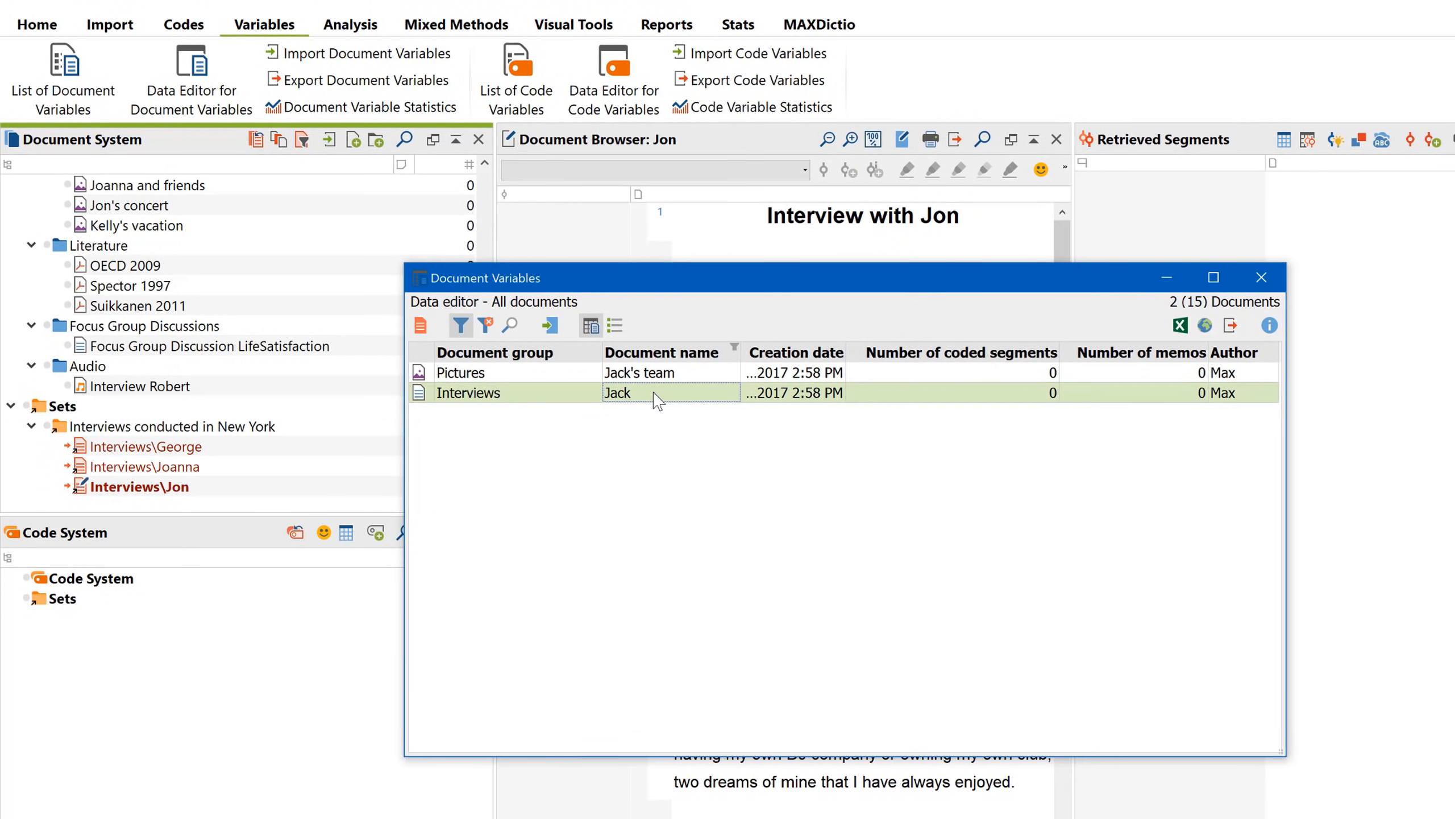
{"action": "right_click", "coordinate": [654, 392]}
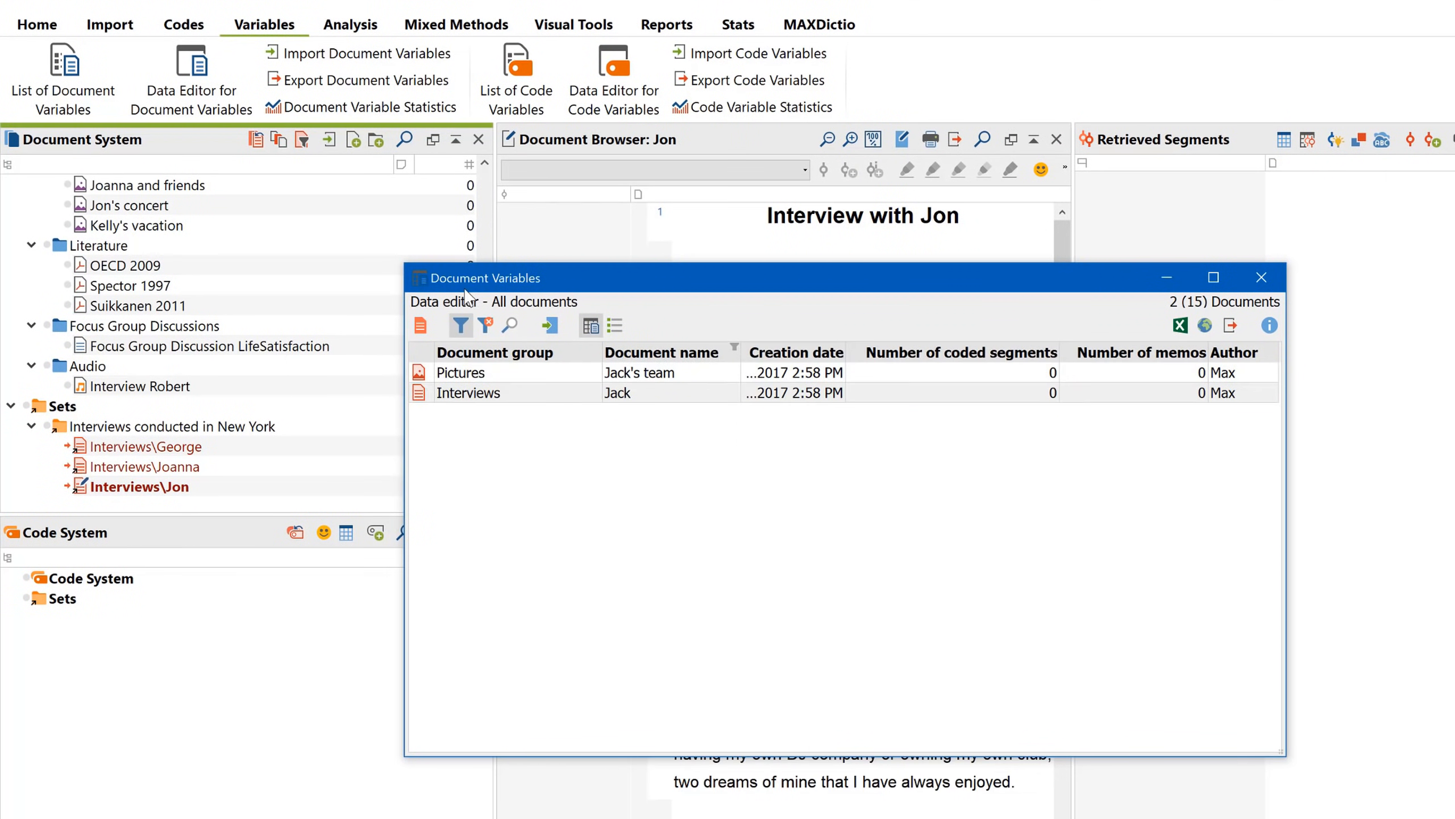
{"action": "left_click", "coordinate": [1260, 277]}
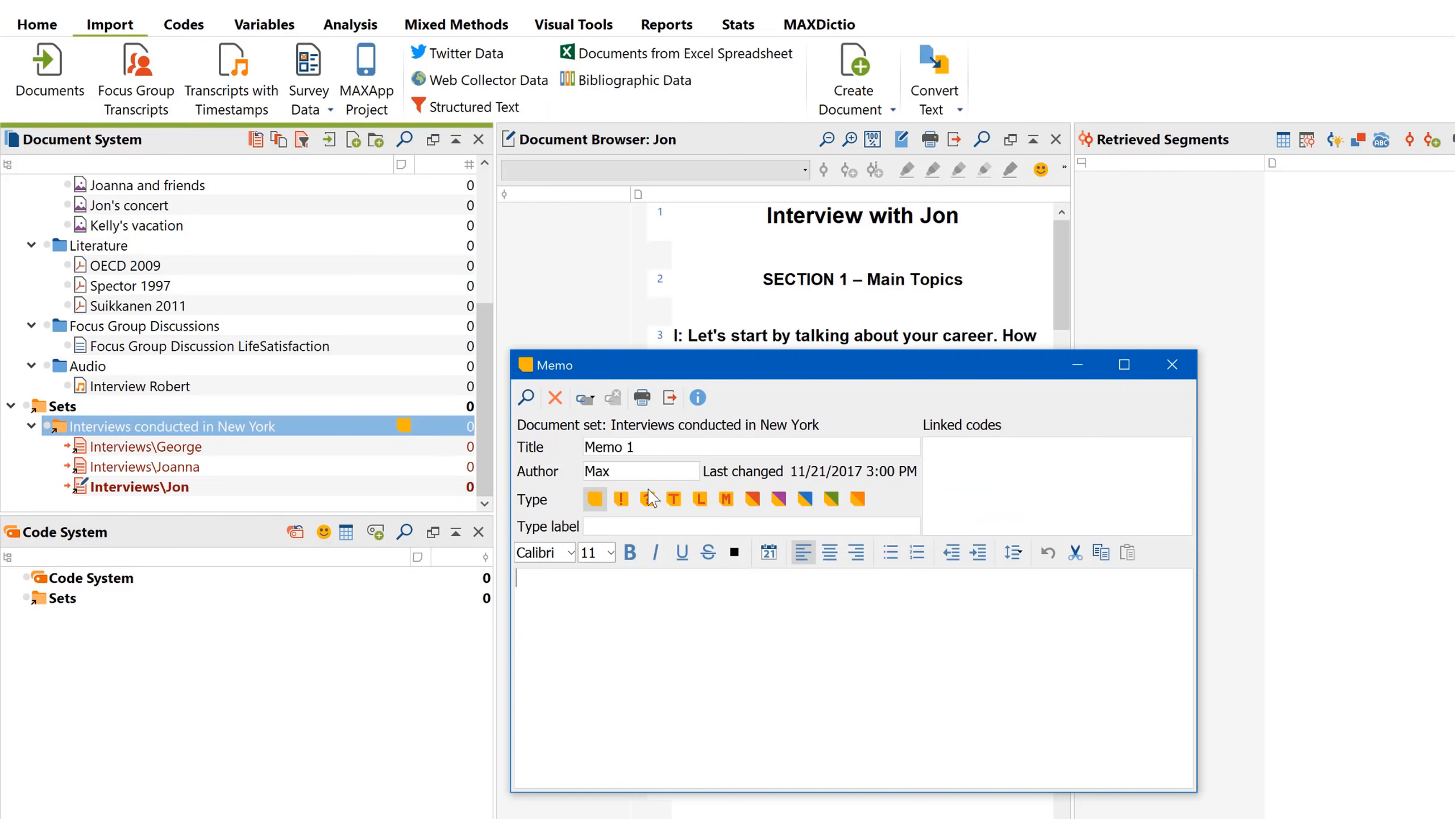
- Write 'May 2017' in the set's memo, then save and close it
{"action": "type", "text": "May"}
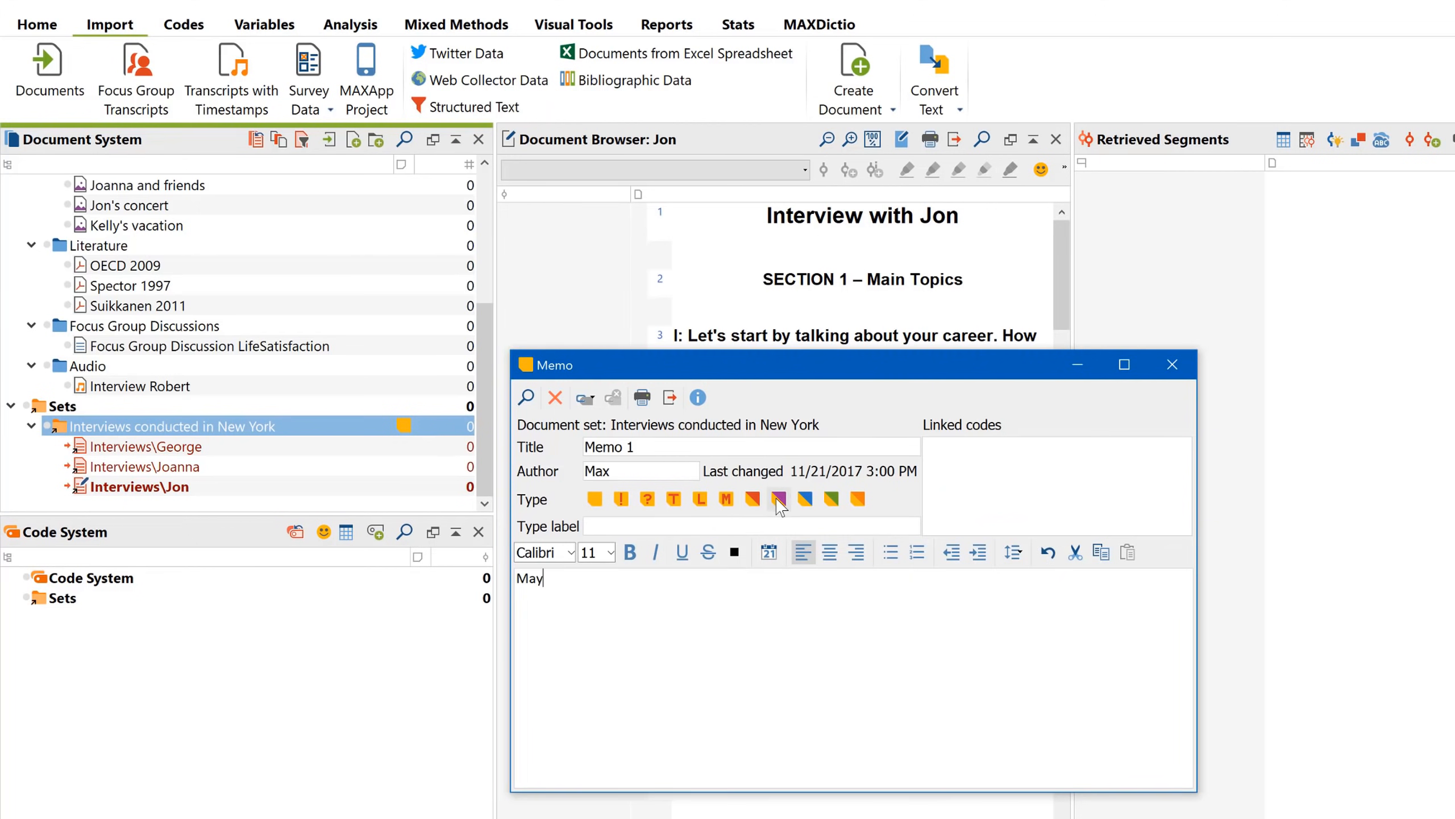
{"action": "type", "text": "2017"}
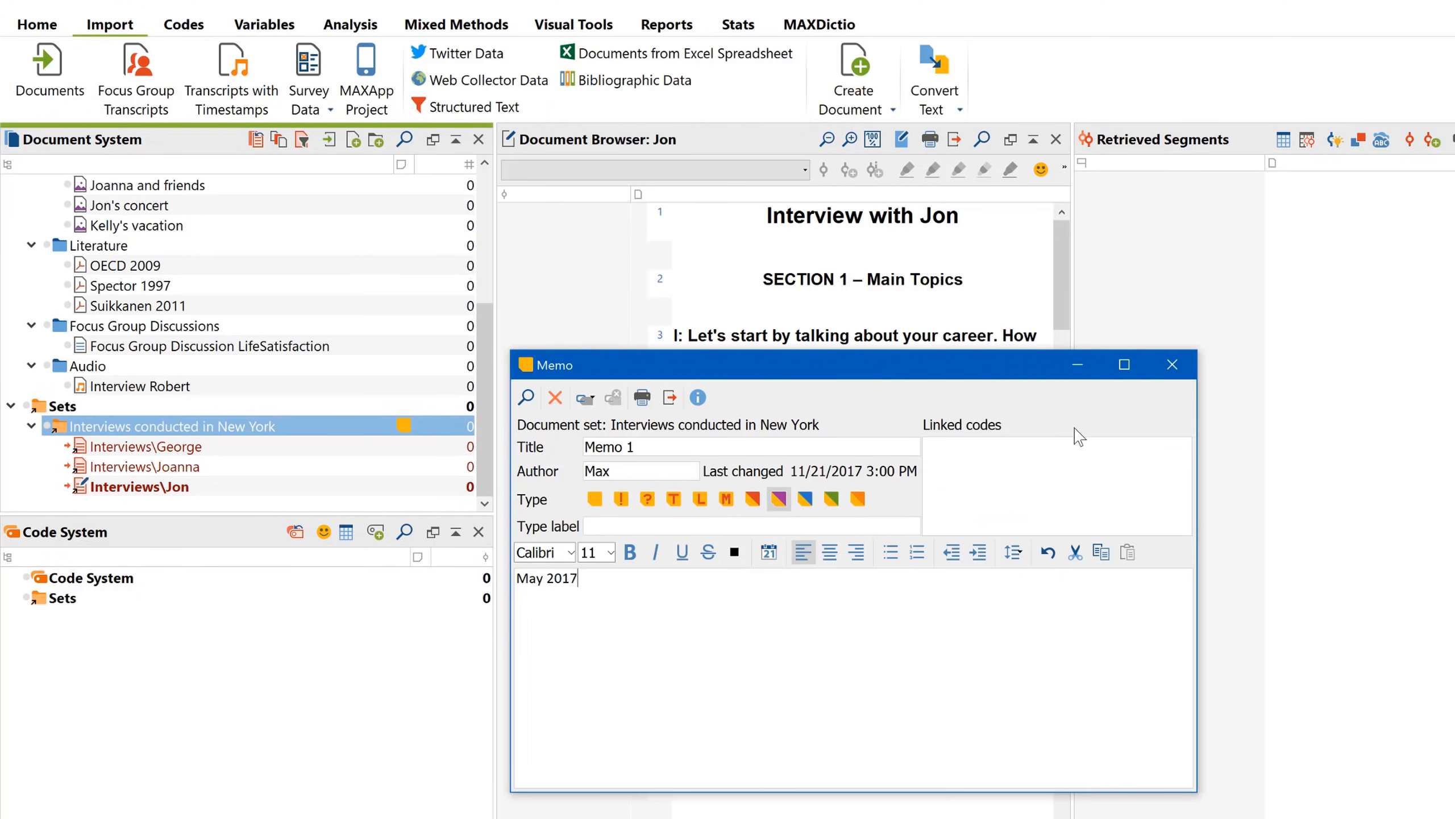
{"action": "left_click", "coordinate": [1171, 364]}
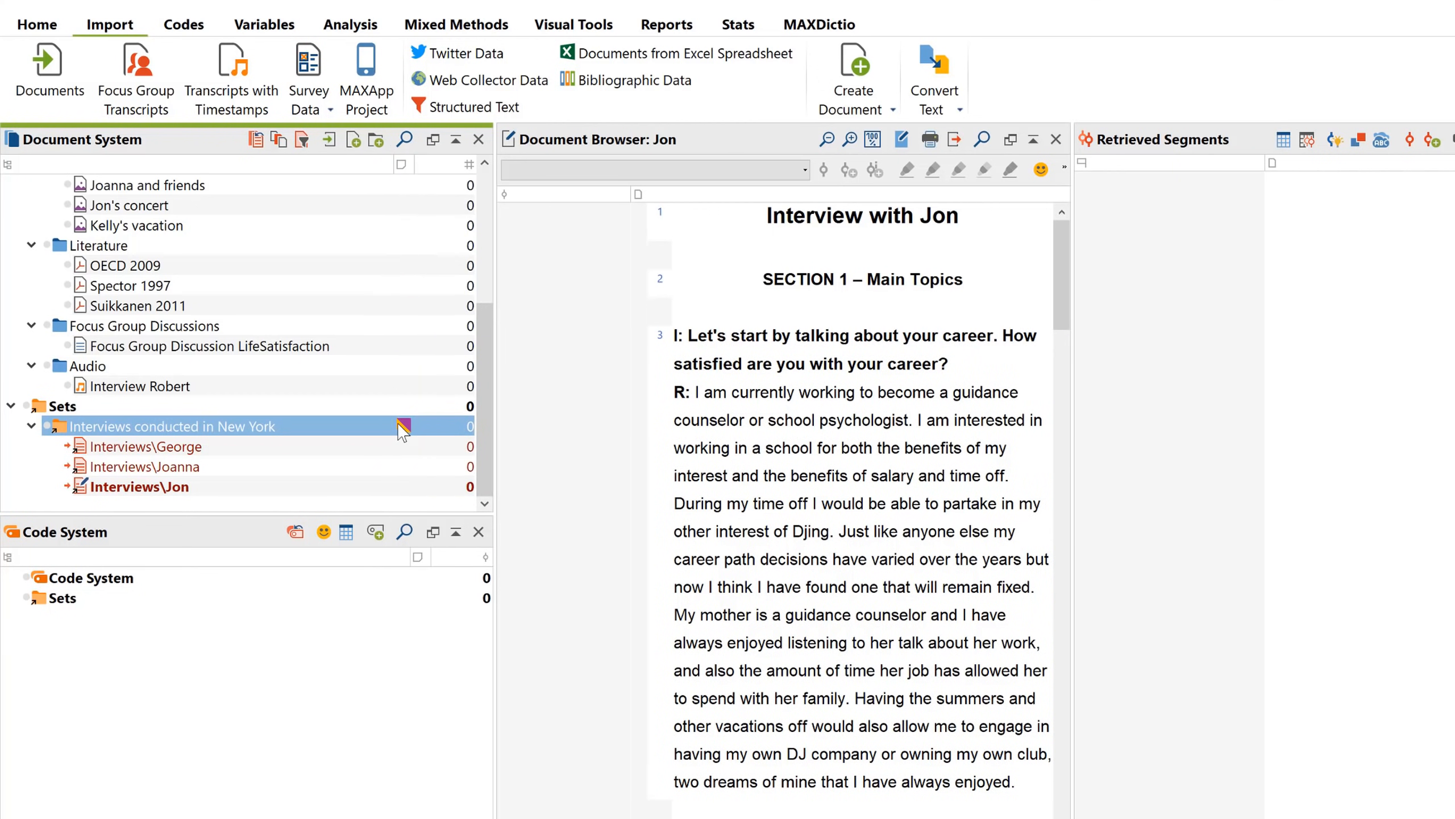
{"action": "mouse_move", "coordinate": [401, 428]}
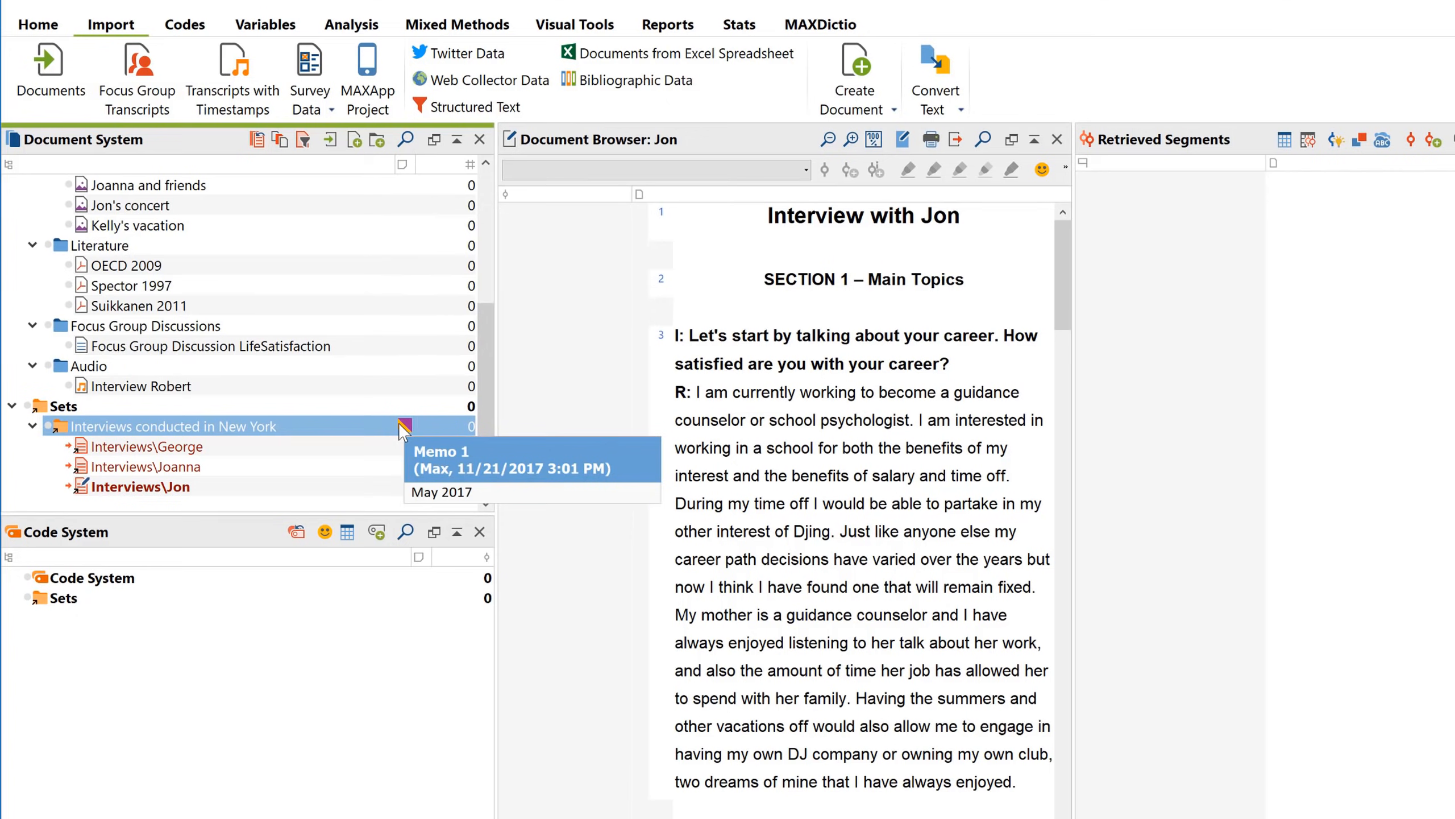
{"action": "mouse_move", "coordinate": [474, 398]}
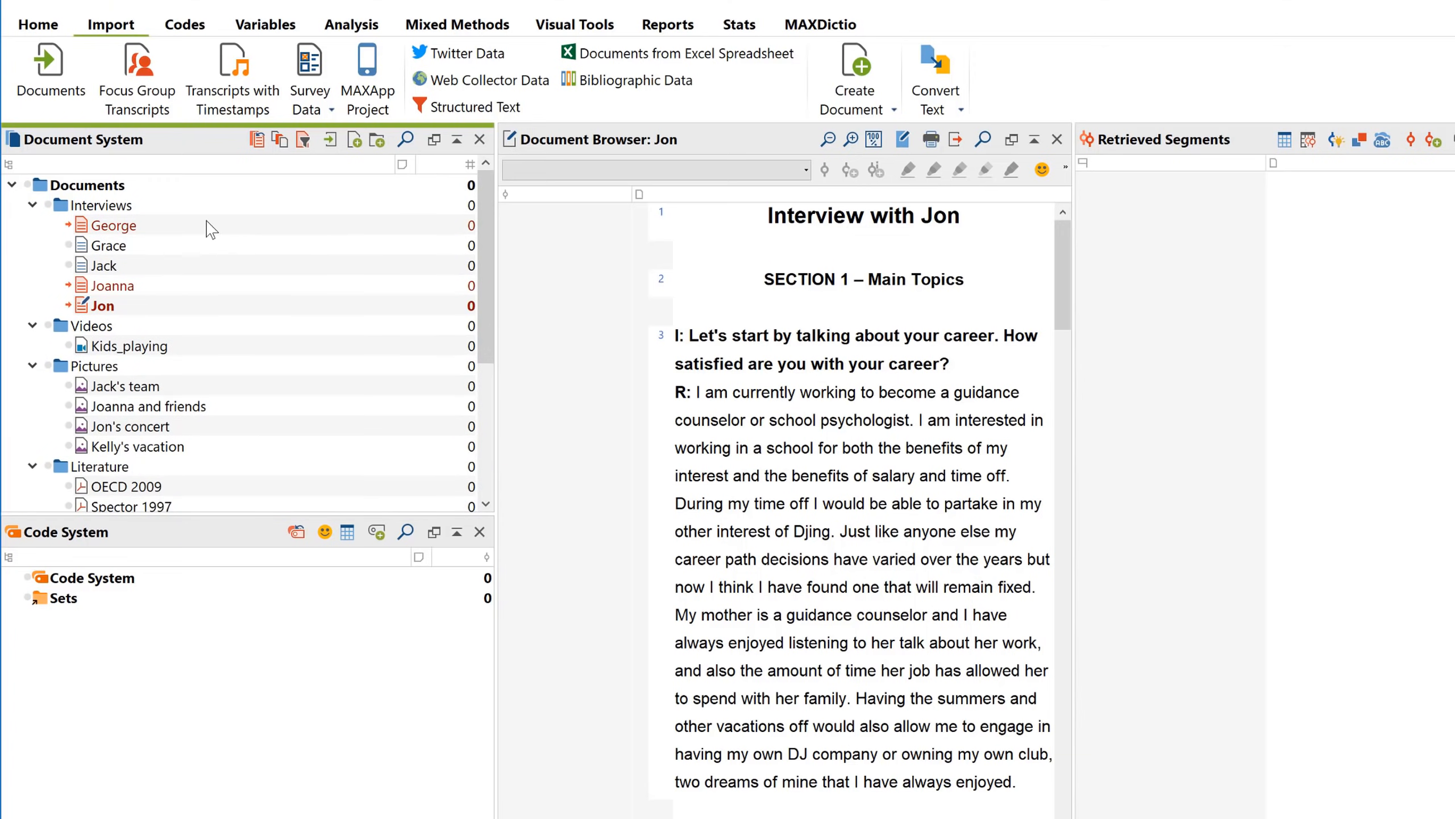
- Bring up the context menu for George's interview in the Document System
{"action": "right_click", "coordinate": [115, 225]}
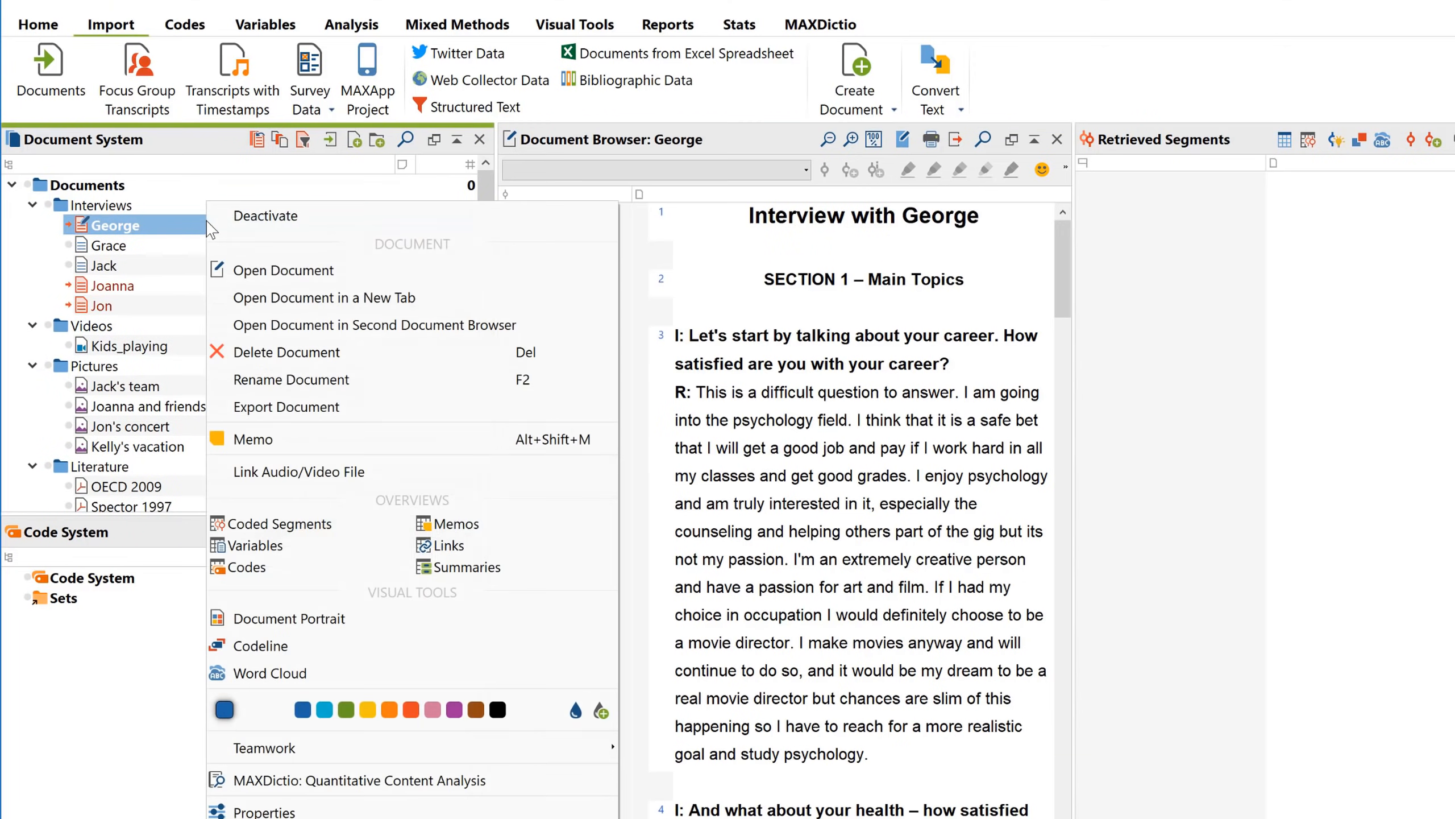
{"action": "mouse_move", "coordinate": [261, 336]}
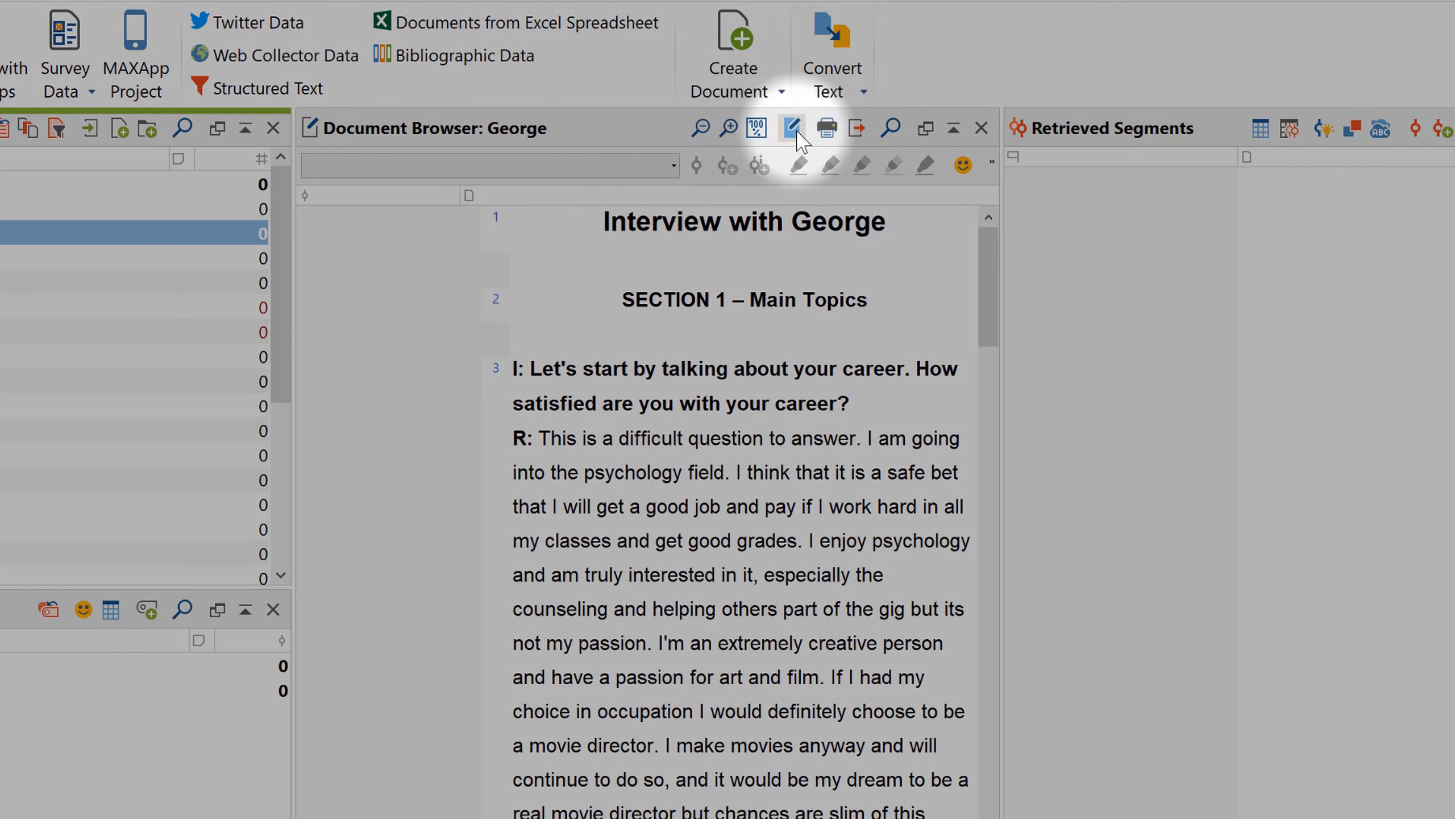
{"action": "mouse_move", "coordinate": [792, 128]}
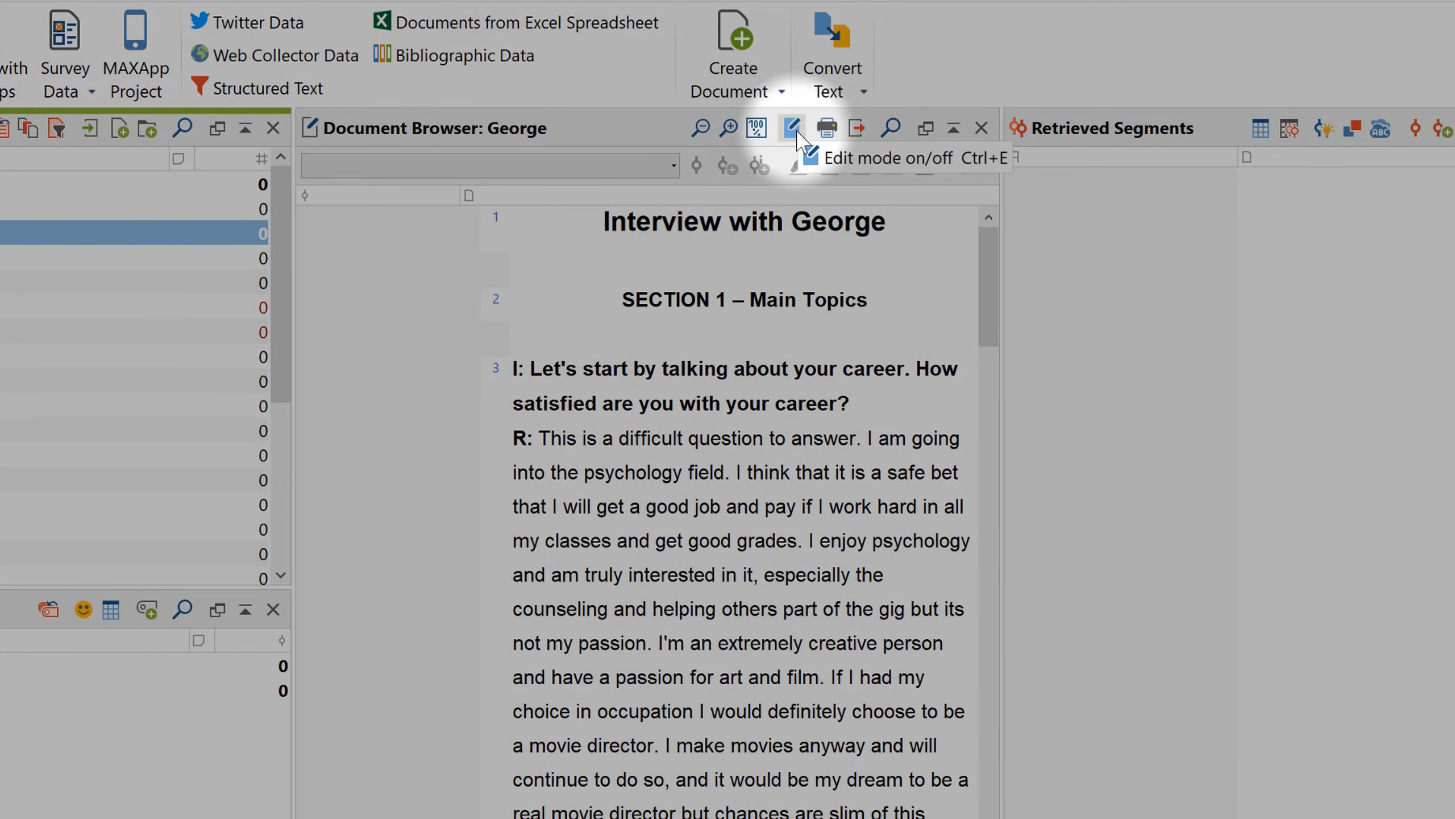
- Enable edit mode in the Document Browser and place the cursor in the interview heading
{"action": "left_click", "coordinate": [792, 127]}
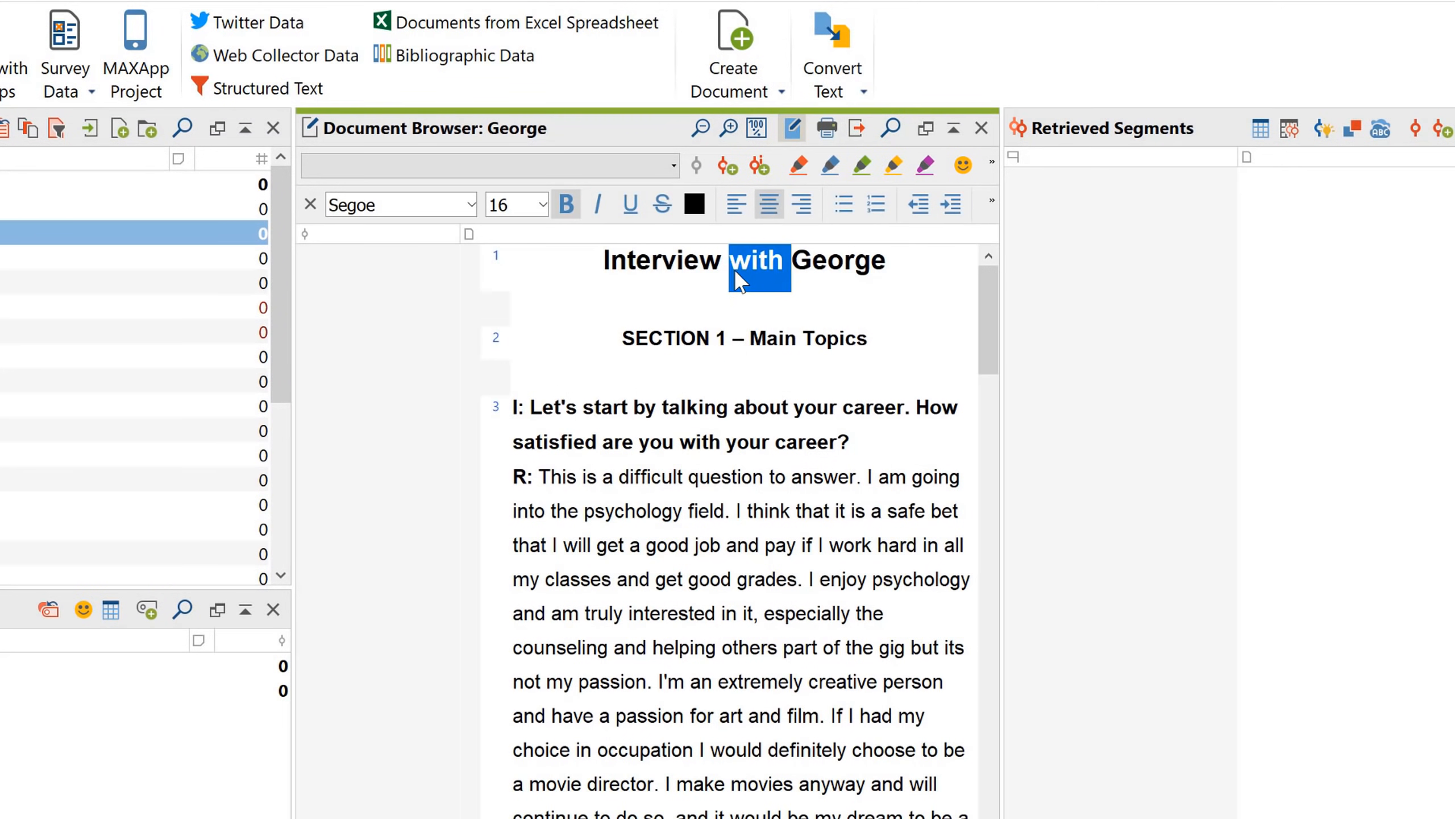
{"action": "left_click", "coordinate": [629, 204]}
{"action": "type", "text": " (New York)"}
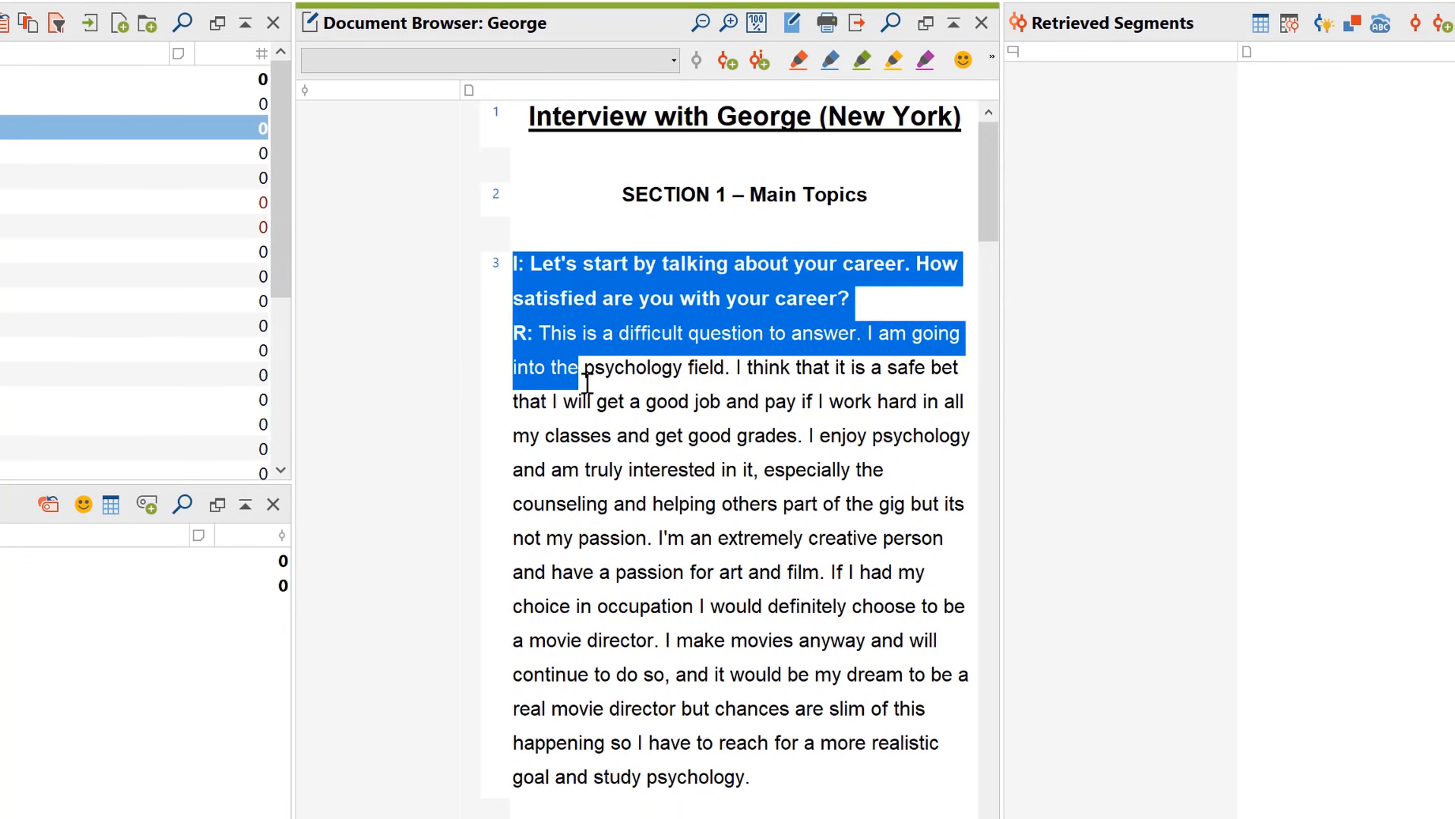
- Code George's career question and answer with new code Career, adding a career-satisfaction memo
{"action": "left_click_drag", "start_coordinate": [587, 367], "coordinate": [763, 777]}
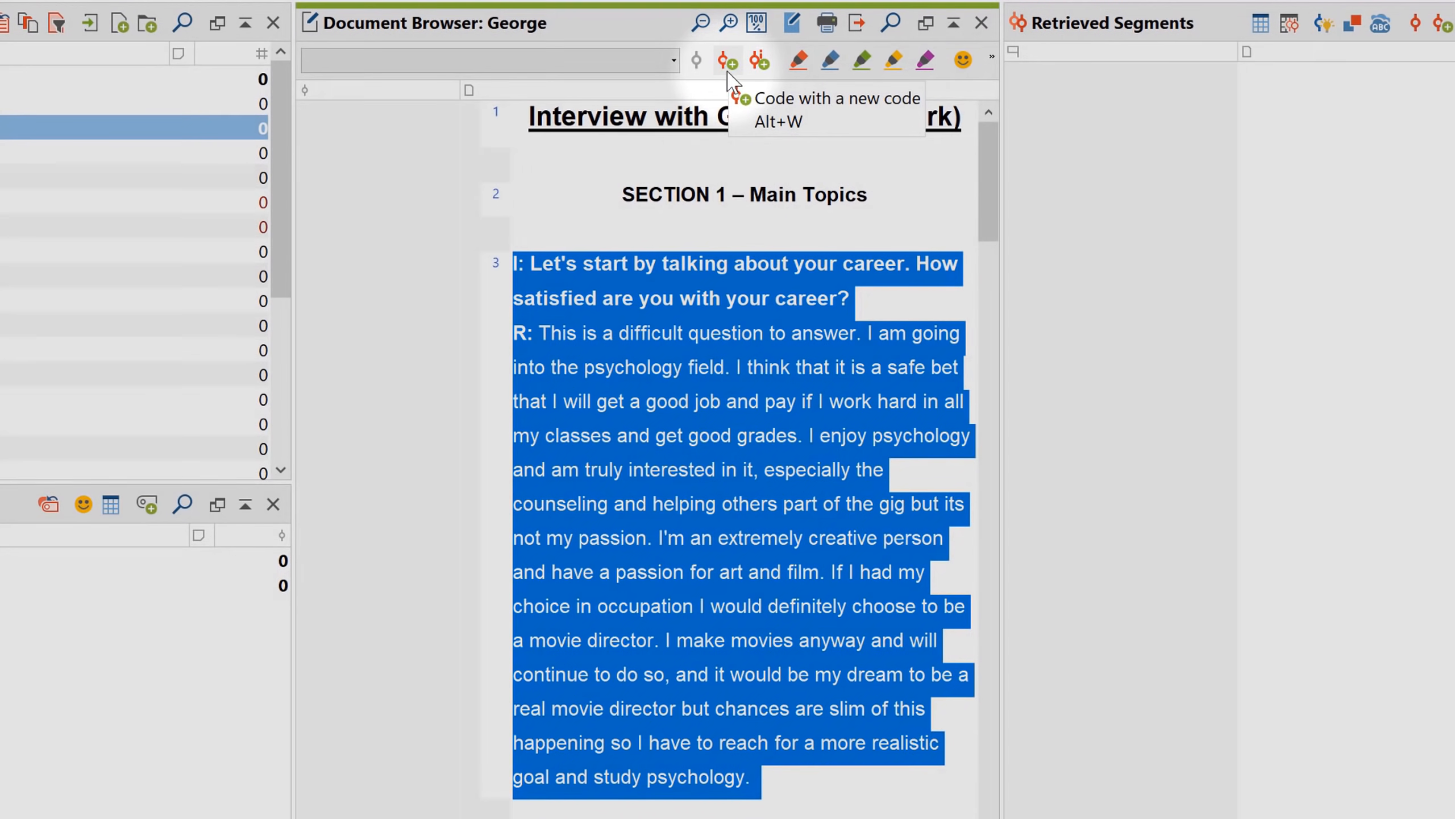
{"action": "left_click", "coordinate": [728, 60]}
{"action": "type", "text": "Career"}
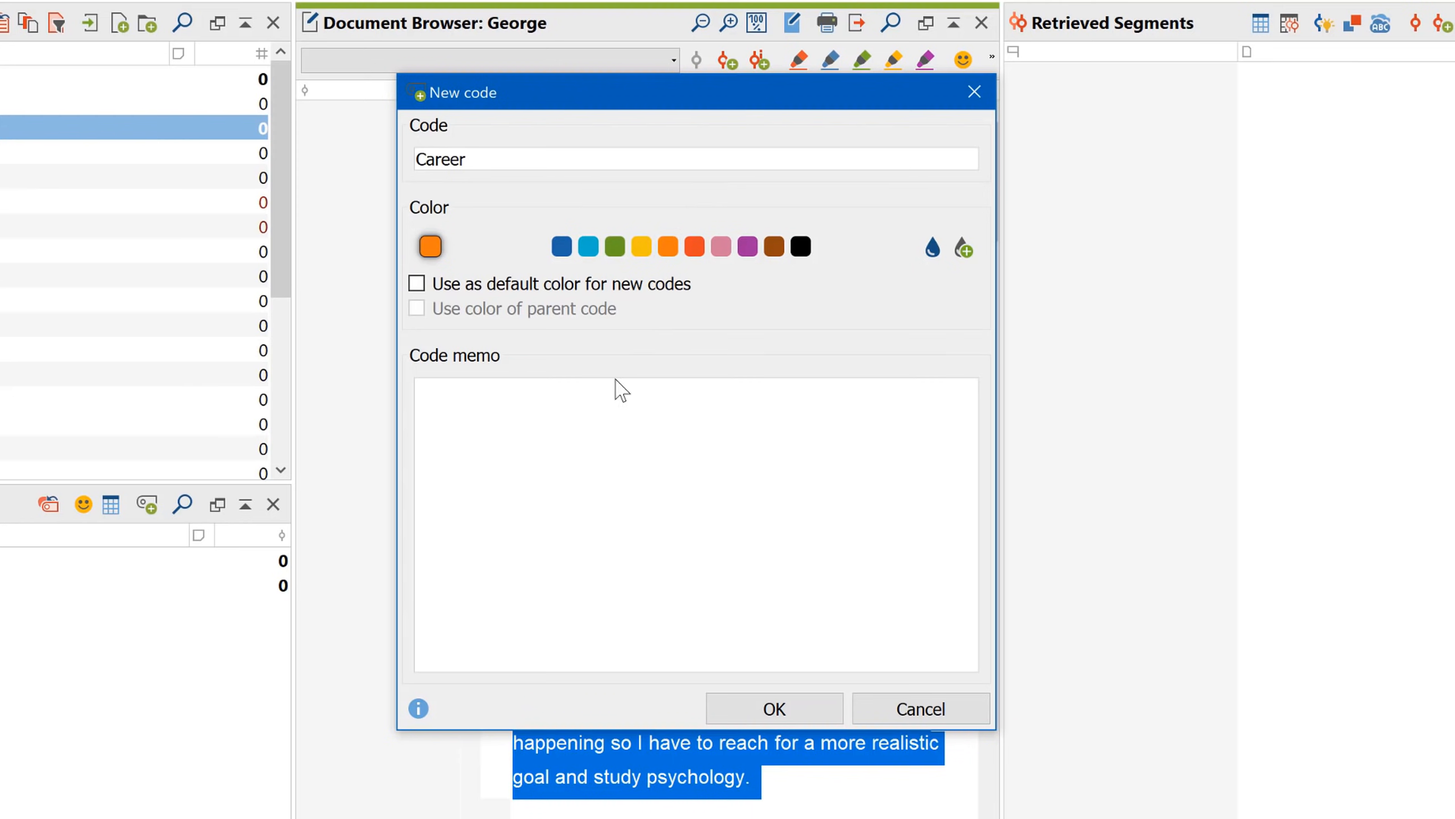
{"action": "type", "text": "A general question about career satisfaction"}
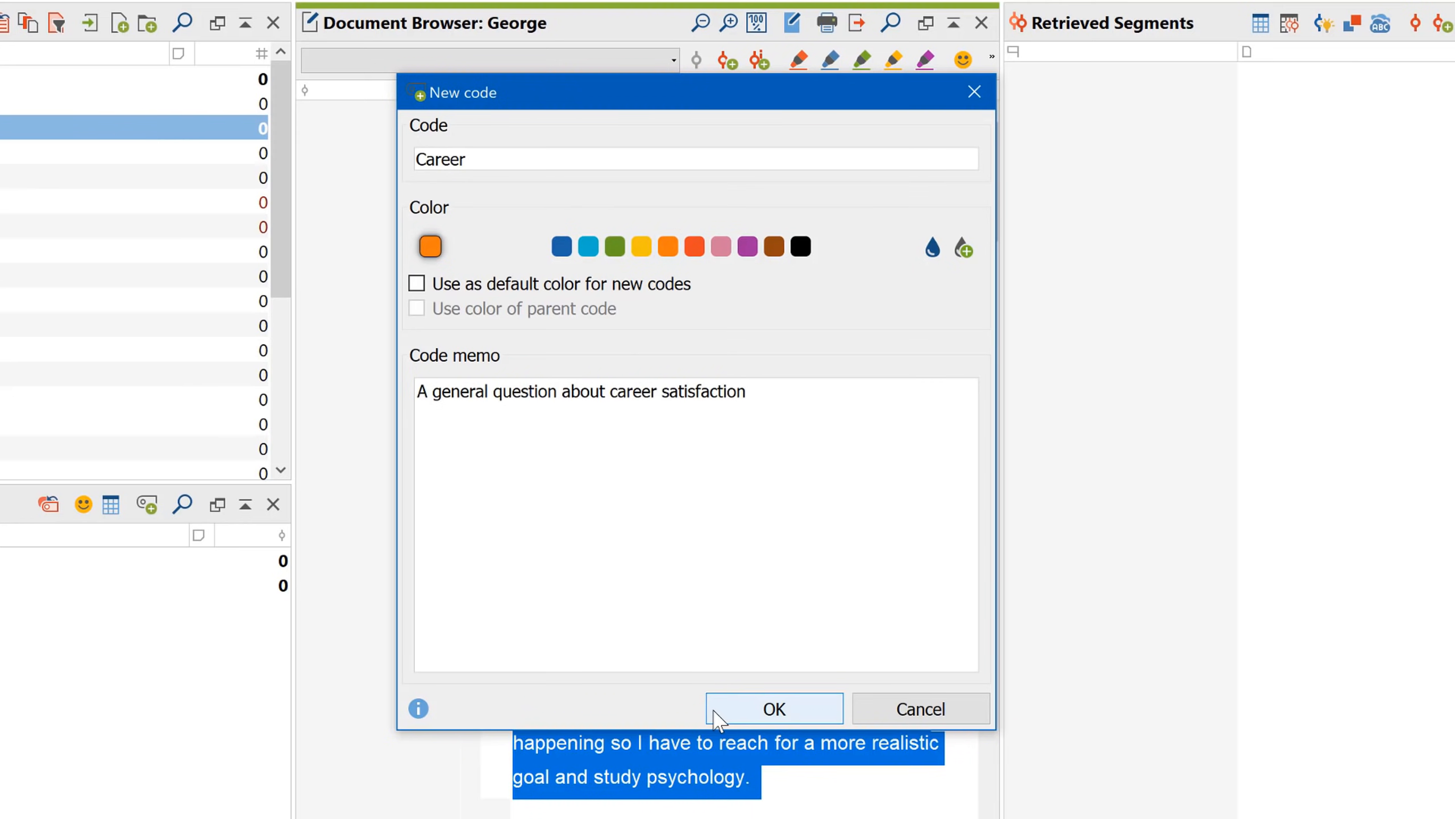
{"action": "left_click", "coordinate": [773, 708]}
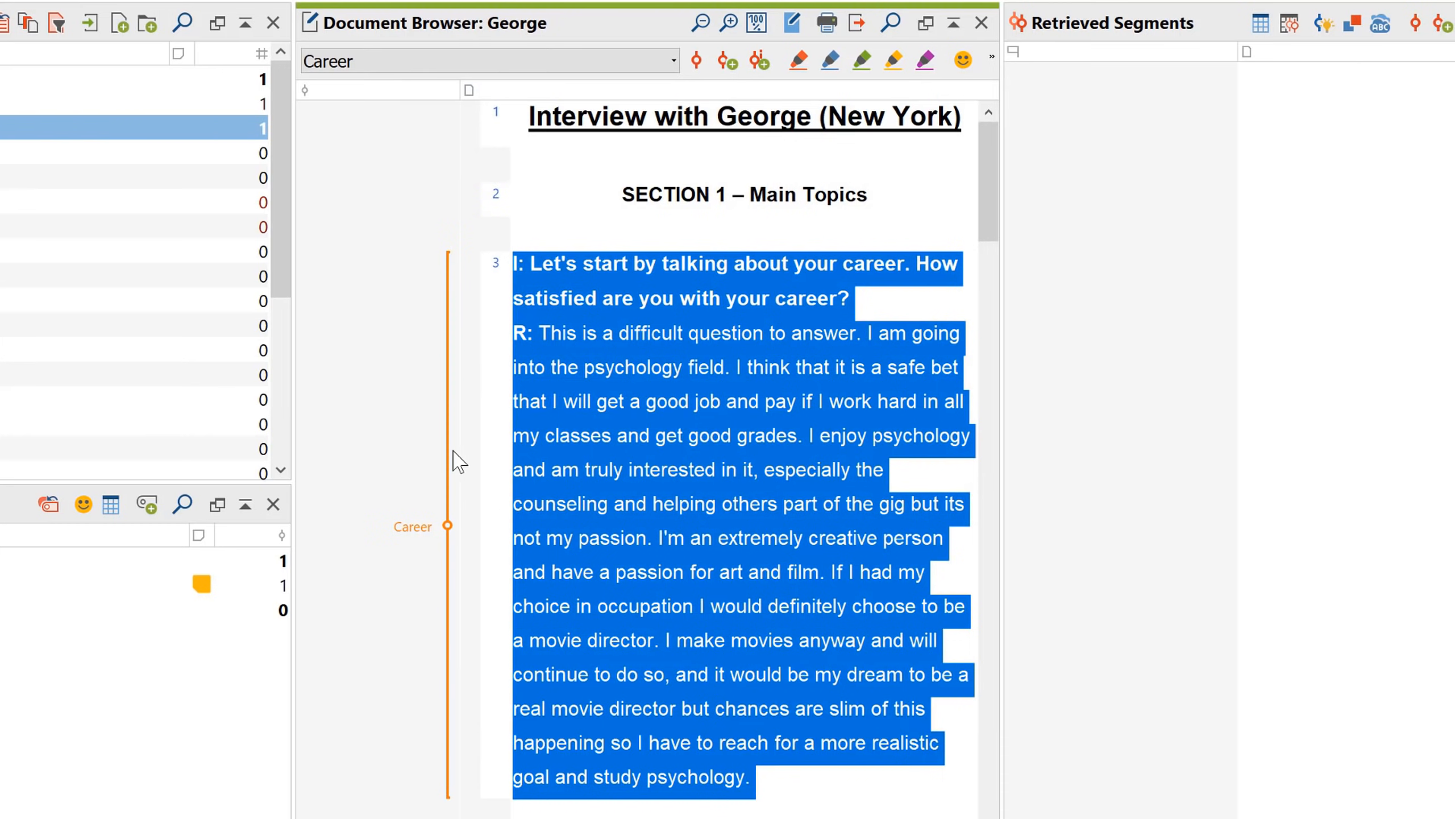
{"action": "mouse_move", "coordinate": [376, 278]}
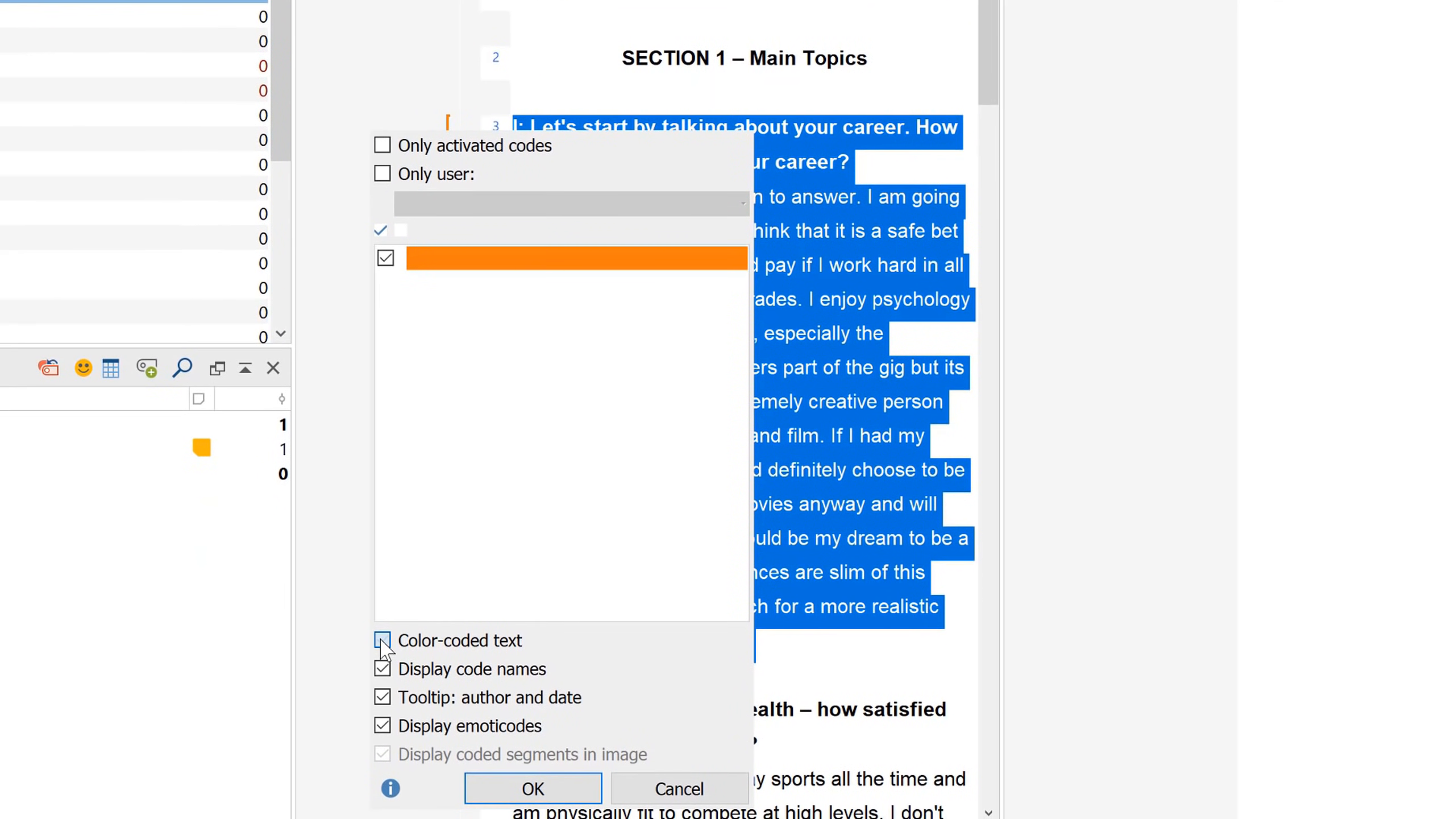
- Colour coded text by its code, then recode only George's R: answer with Career
{"action": "left_click", "coordinate": [532, 788]}
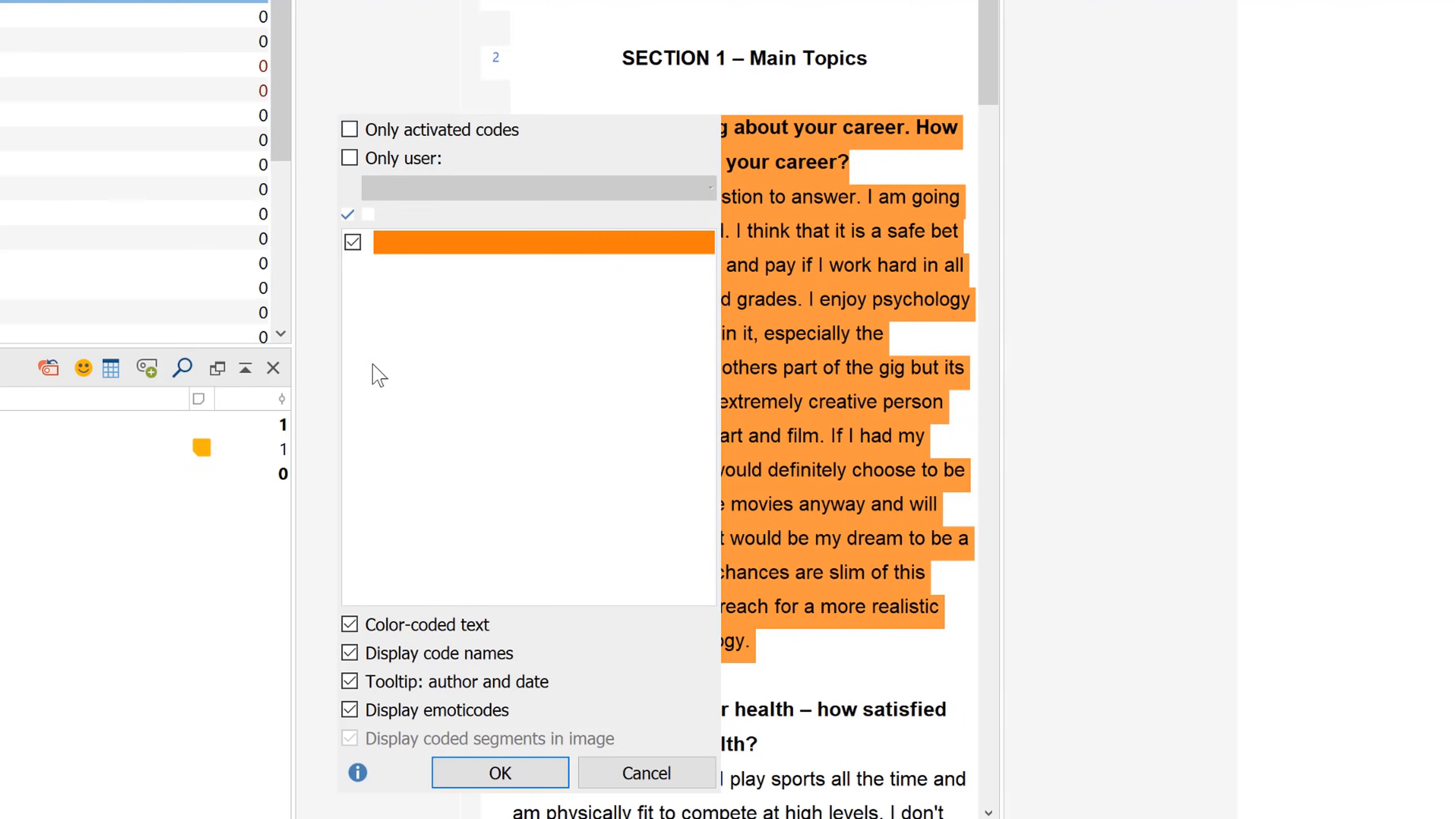
{"action": "left_click", "coordinate": [499, 772]}
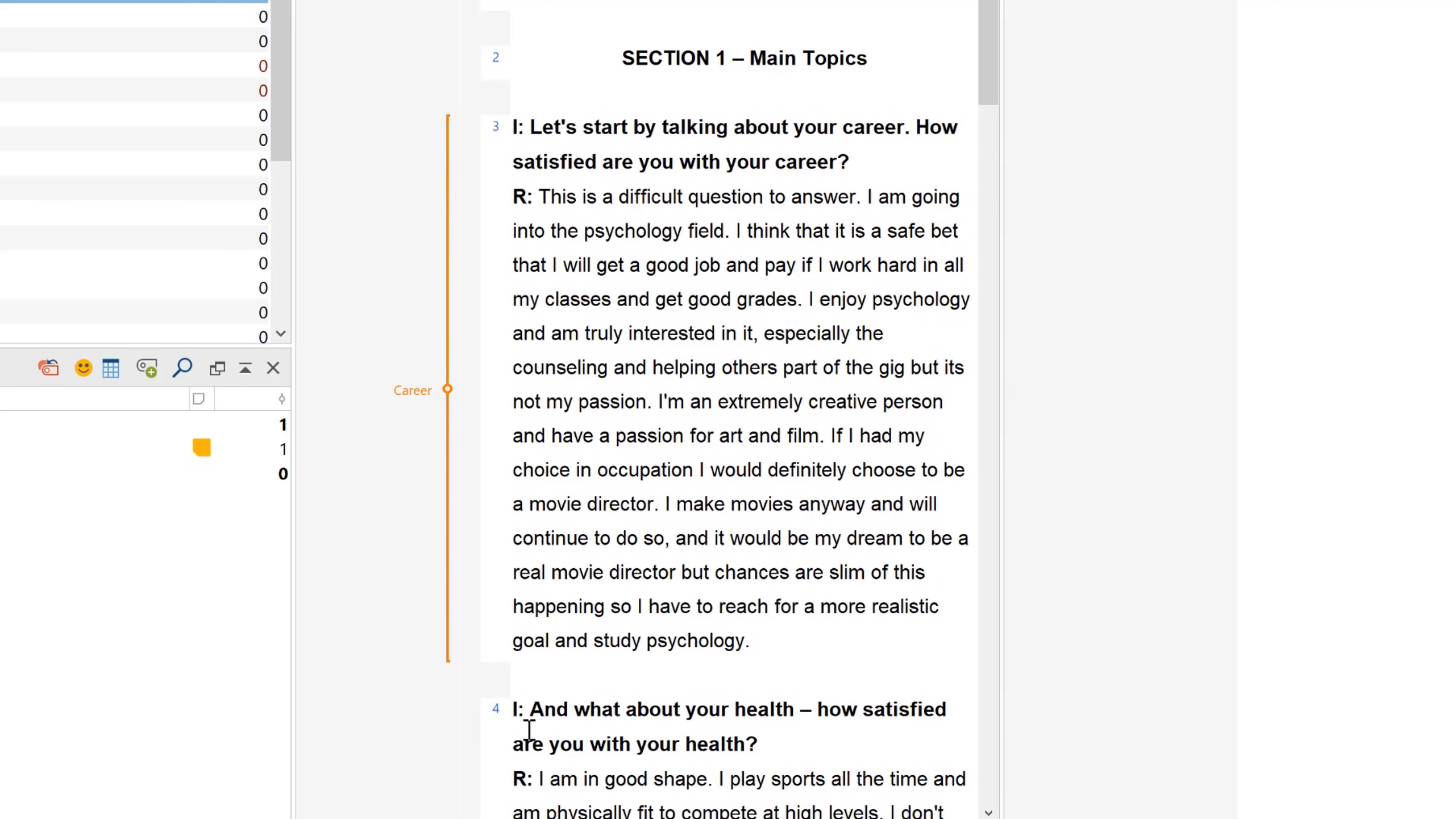
{"action": "left_click", "coordinate": [793, 640]}
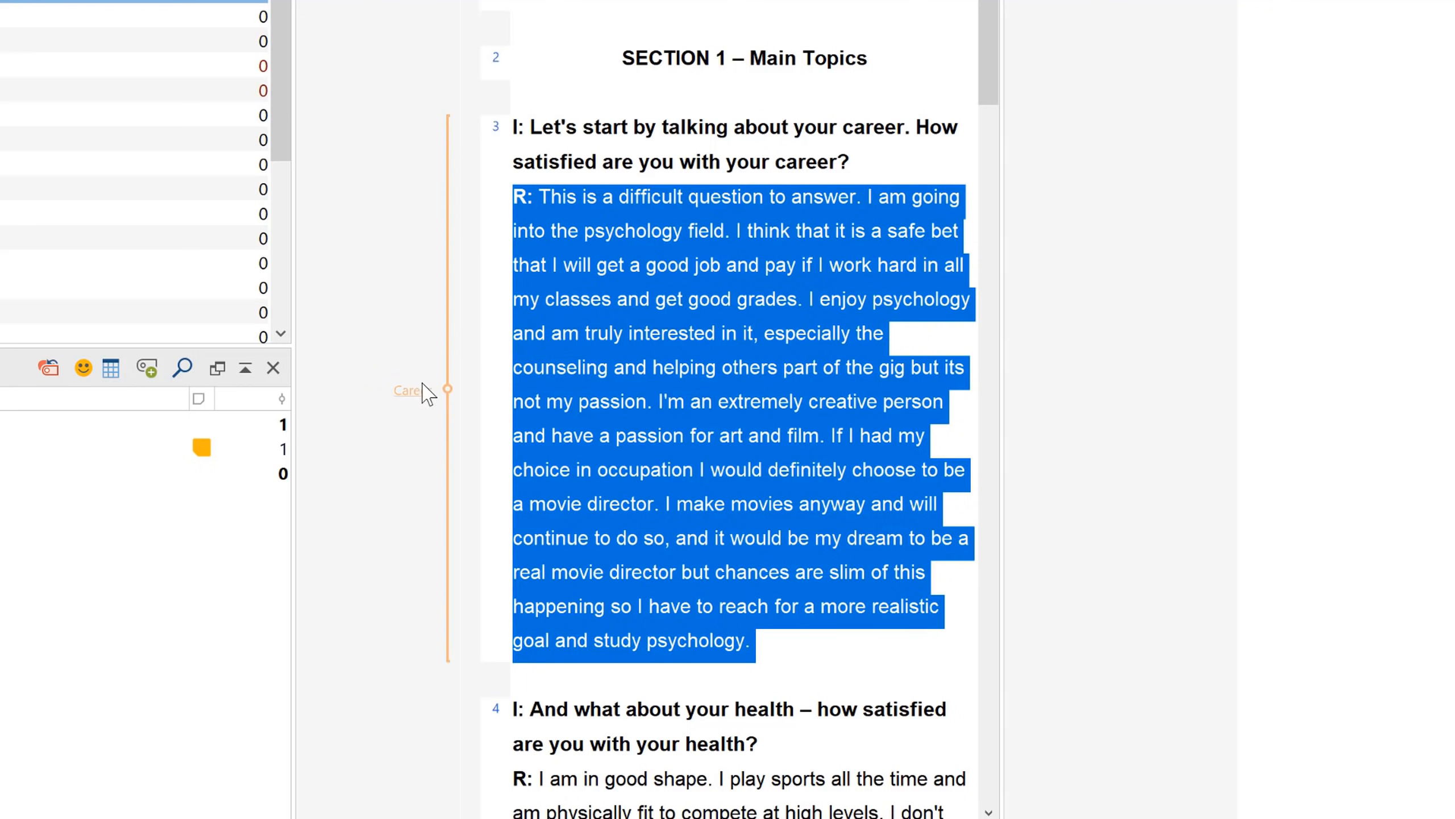
{"action": "right_click", "coordinate": [425, 389]}
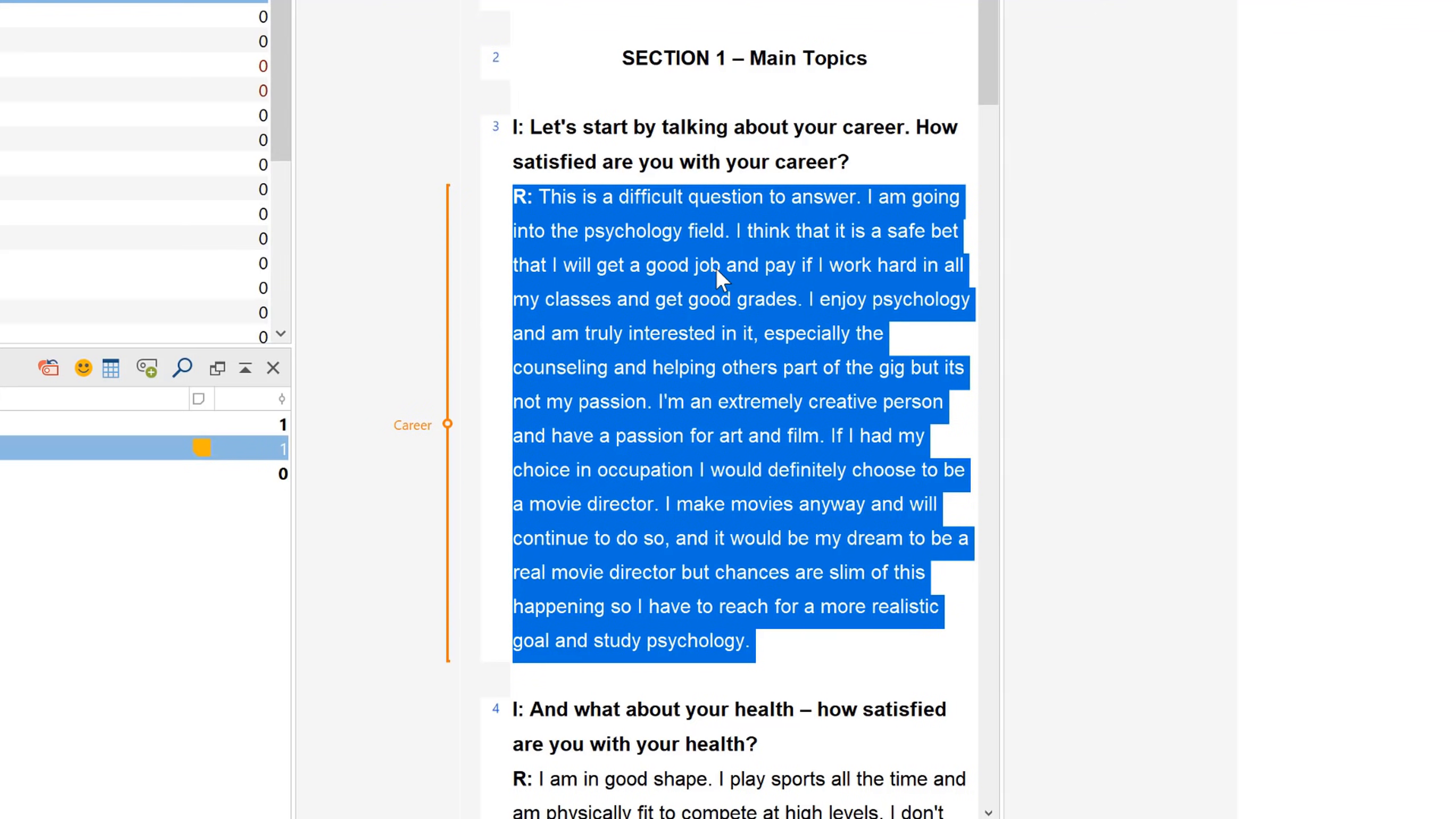
{"action": "left_click", "coordinate": [872, 232]}
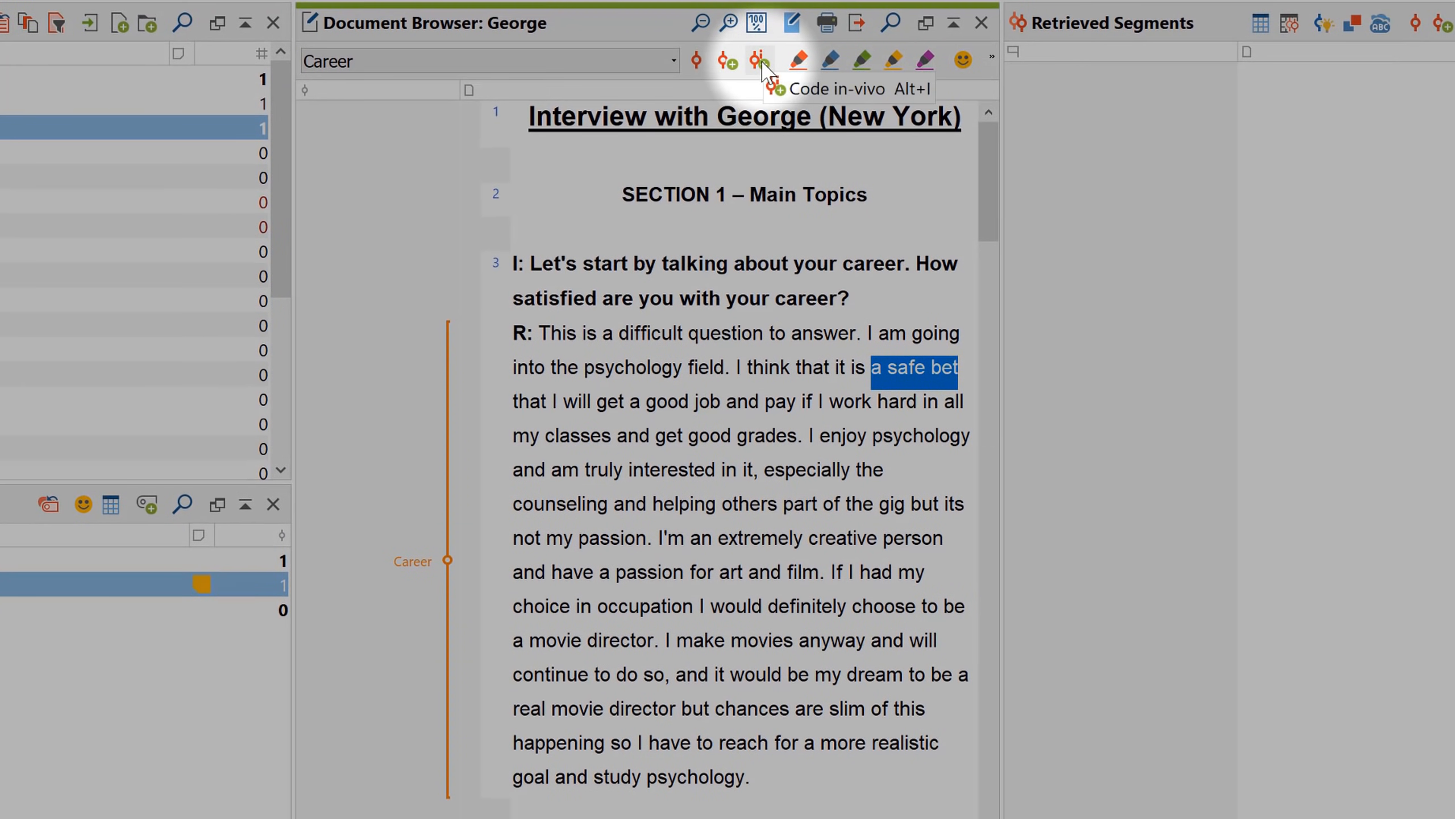
- Code 'a safe bet' in vivo and comment asking what constitutes a 'safe bet'
{"action": "left_click", "coordinate": [760, 61]}
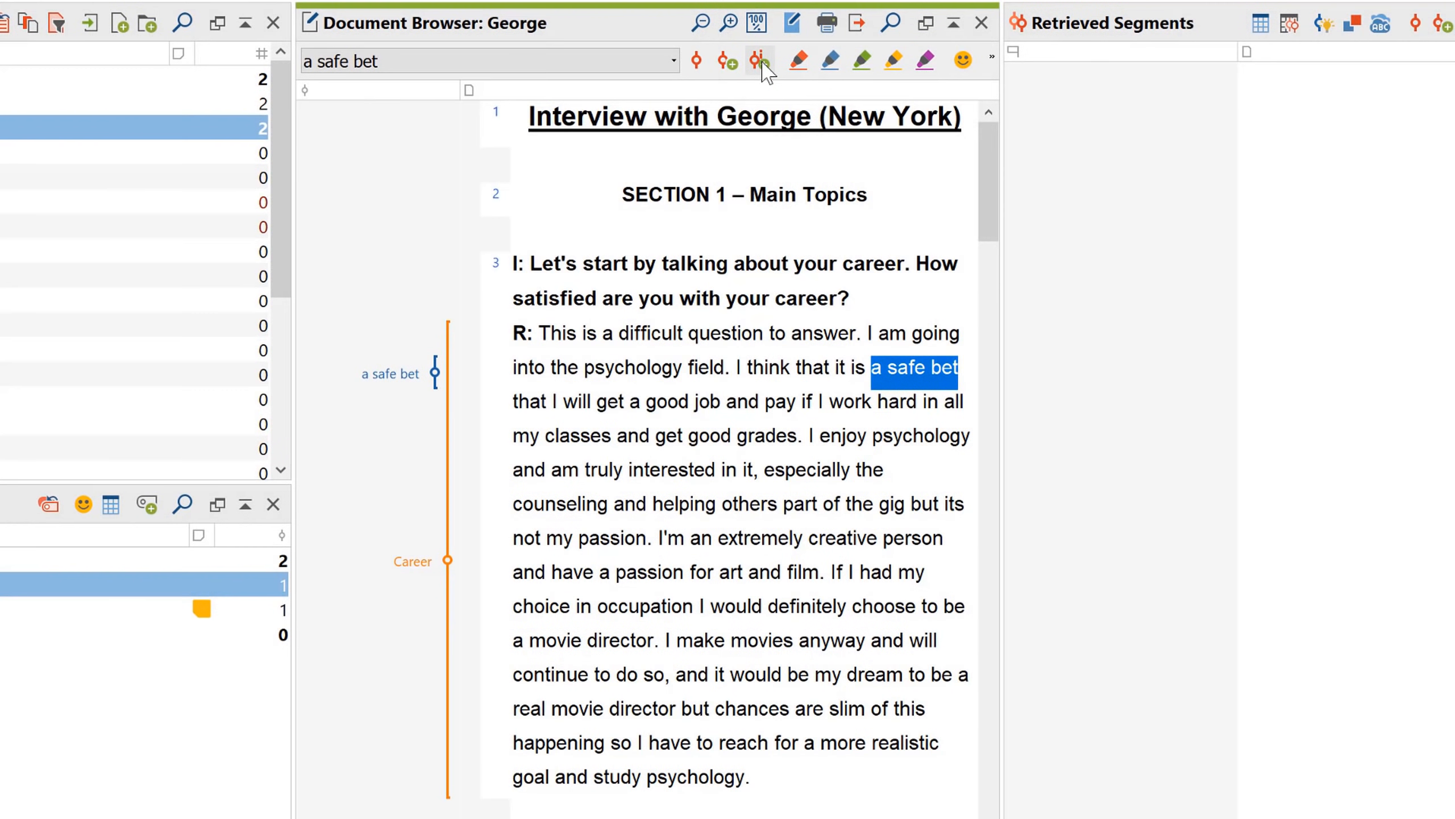
{"action": "right_click", "coordinate": [433, 373]}
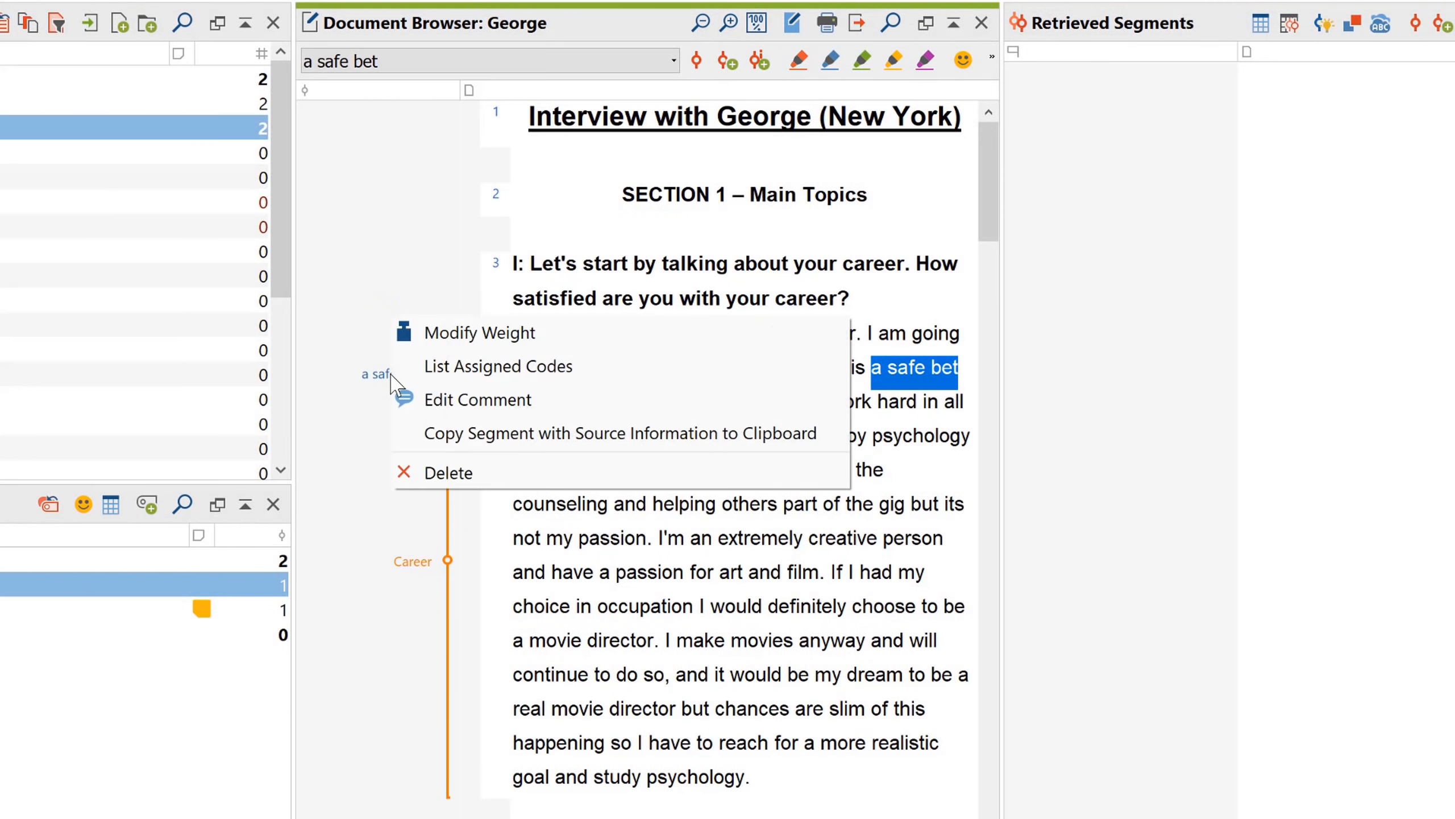
{"action": "mouse_move", "coordinate": [479, 350]}
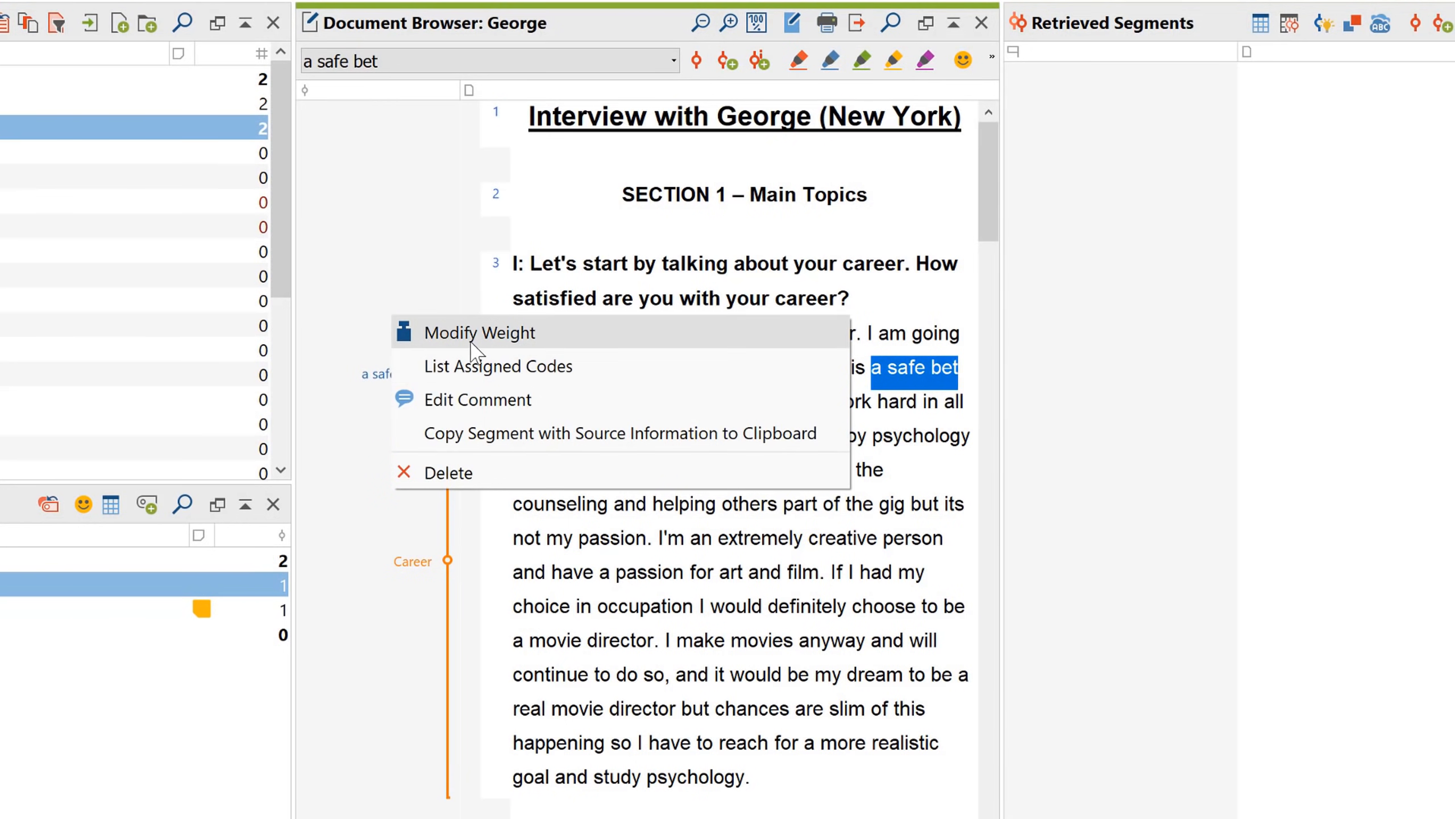
{"action": "mouse_move", "coordinate": [468, 413]}
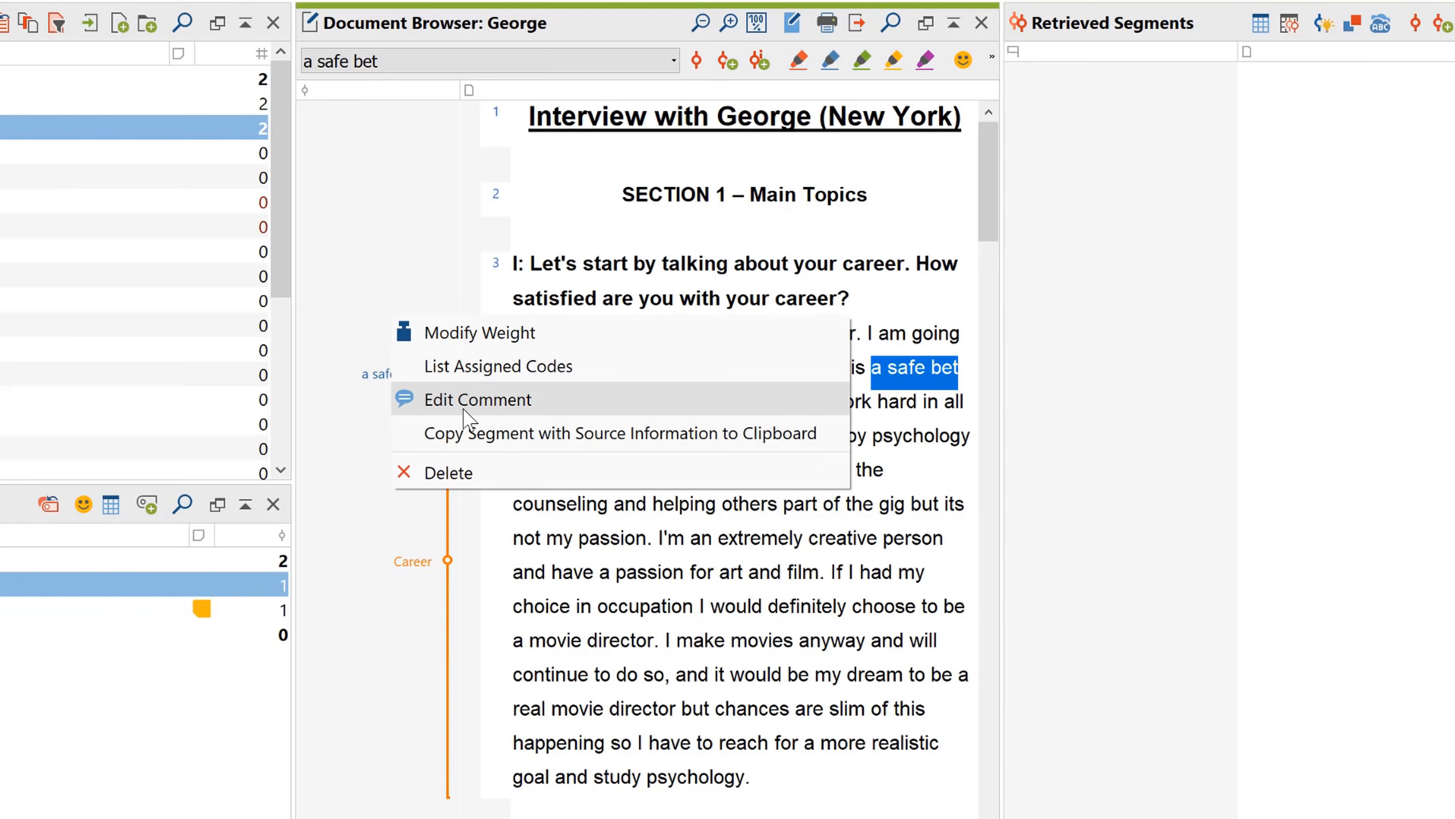
{"action": "left_click", "coordinate": [478, 399]}
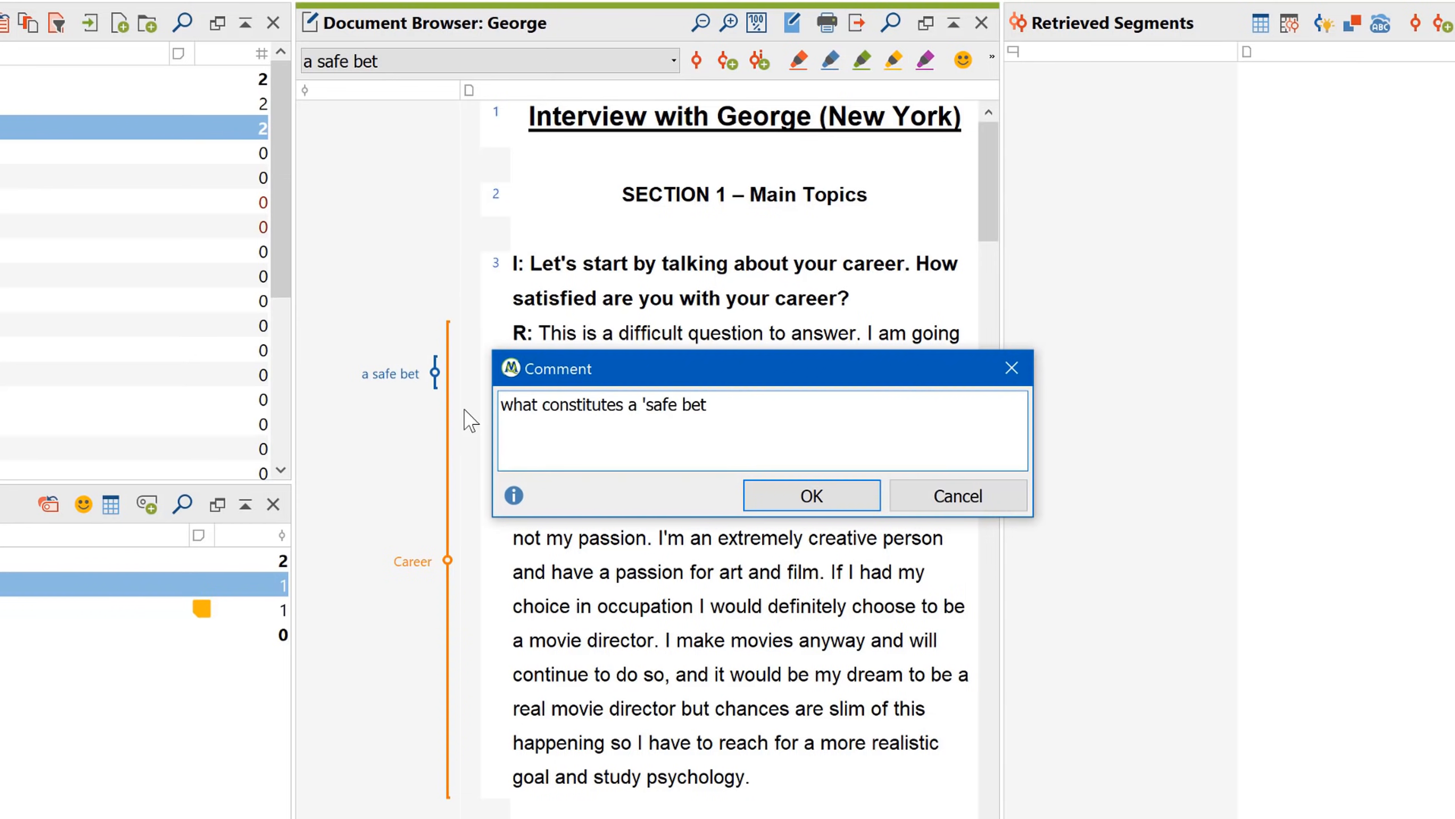
{"action": "left_click", "coordinate": [809, 495]}
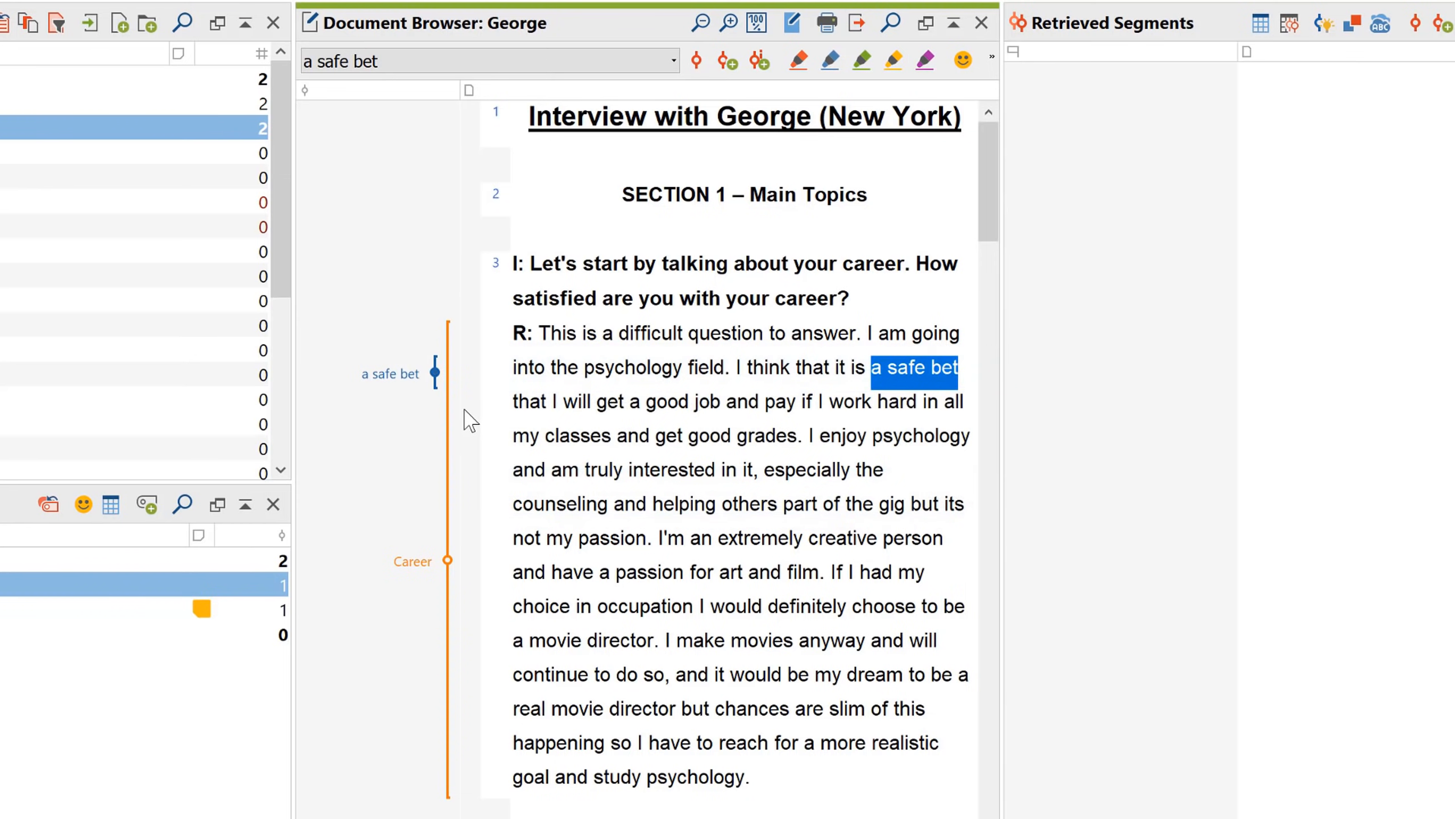
{"action": "mouse_move", "coordinate": [436, 372]}
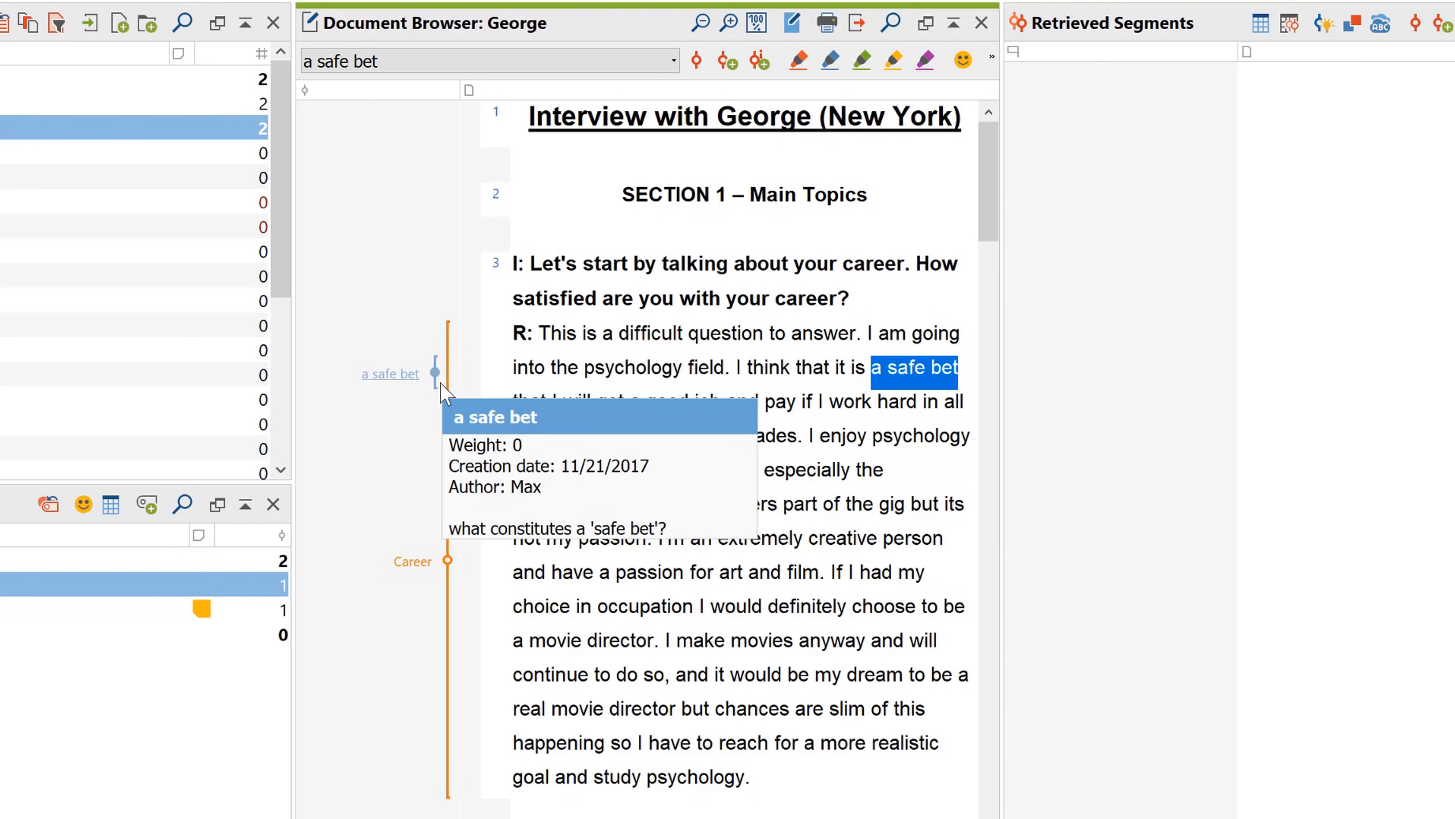
{"action": "mouse_move", "coordinate": [477, 518]}
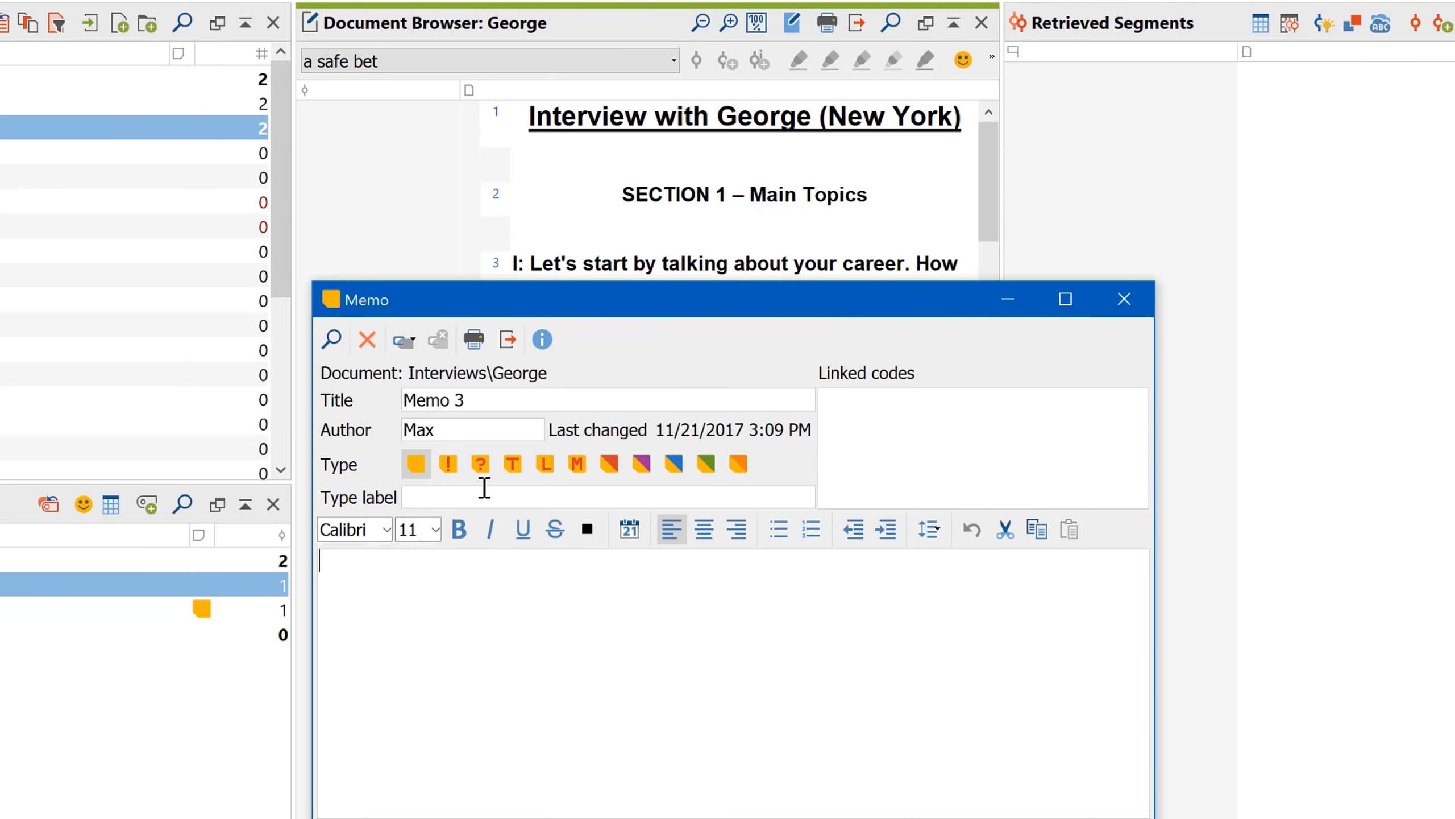
- Write the memo 'What contributed to the decision to study psychology?' and close it
{"action": "type", "text": "What contributed to the decision"}
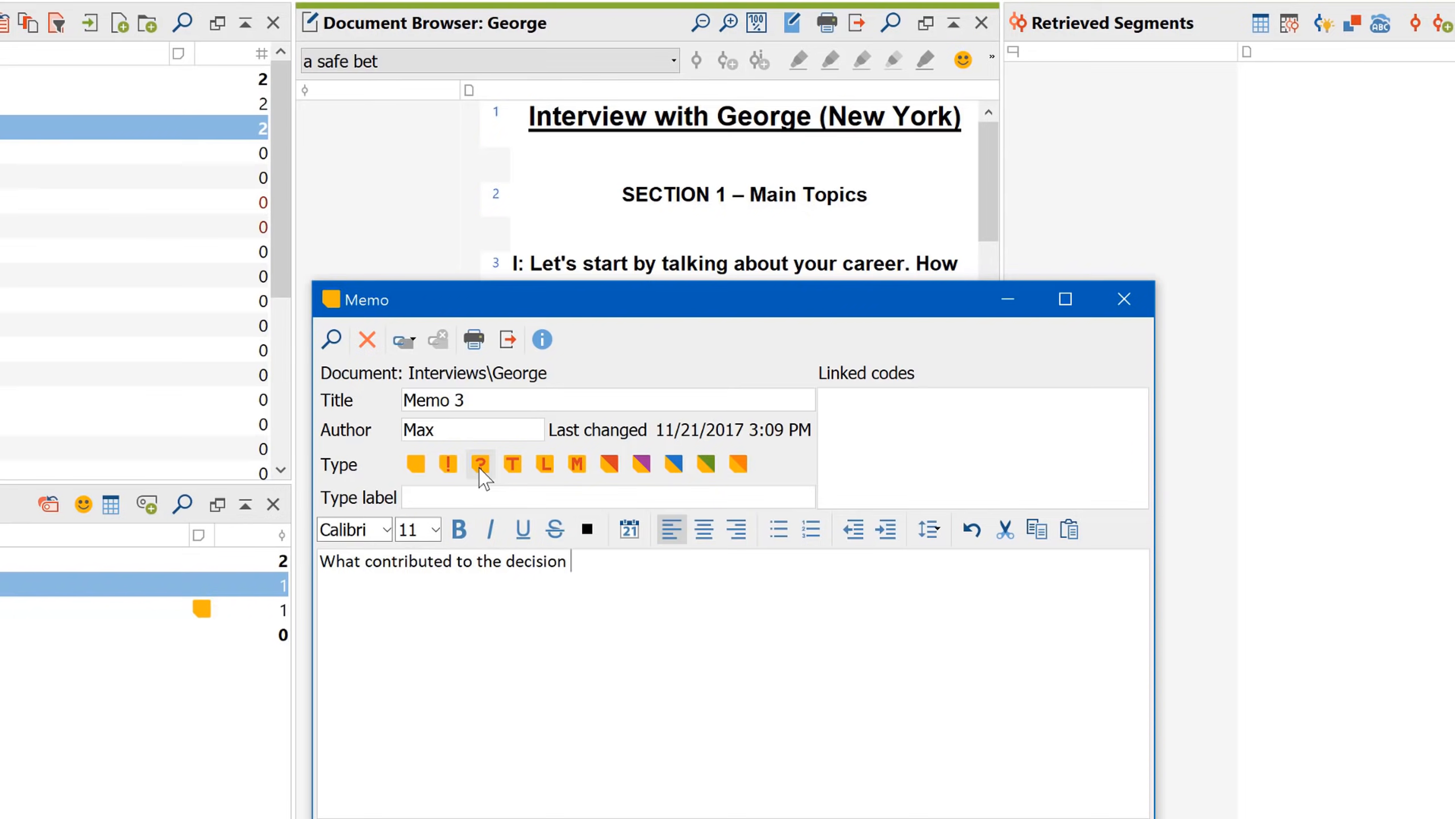
{"action": "type", "text": "to study psychology?"}
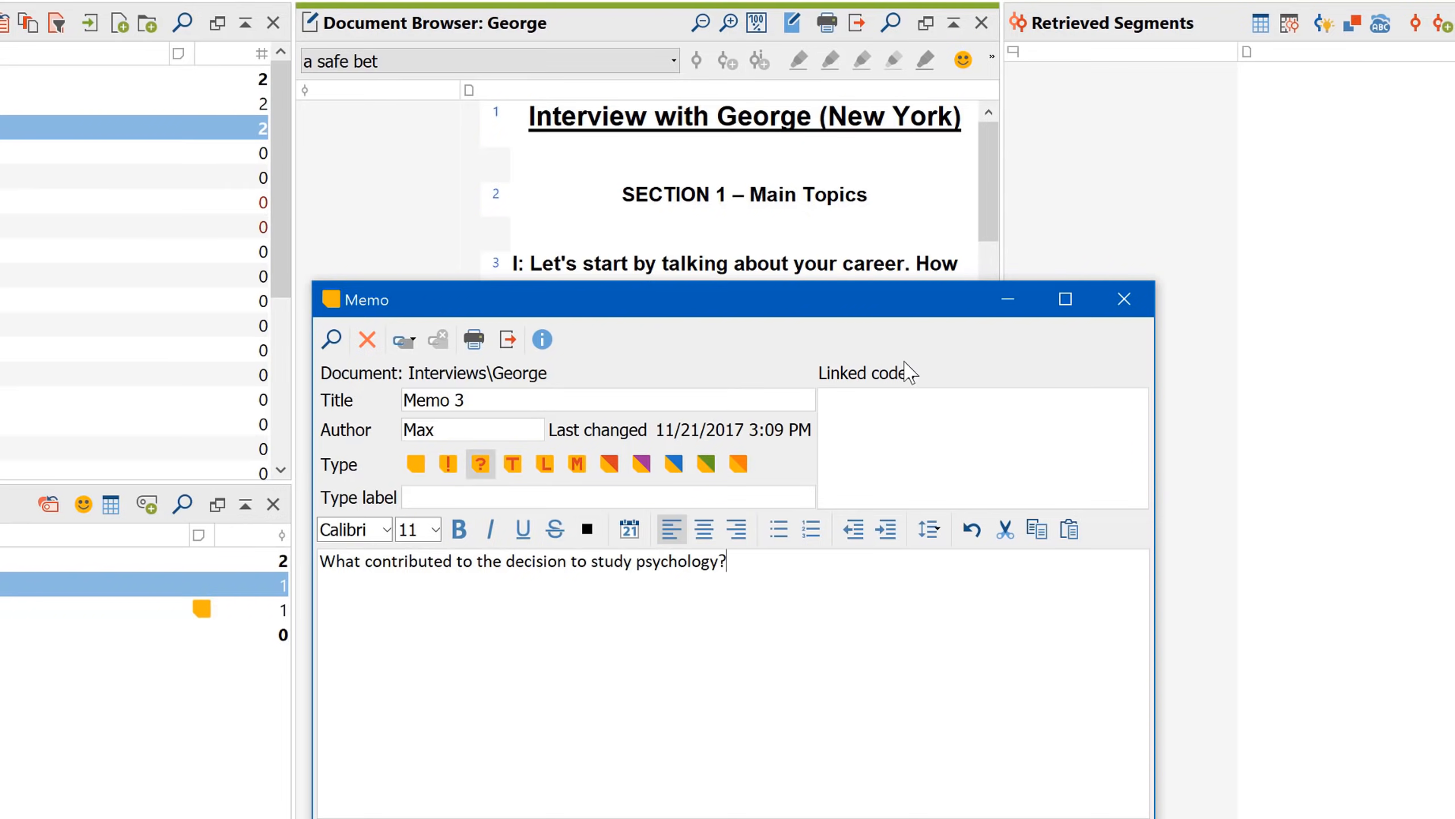
{"action": "left_click", "coordinate": [1124, 299]}
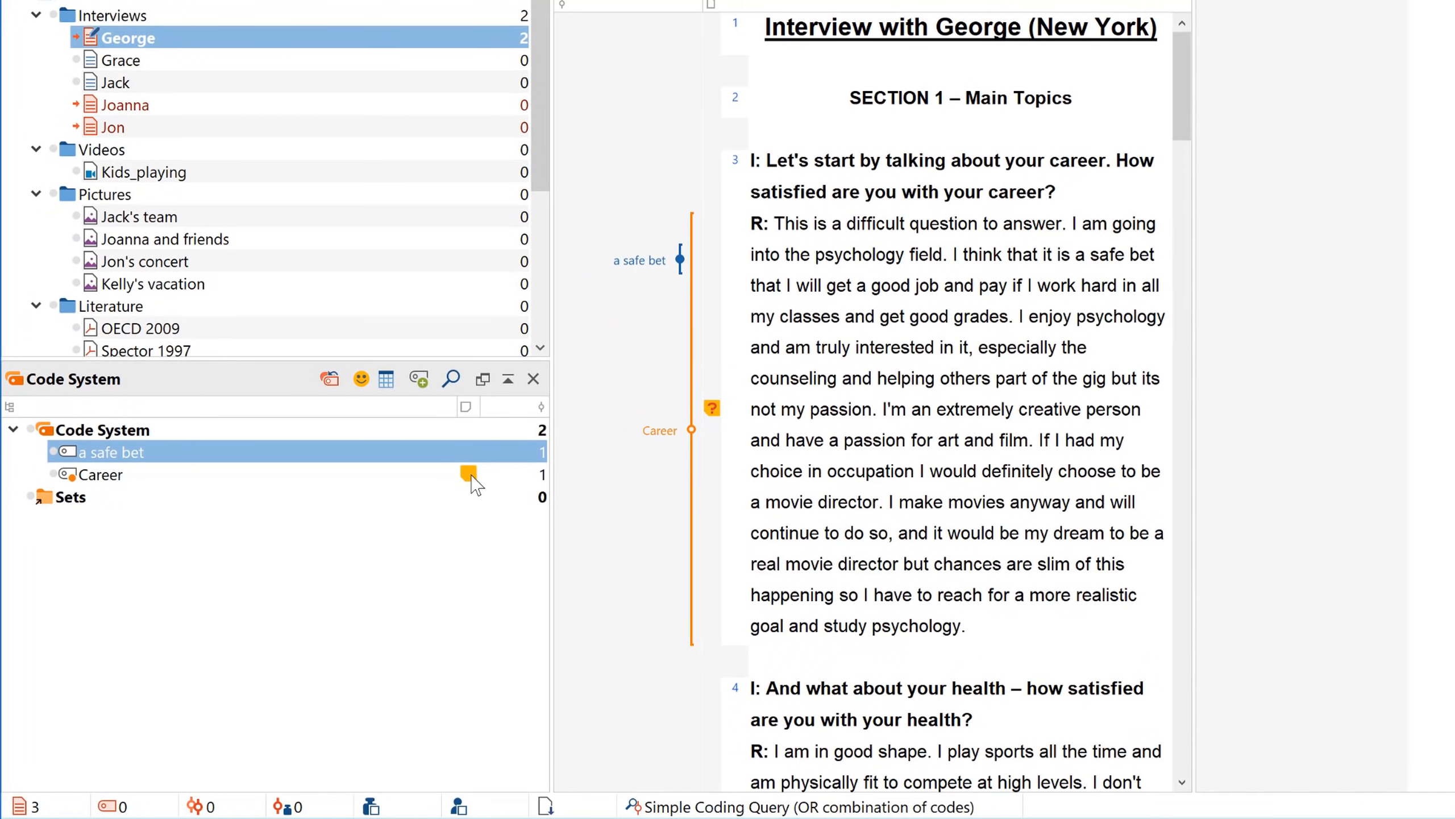
{"action": "mouse_move", "coordinate": [468, 474]}
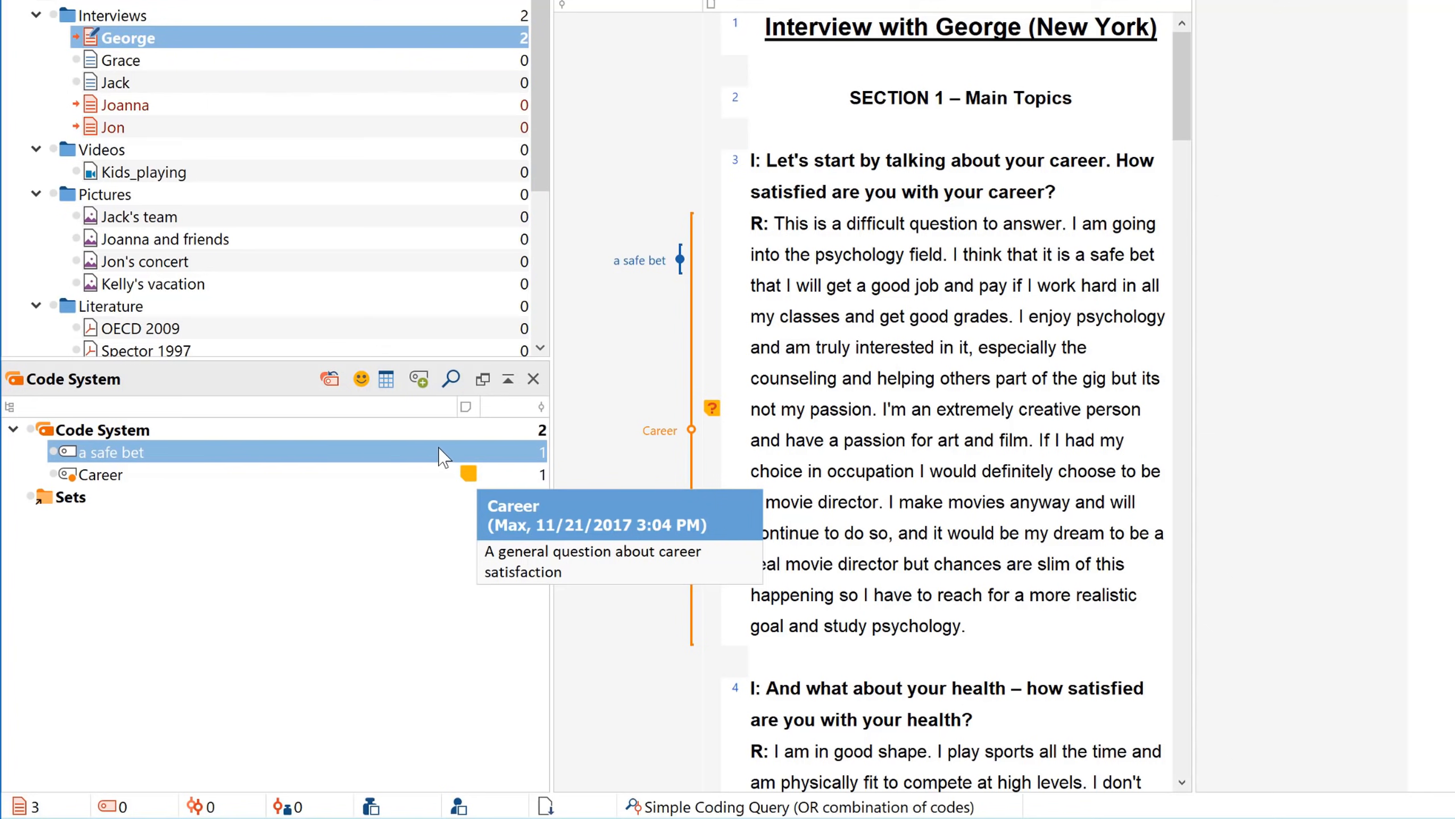
- Create Main Topics and In-vivo parents, nest Career and 'a safe bet', add studying subcode
{"action": "left_click", "coordinate": [103, 429]}
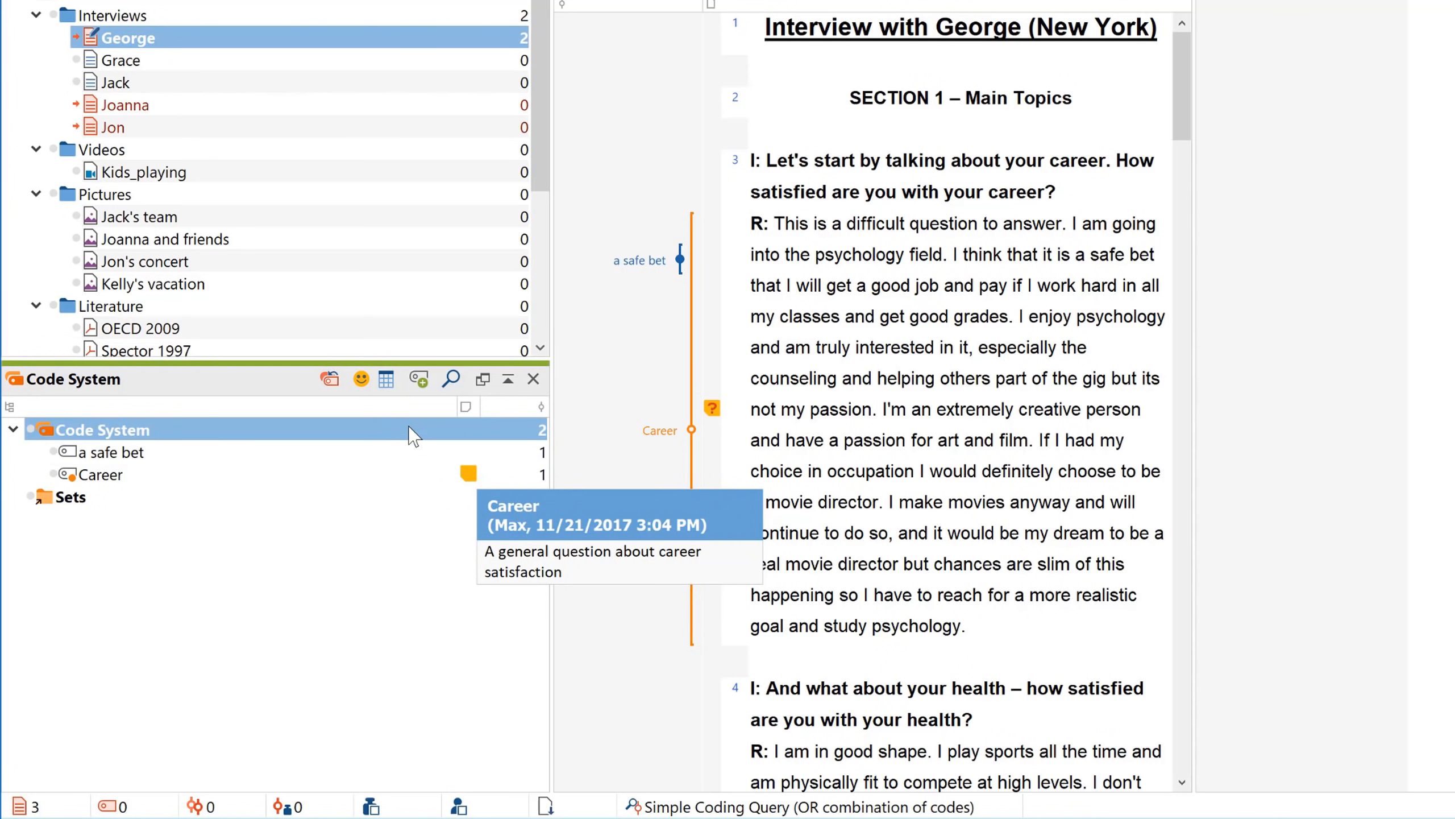
{"action": "mouse_move", "coordinate": [419, 379]}
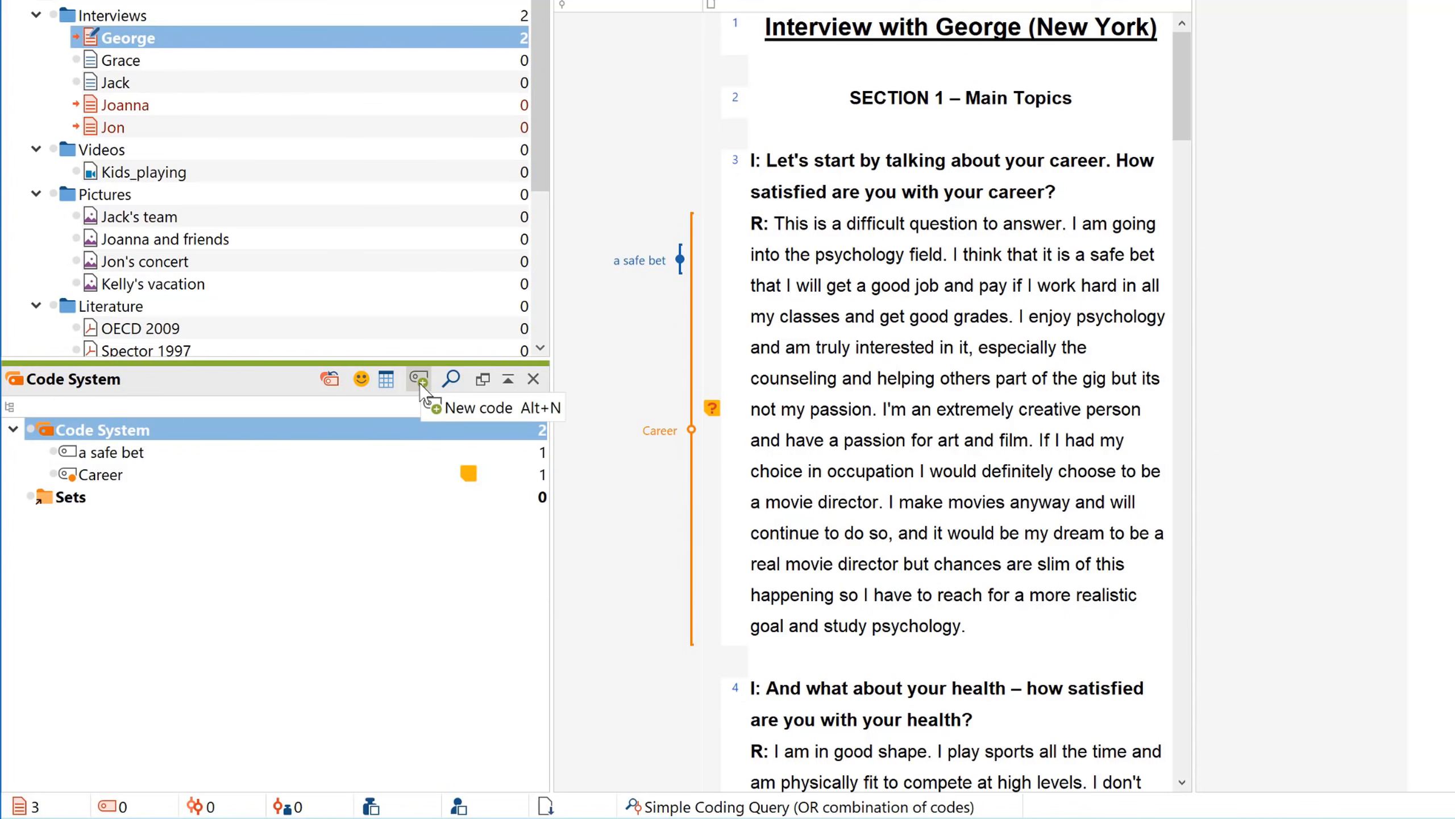
{"action": "left_click", "coordinate": [420, 378]}
{"action": "type", "text": "Main Topic"}
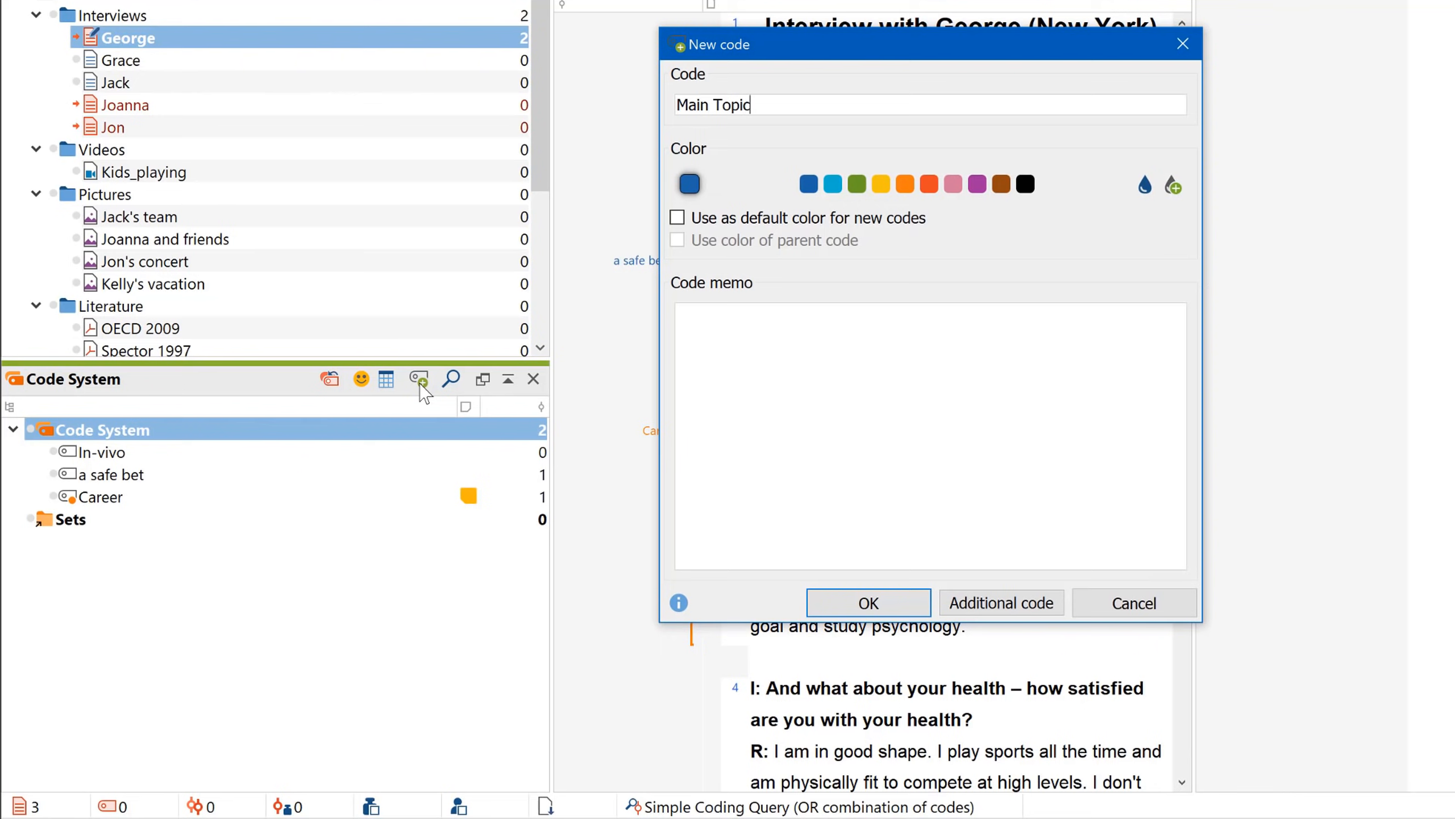
{"action": "left_click", "coordinate": [867, 603]}
{"action": "type", "text": "stud"}
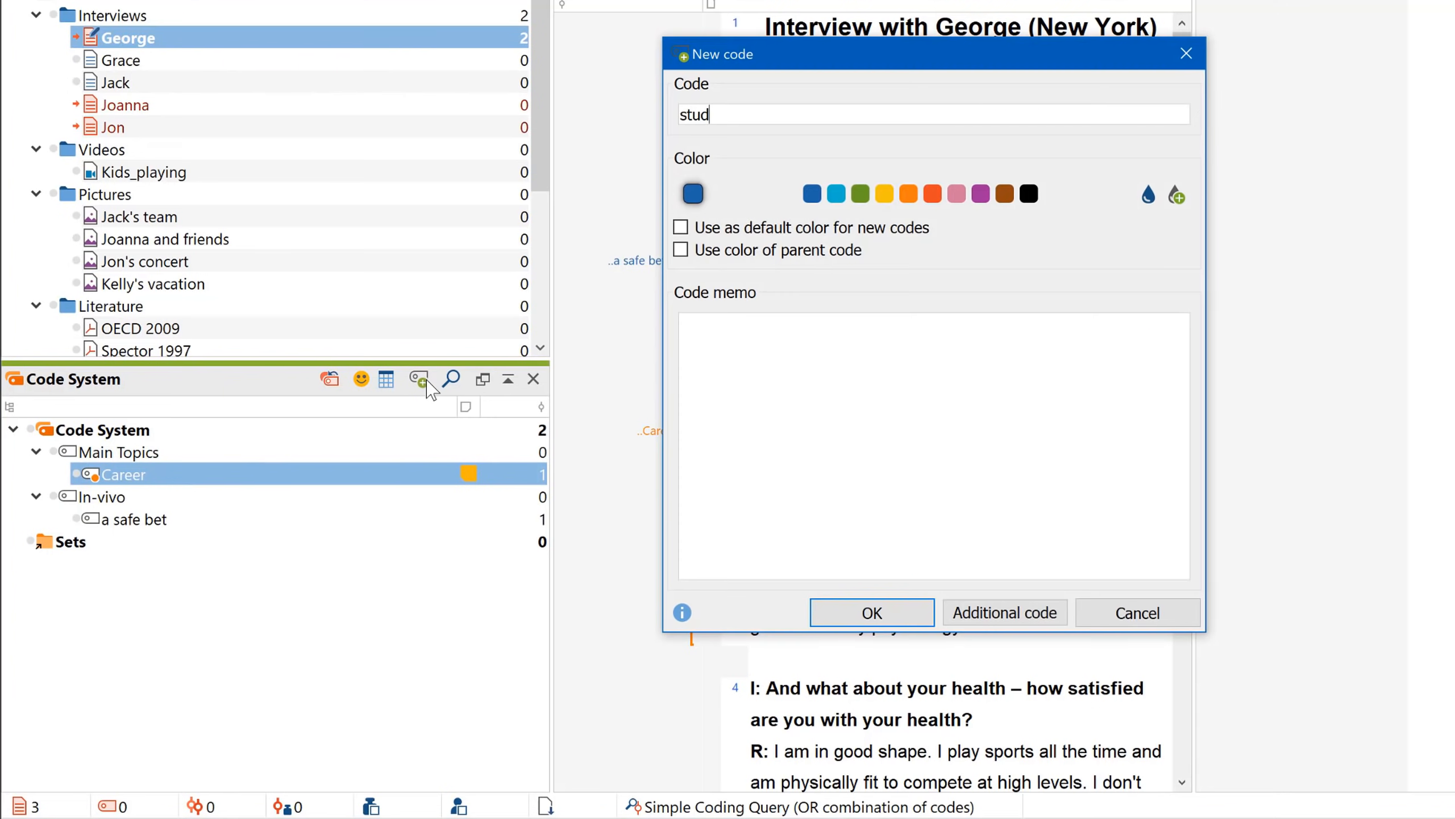
{"action": "left_click", "coordinate": [870, 612]}
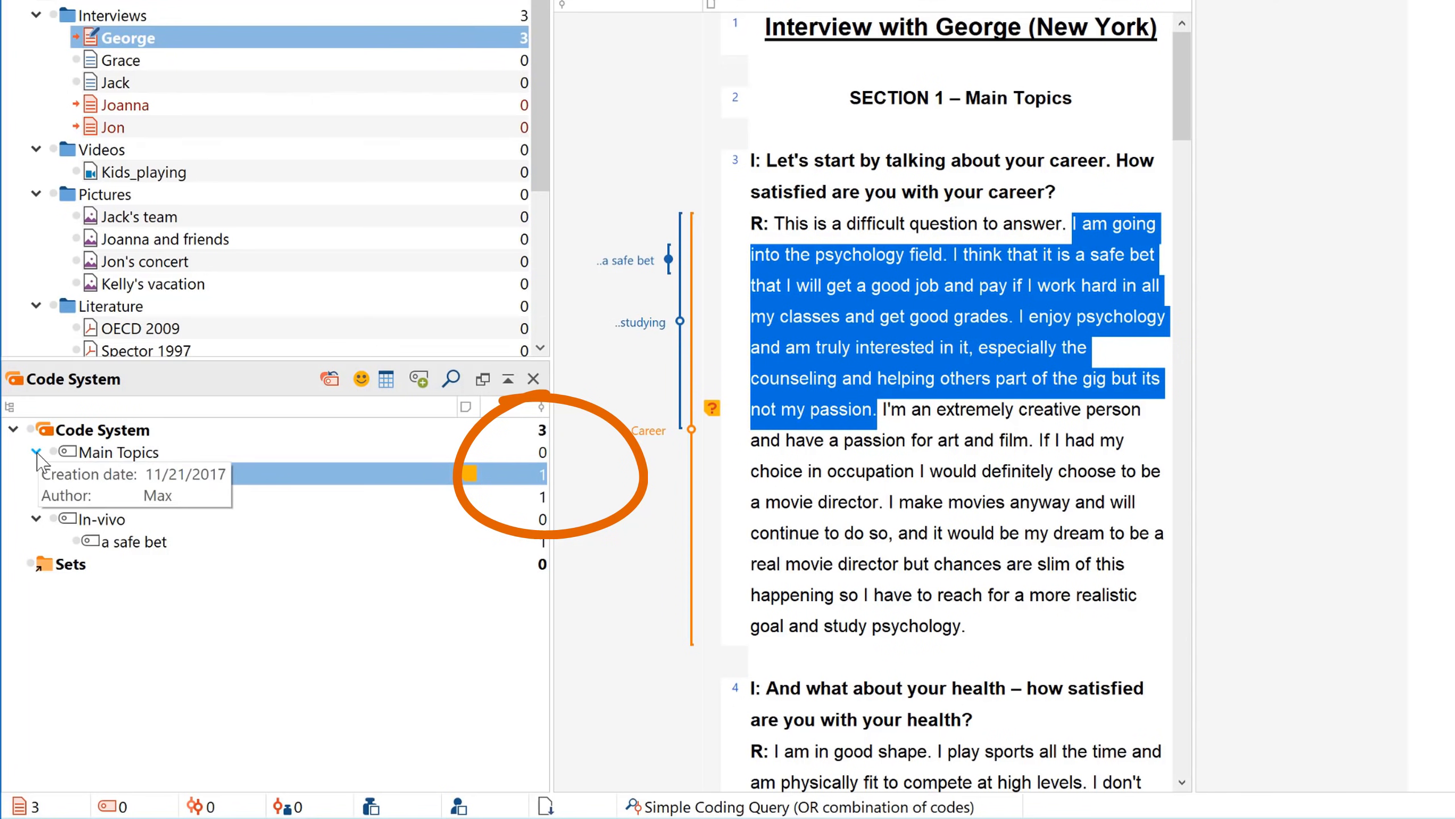
- Switch to table view and filter the Coded segments column to codes with segments
{"action": "left_click", "coordinate": [37, 453]}
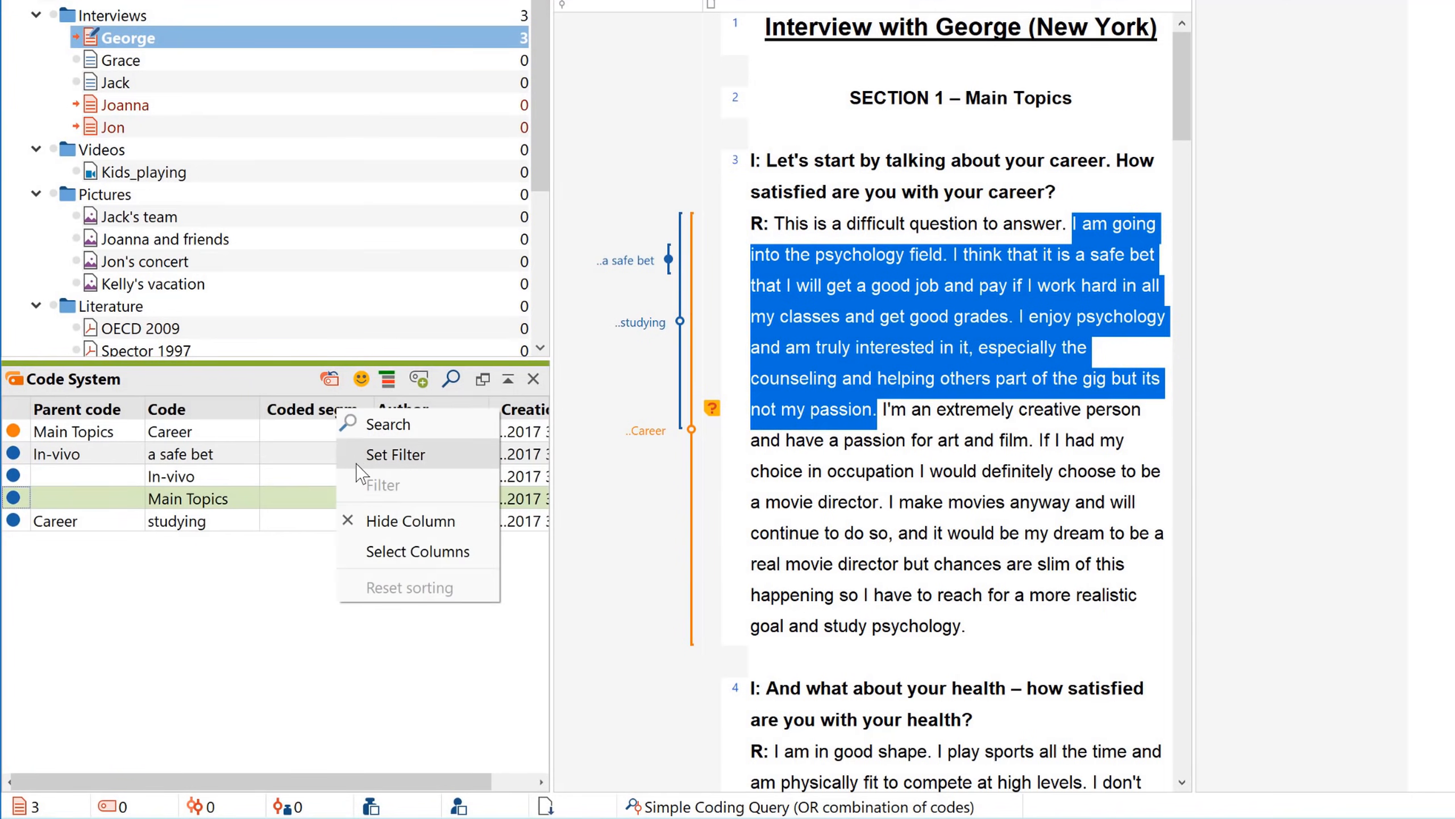
{"action": "left_click", "coordinate": [395, 453]}
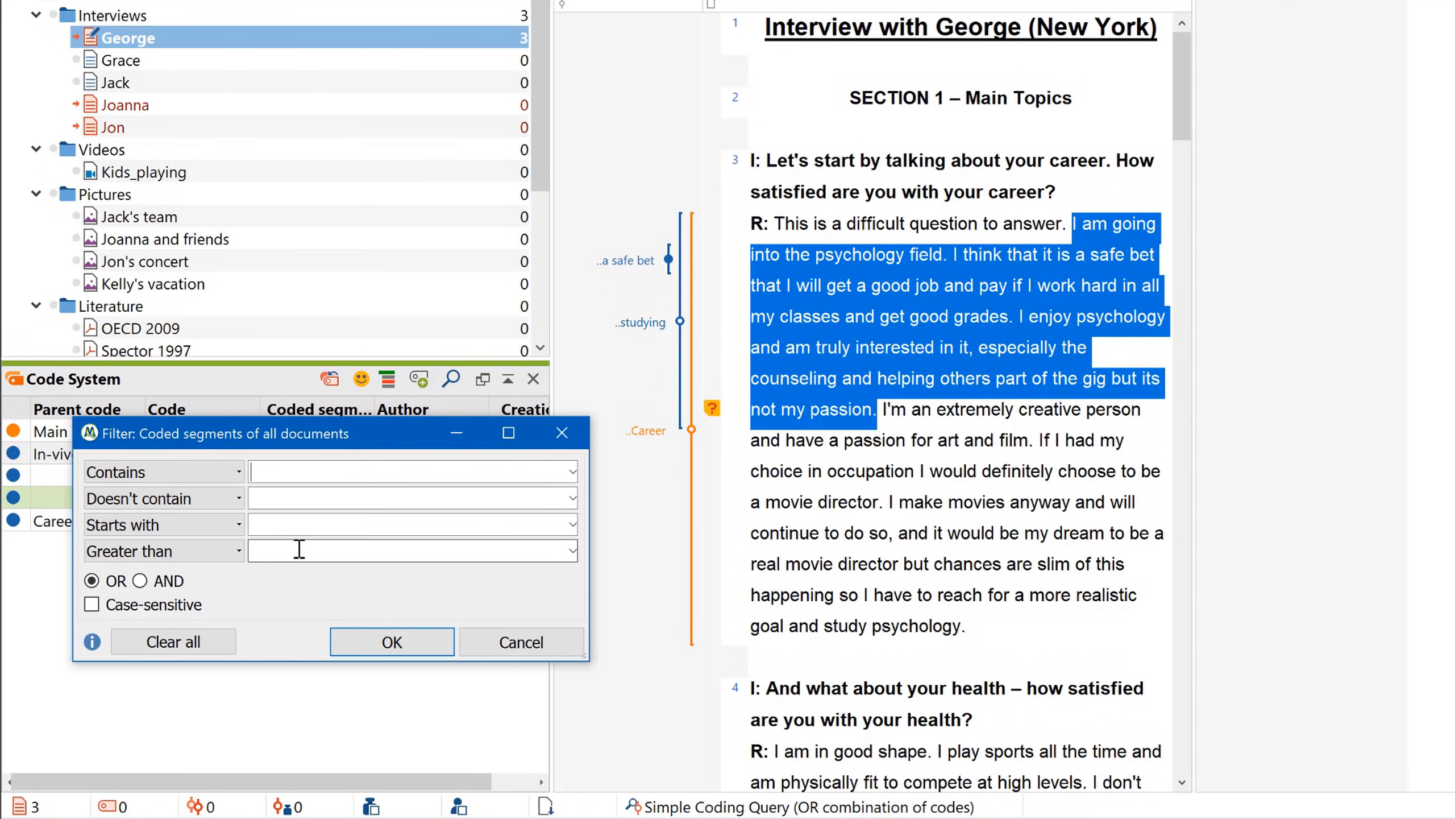
{"action": "left_click", "coordinate": [390, 642]}
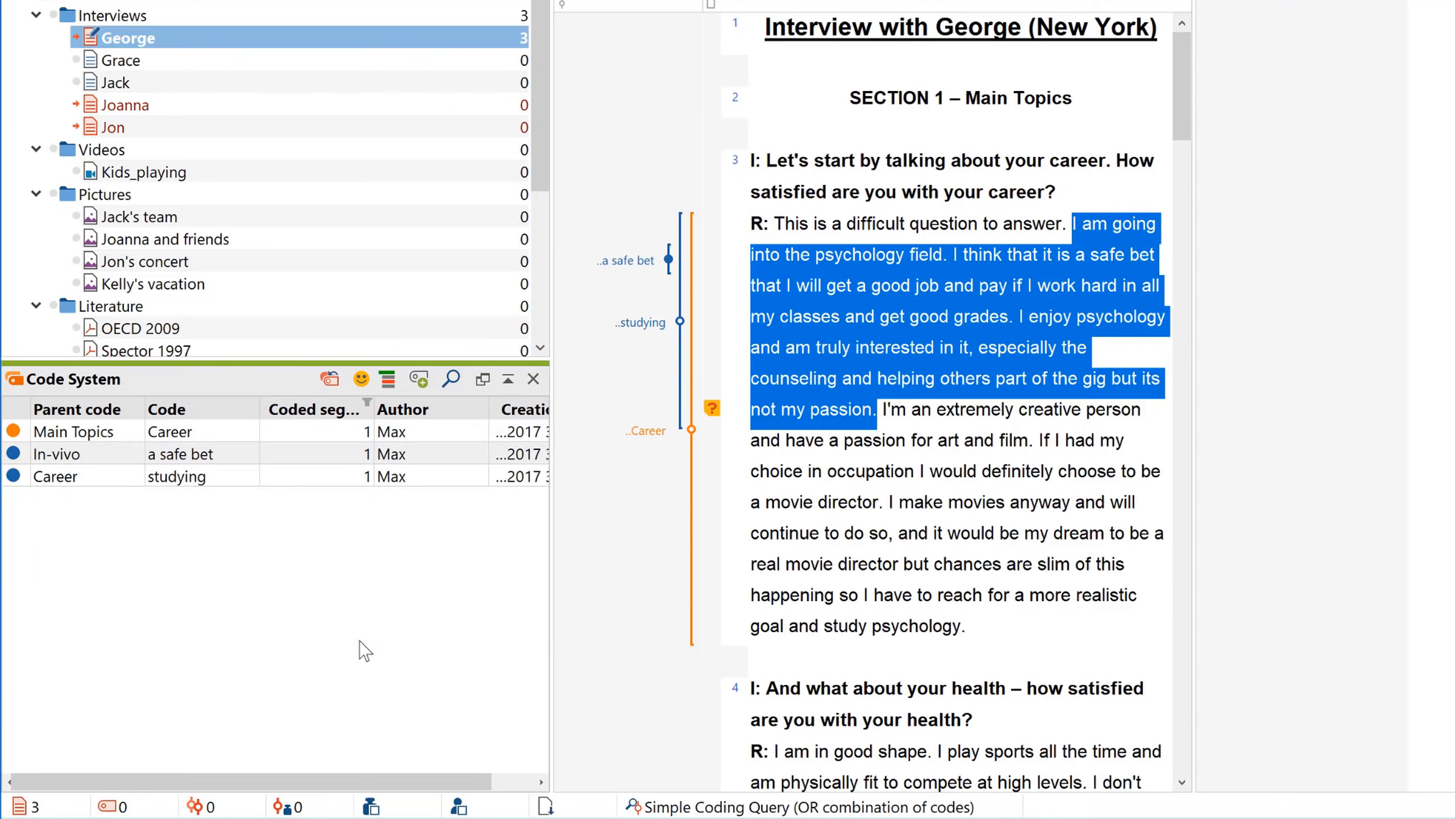
- Query Main Topics, Career and studying to list their coded segments
{"action": "right_click", "coordinate": [315, 408]}
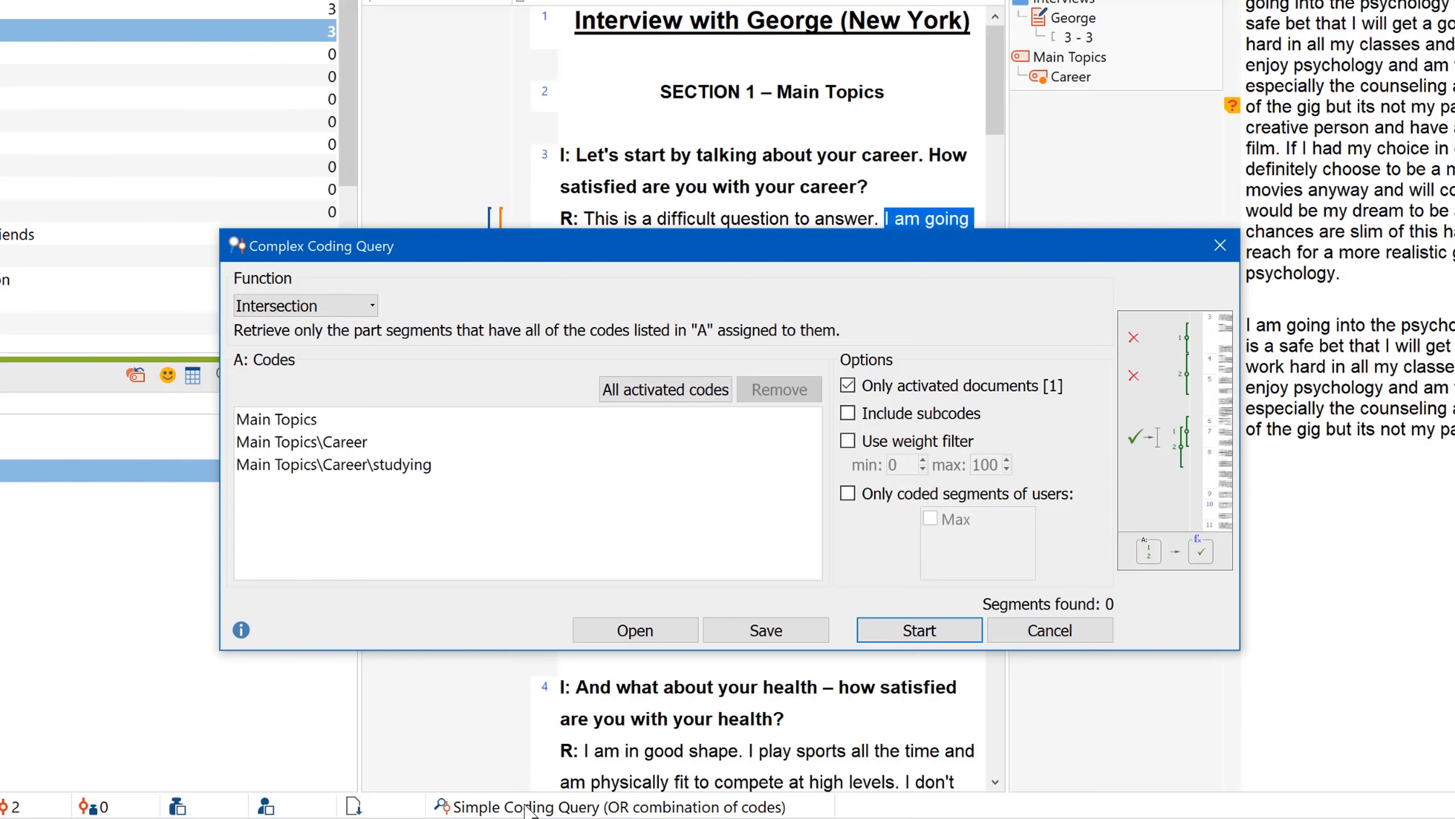
{"action": "left_click", "coordinate": [306, 306]}
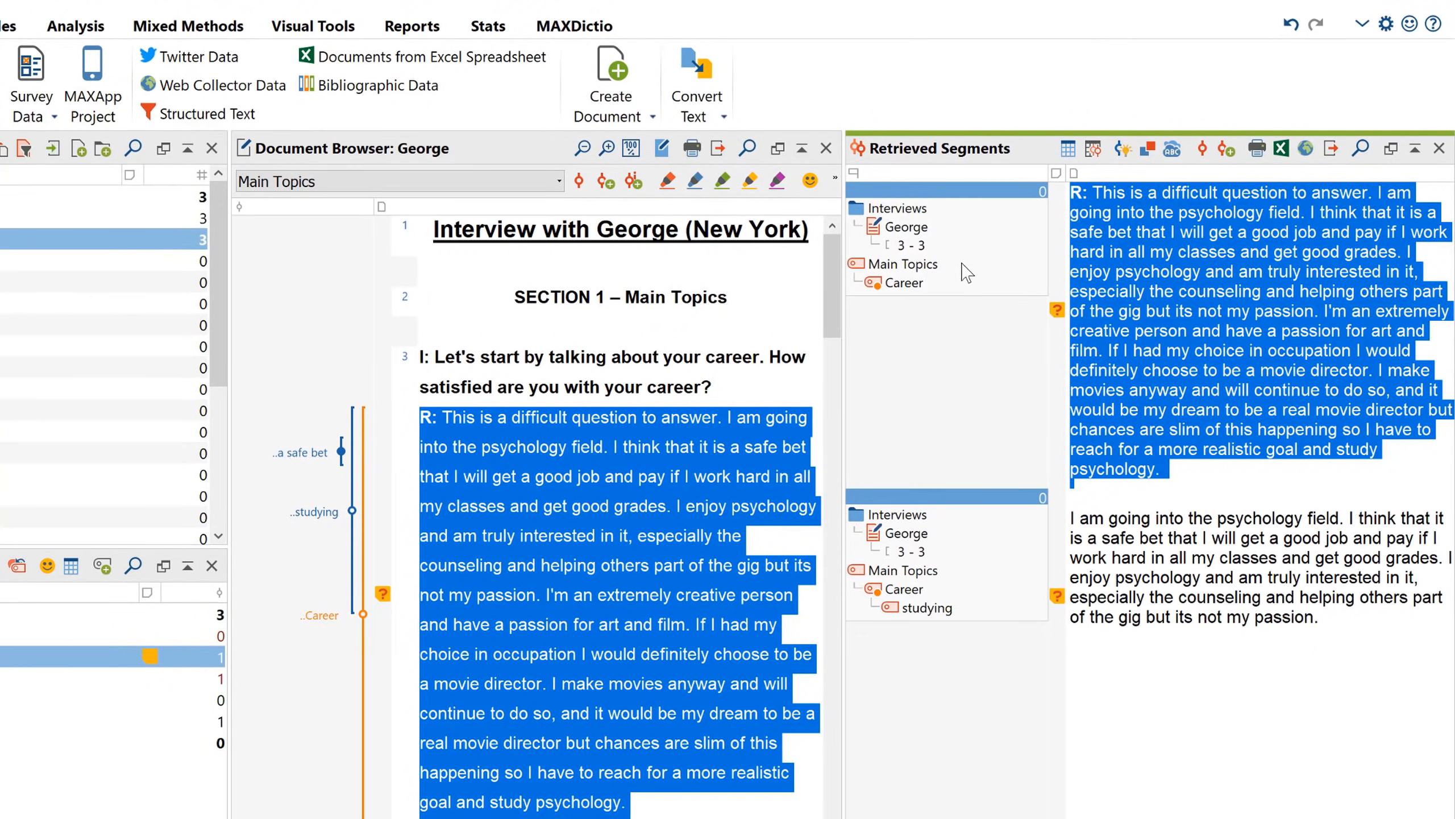
{"action": "scroll", "scroll_direction": "down", "scroll_amount": 3}
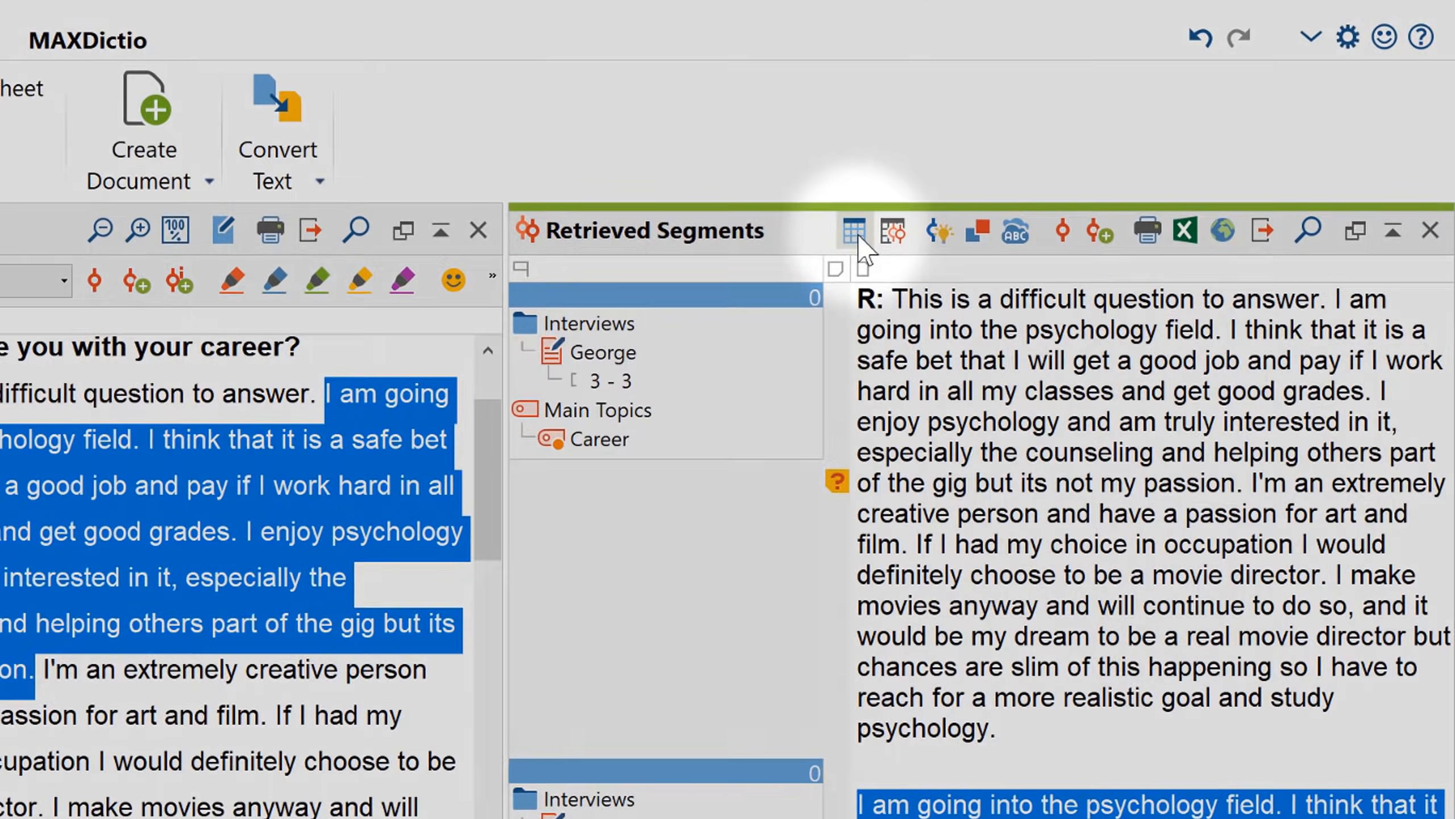
{"action": "left_click", "coordinate": [852, 231]}
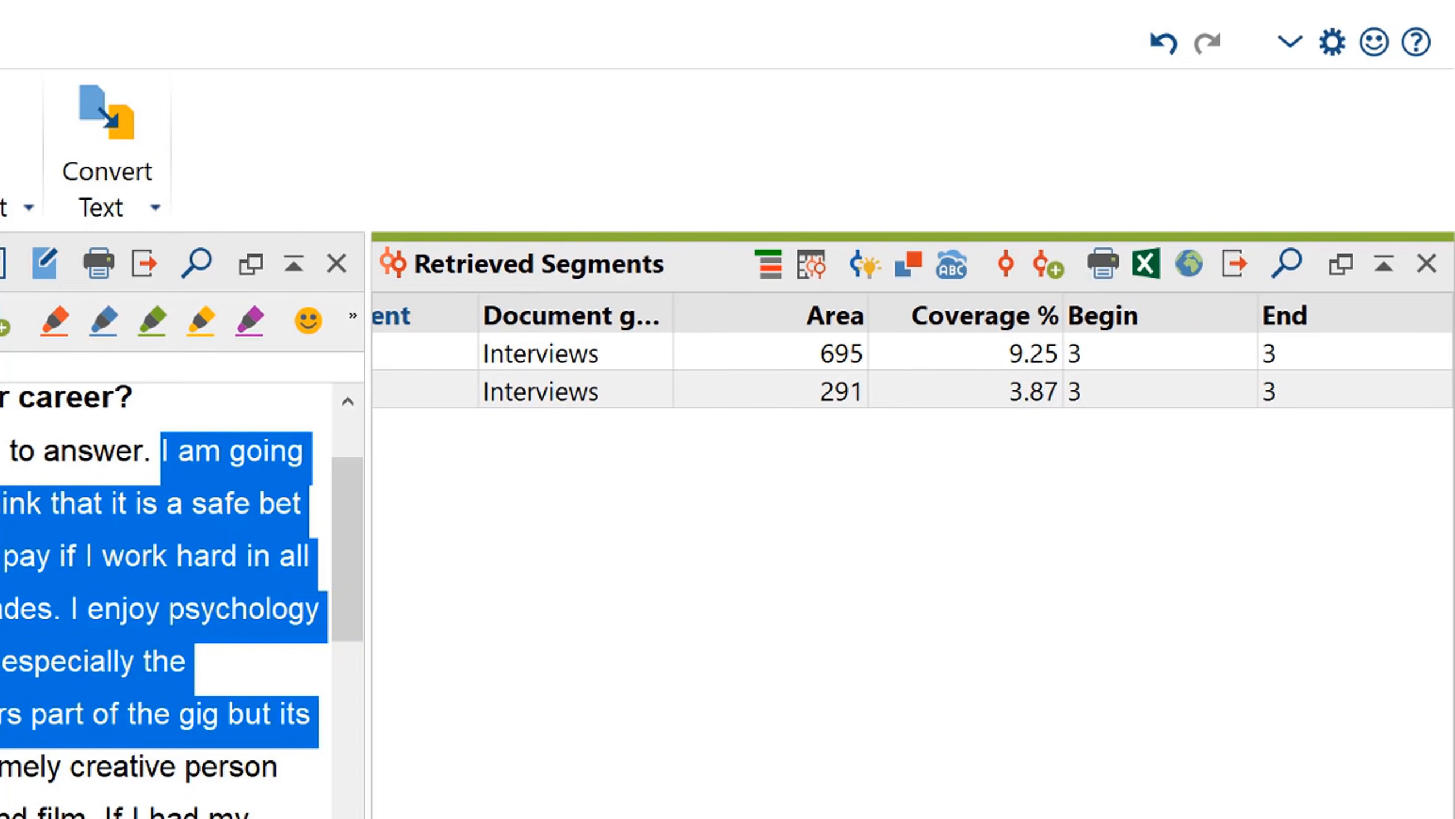
{"action": "left_click", "coordinate": [765, 264]}
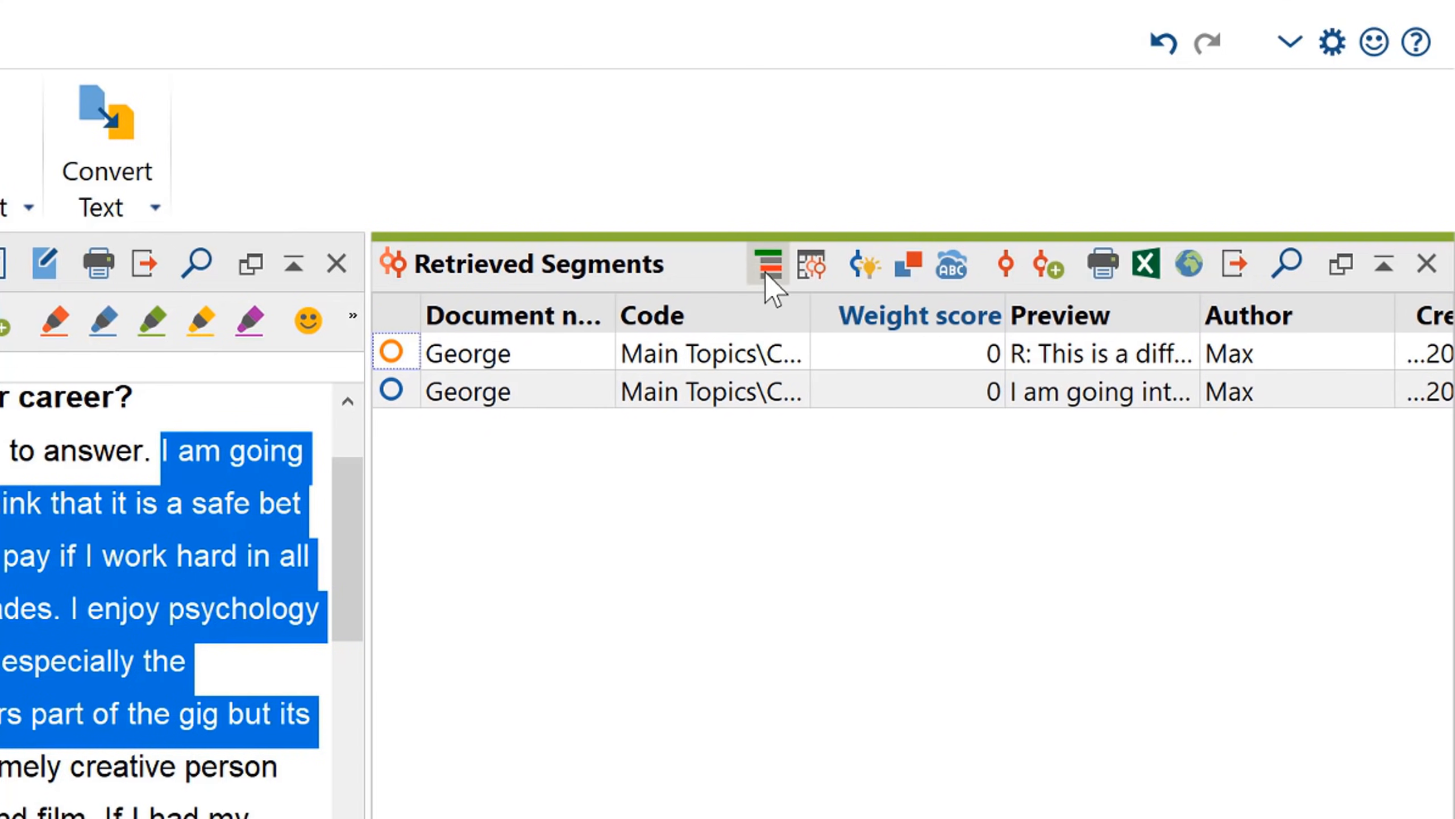
{"action": "left_click", "coordinate": [769, 263]}
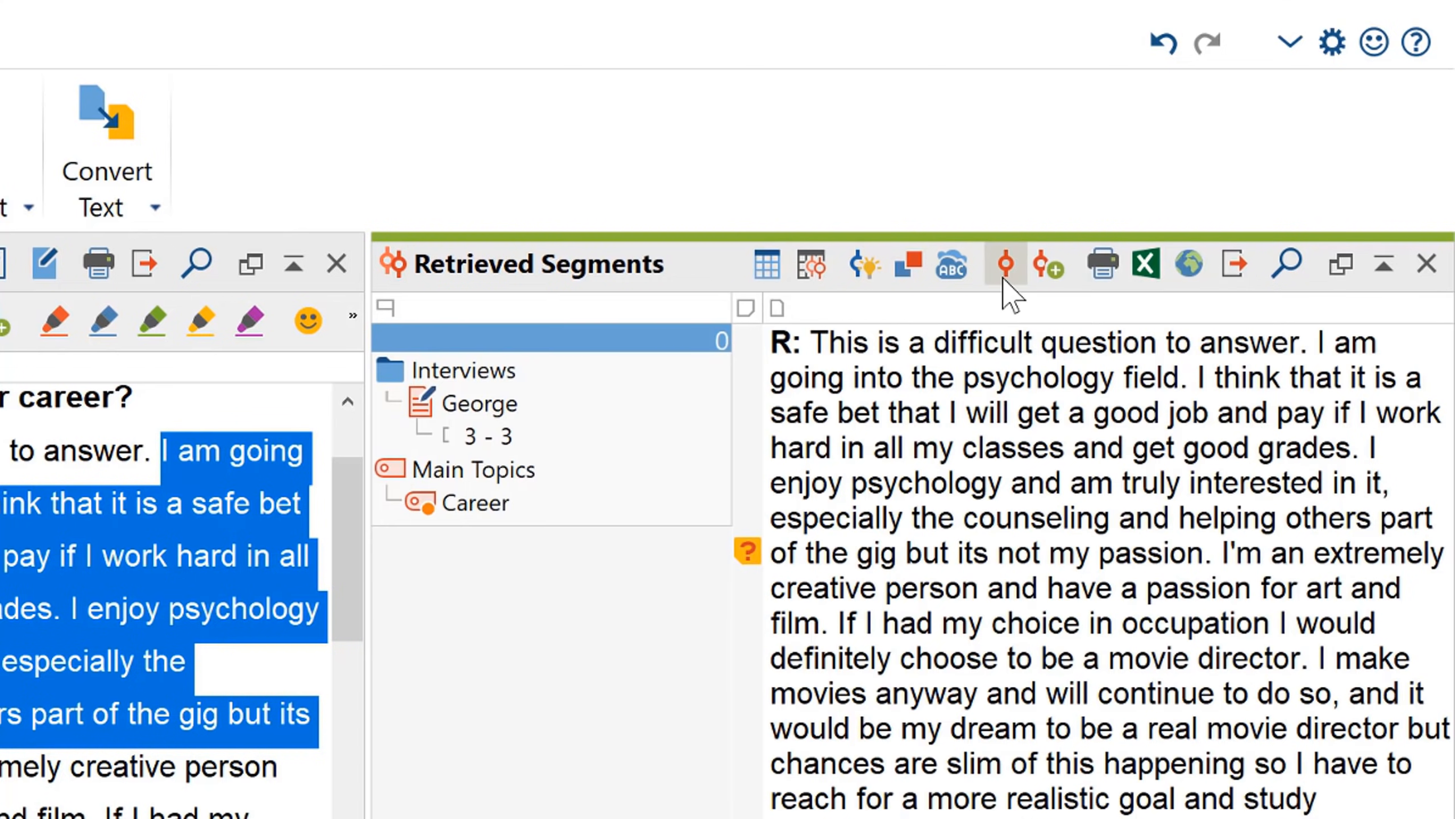
{"action": "mouse_move", "coordinate": [1005, 265]}
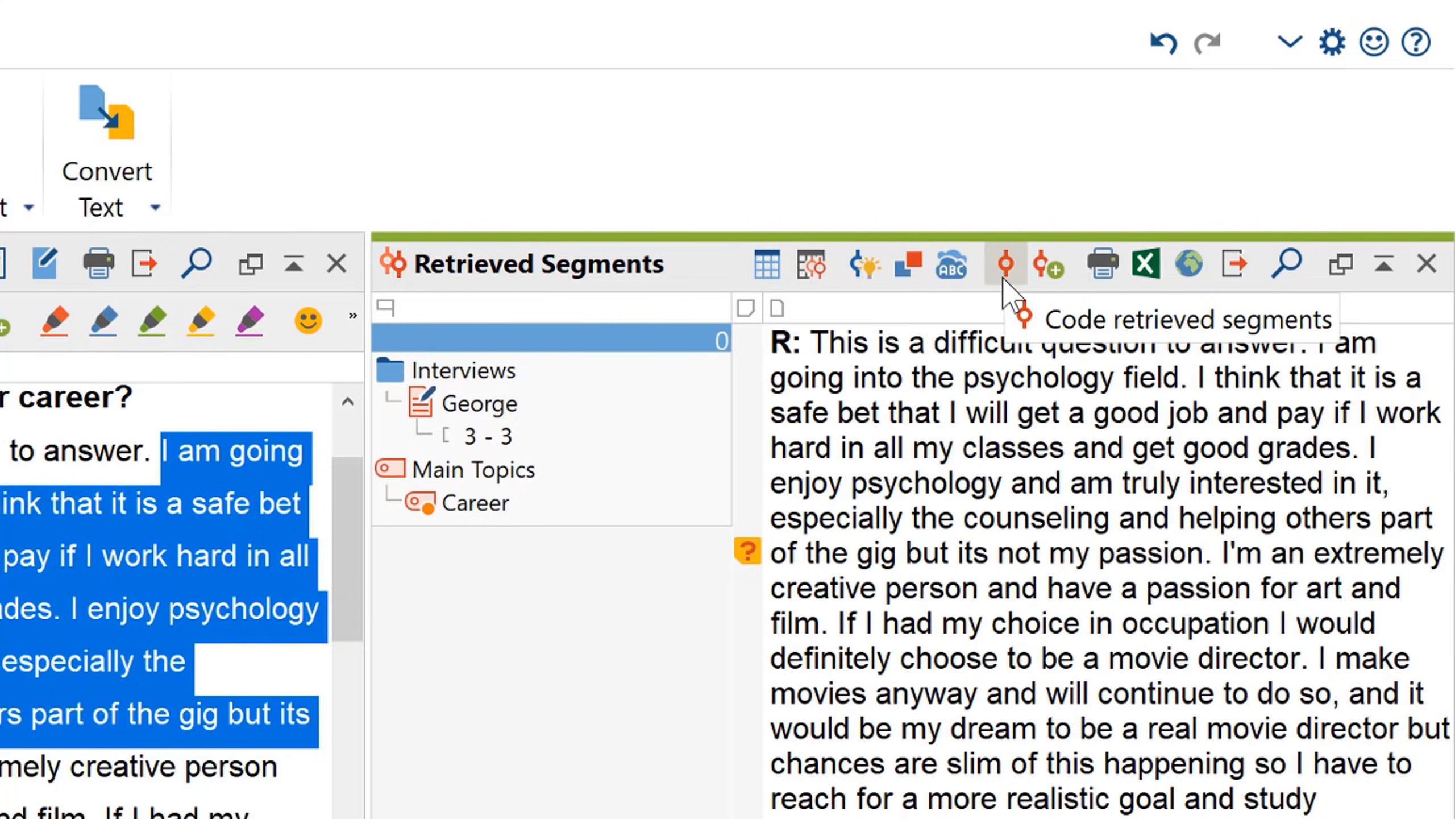
{"action": "mouse_move", "coordinate": [1049, 269]}
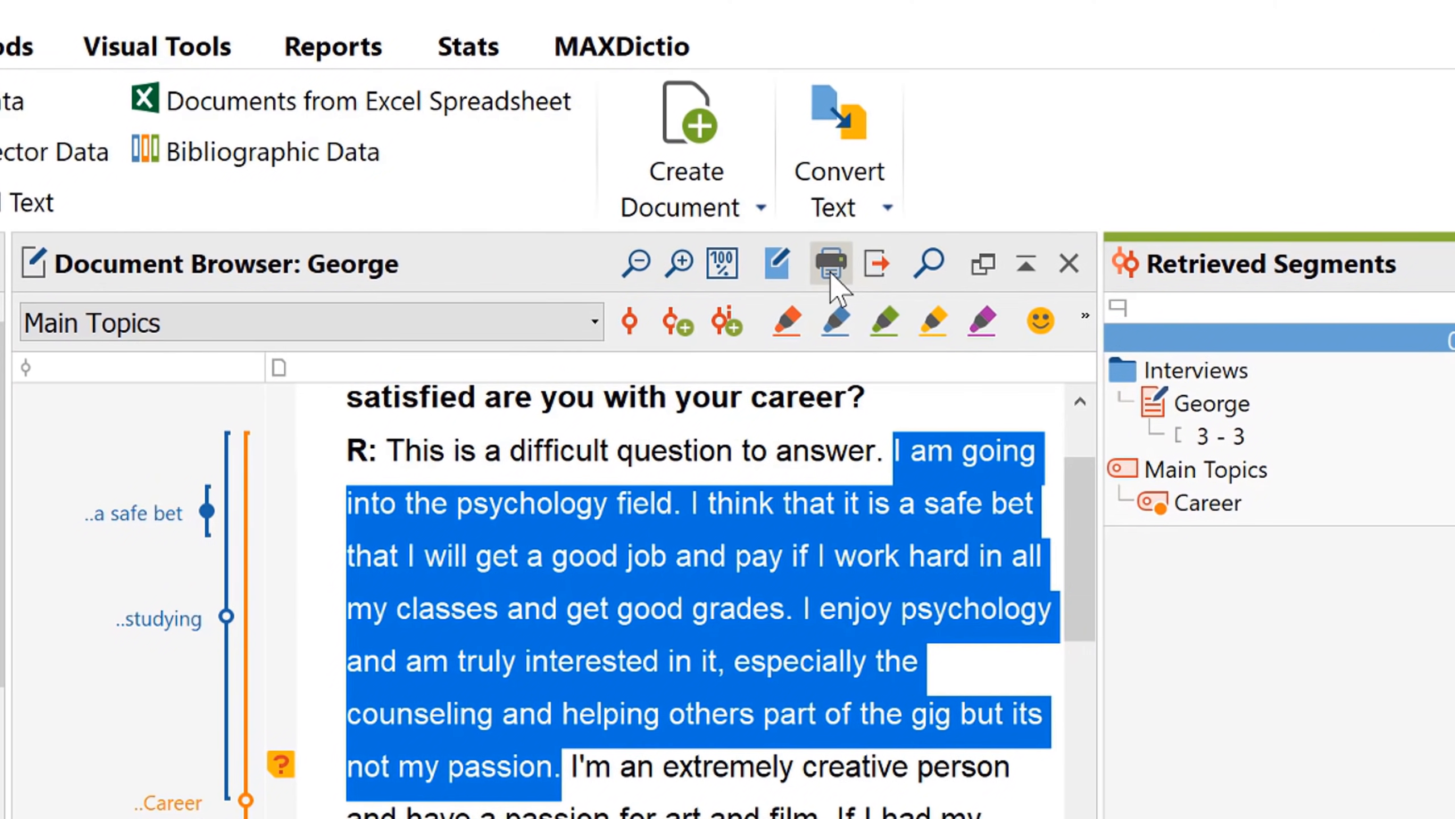
- Preview printing the interview, cancel, then open export options for retrieved segments
{"action": "left_click", "coordinate": [827, 264]}
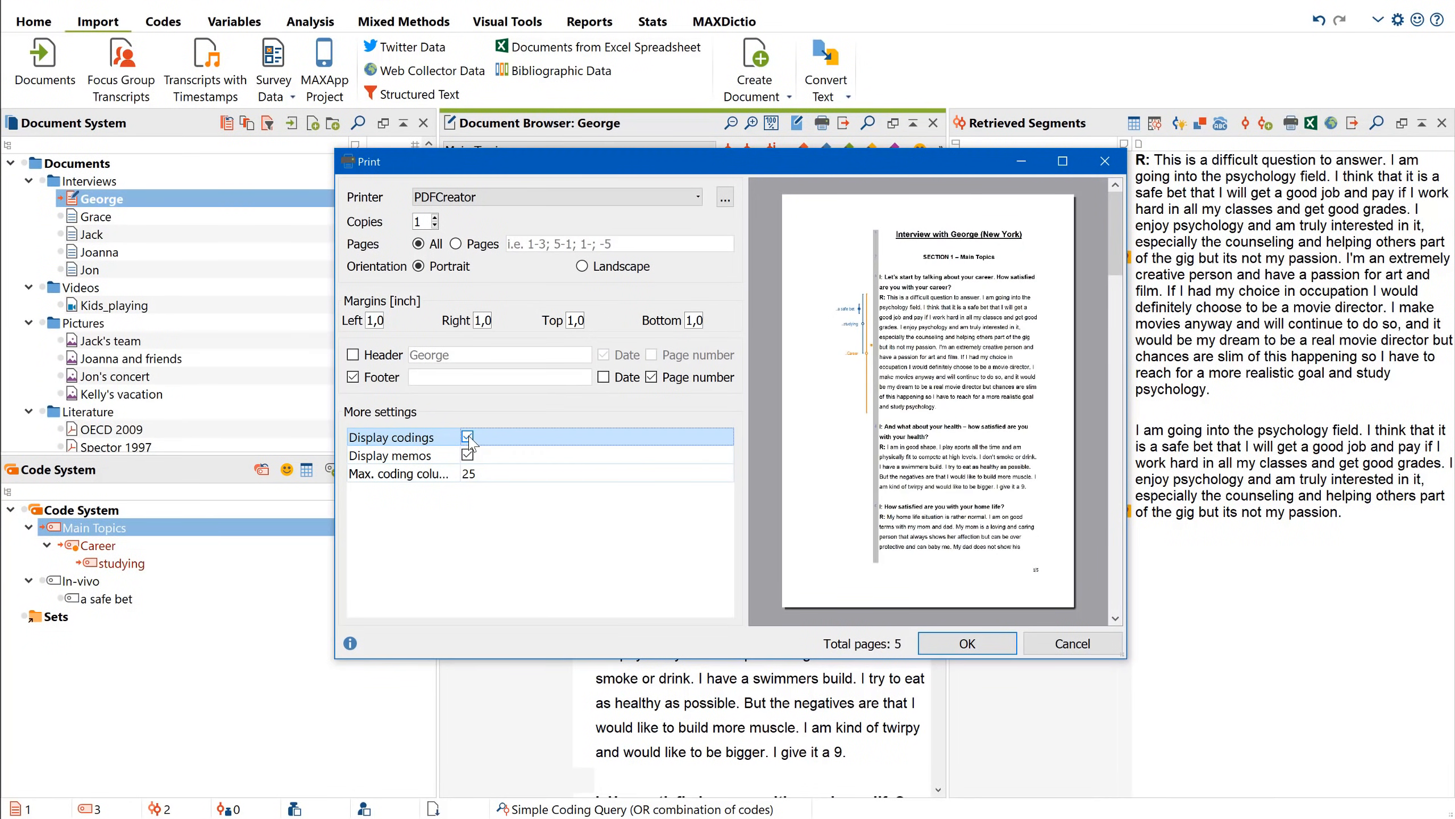
{"action": "left_click", "coordinate": [1070, 643]}
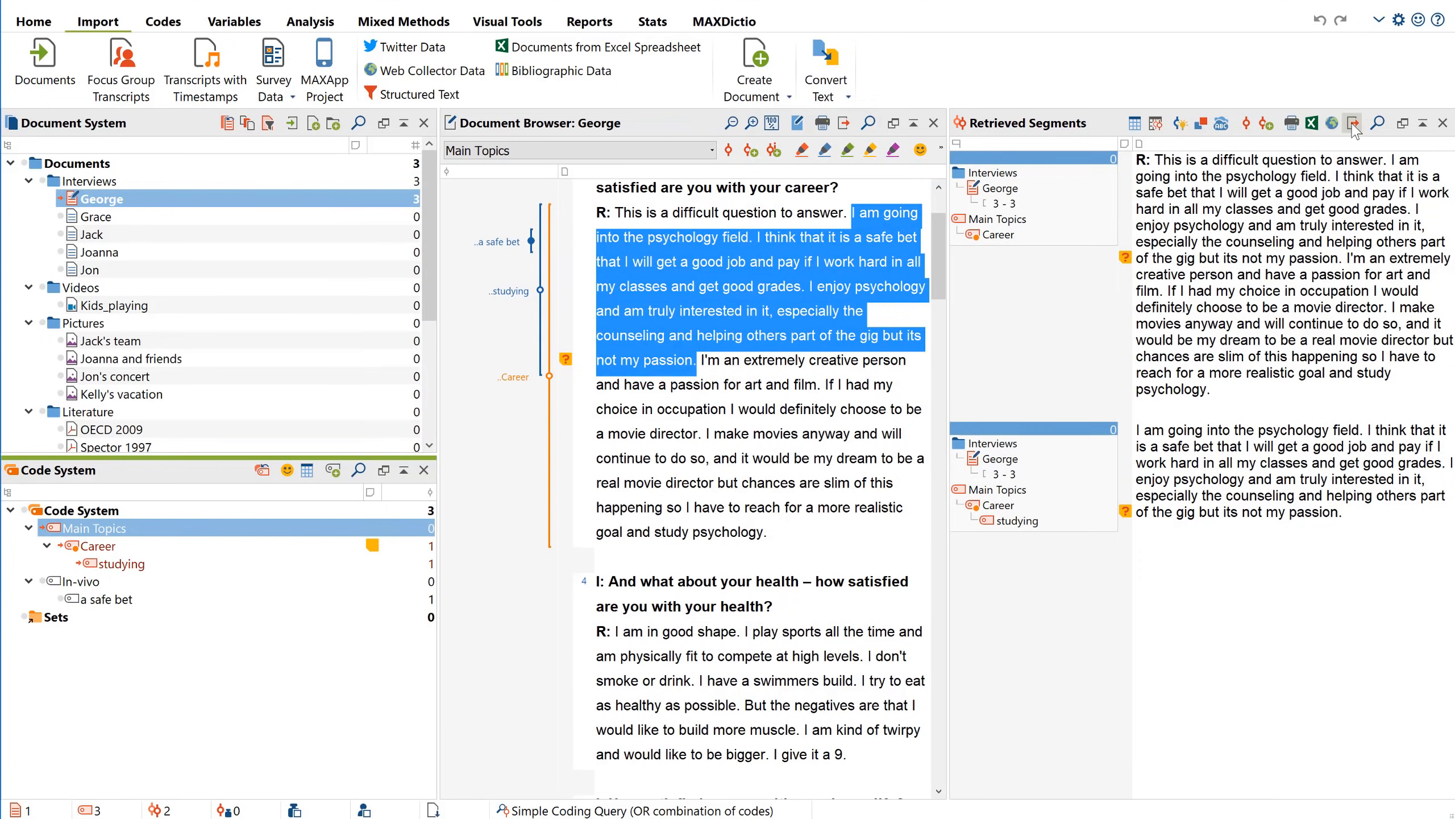
{"action": "left_click", "coordinate": [1351, 123]}
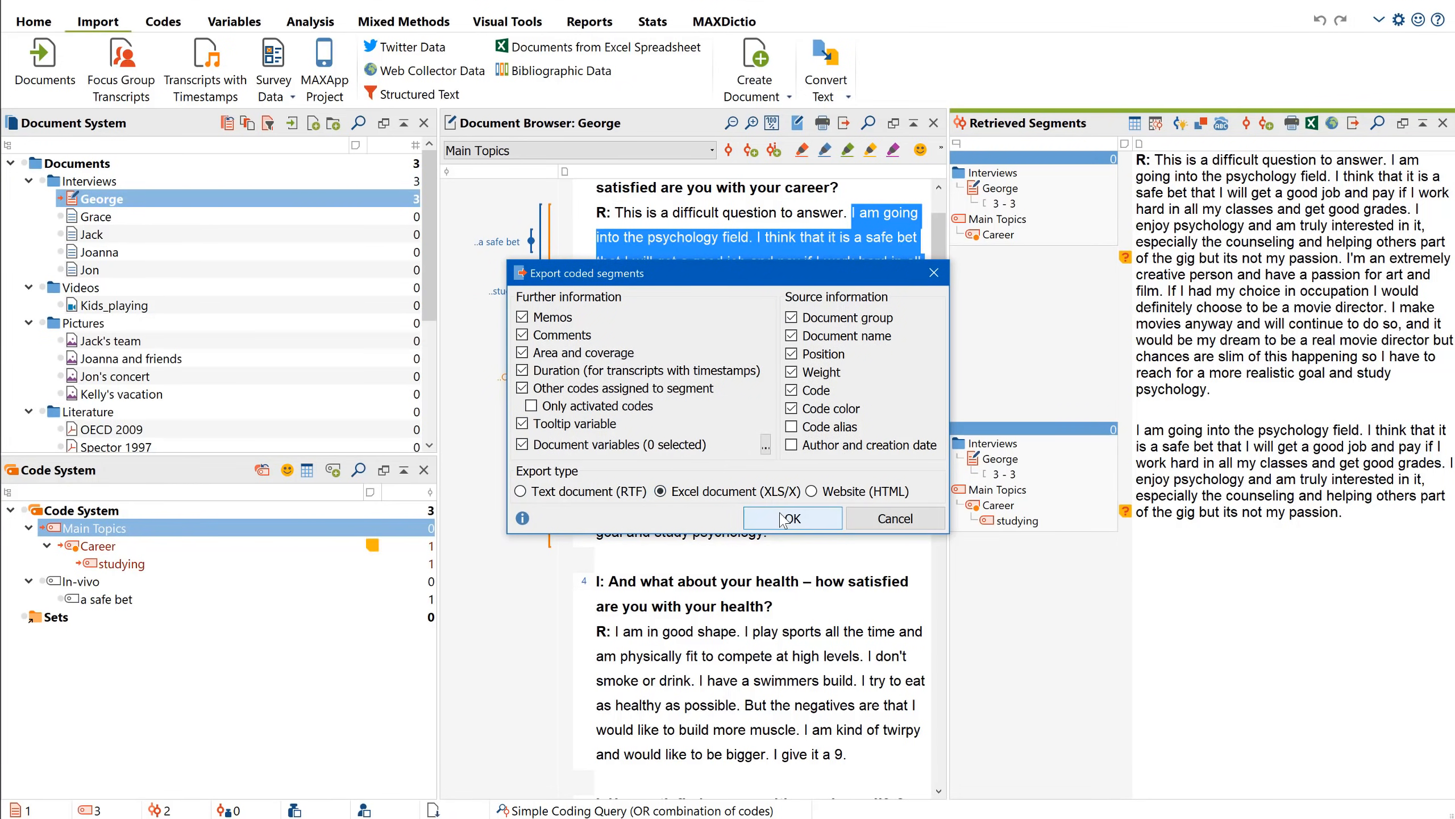
- Export to Coded Segments.xlsx and scroll through its columns in Excel
{"action": "left_click", "coordinate": [790, 518]}
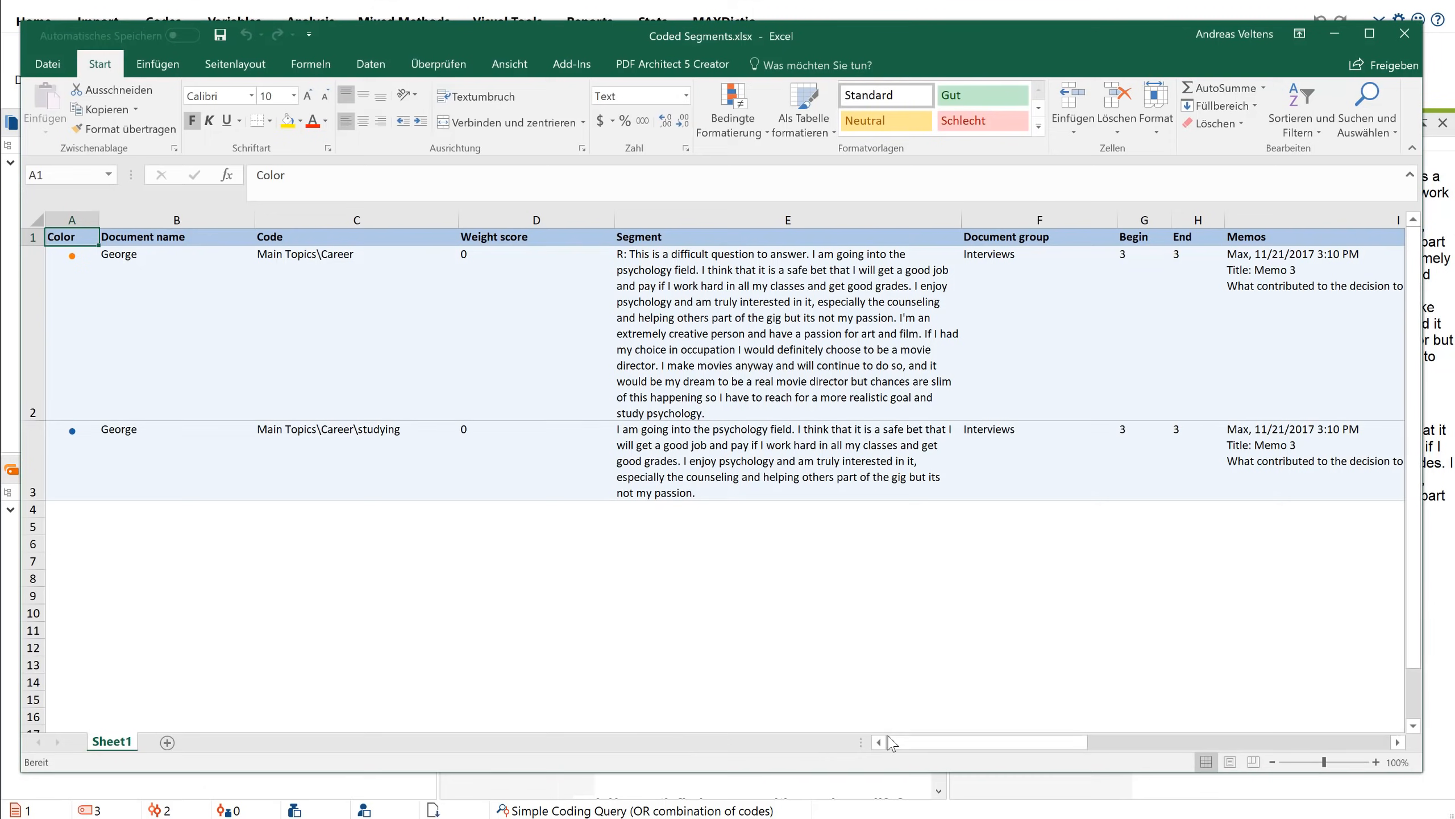
{"action": "left_click_drag", "start_coordinate": [890, 741], "coordinate": [998, 741]}
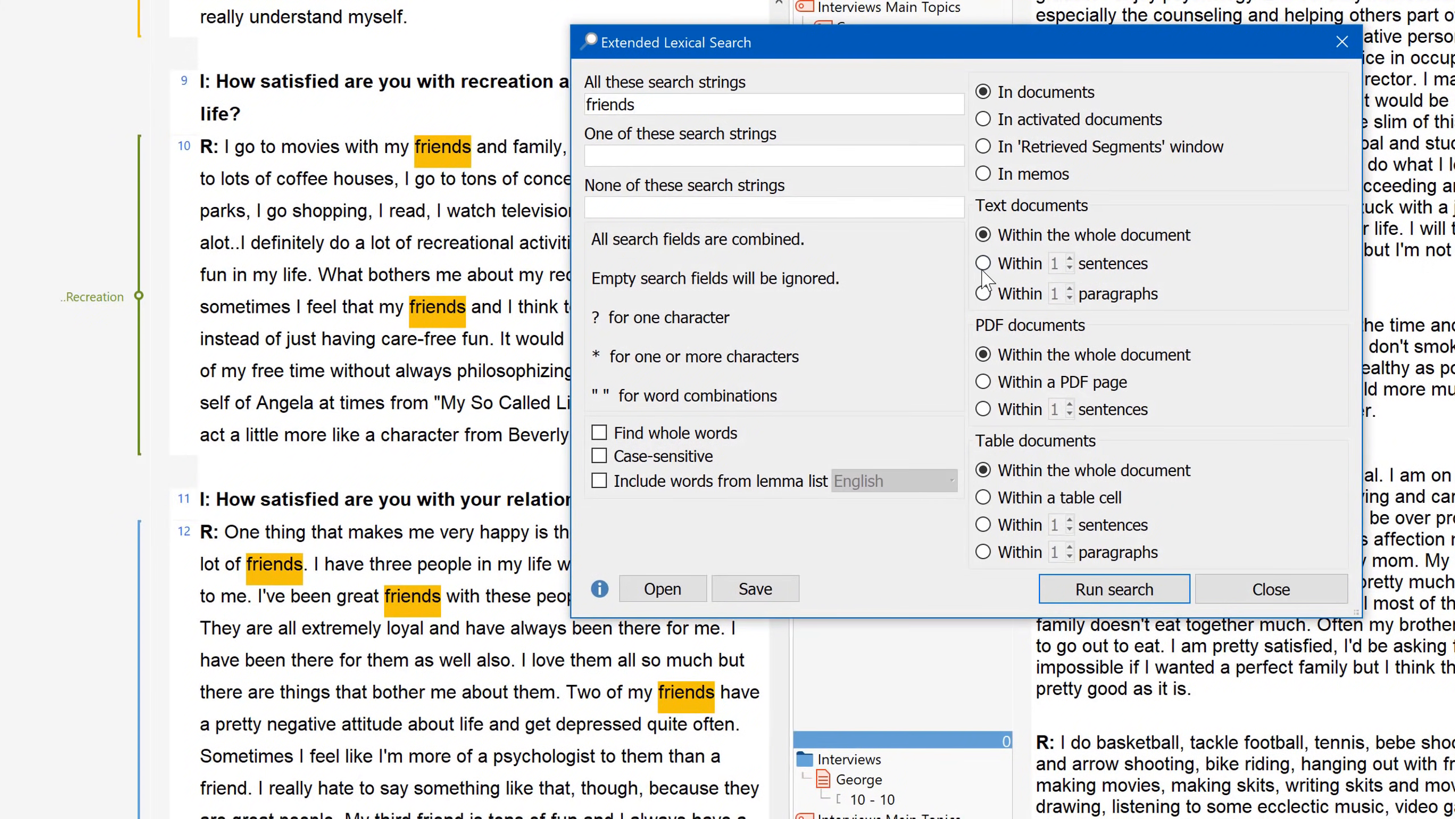
- Search for 'friends' and autocode the 57 hits as 'Autocode: friends'
{"action": "left_click", "coordinate": [1114, 588]}
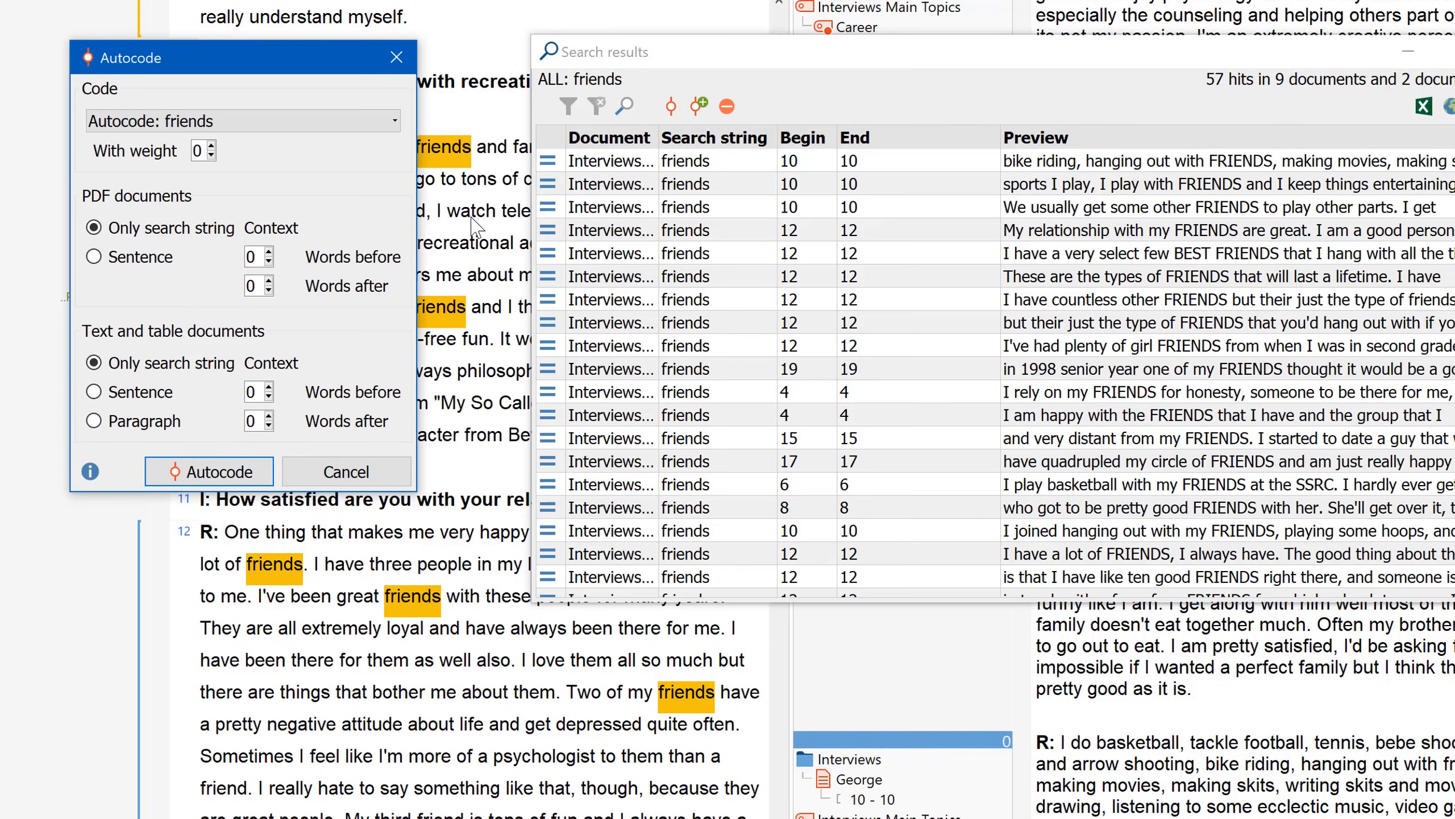
{"action": "left_click", "coordinate": [208, 471]}
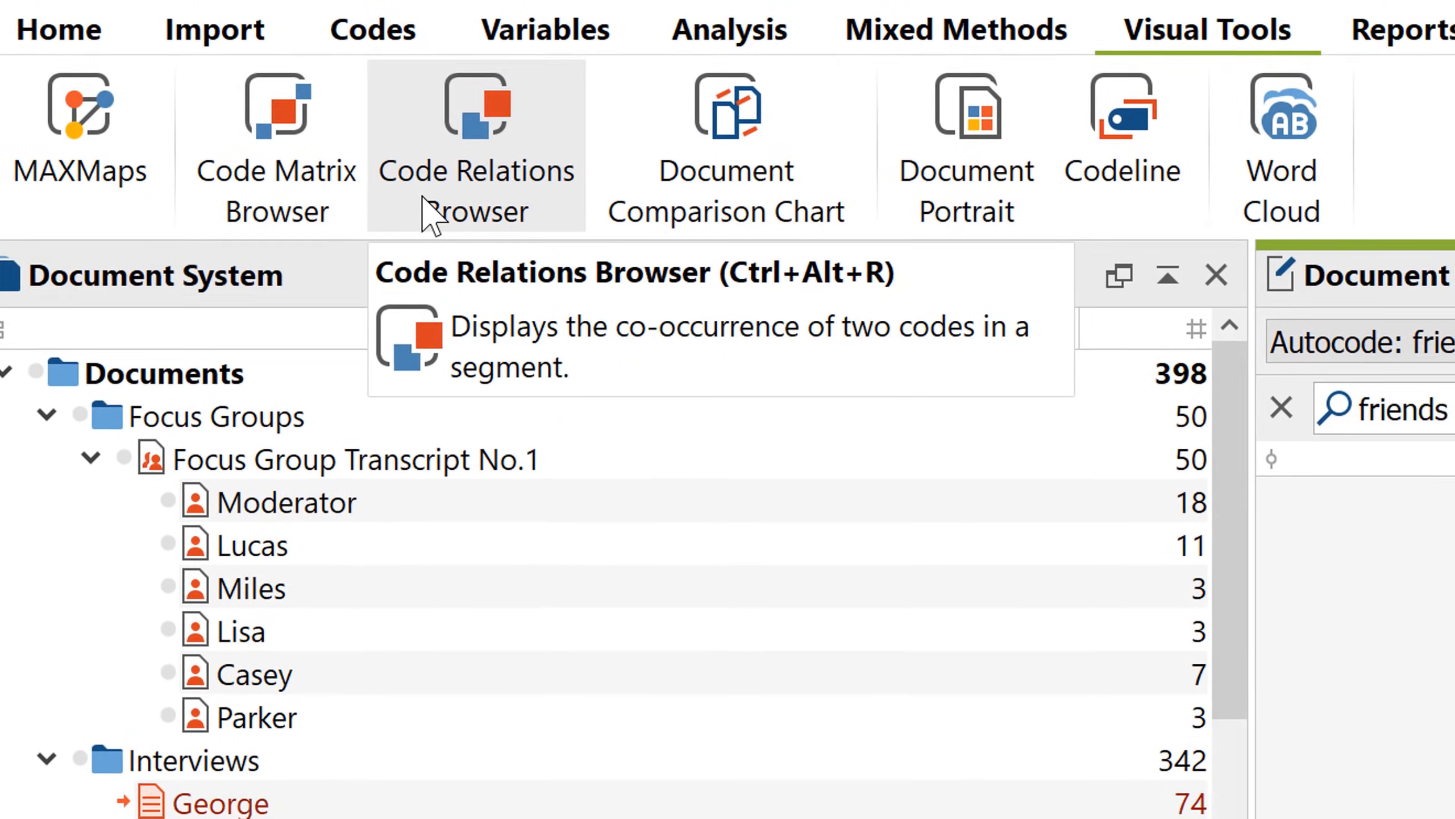
- Run the Code Relations Browser for main topics against assessments
{"action": "left_click", "coordinate": [475, 120]}
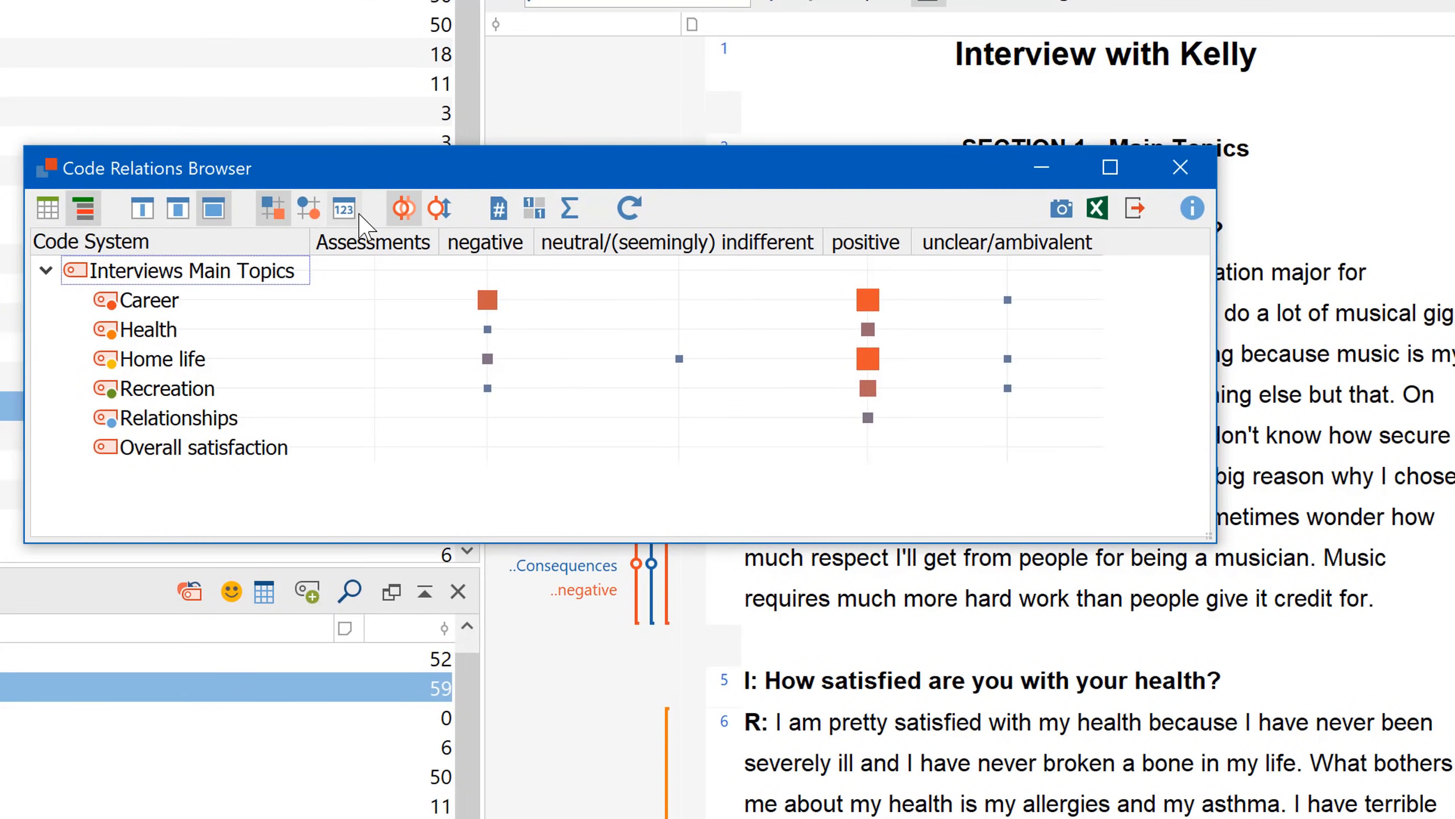
{"action": "left_click", "coordinate": [568, 208]}
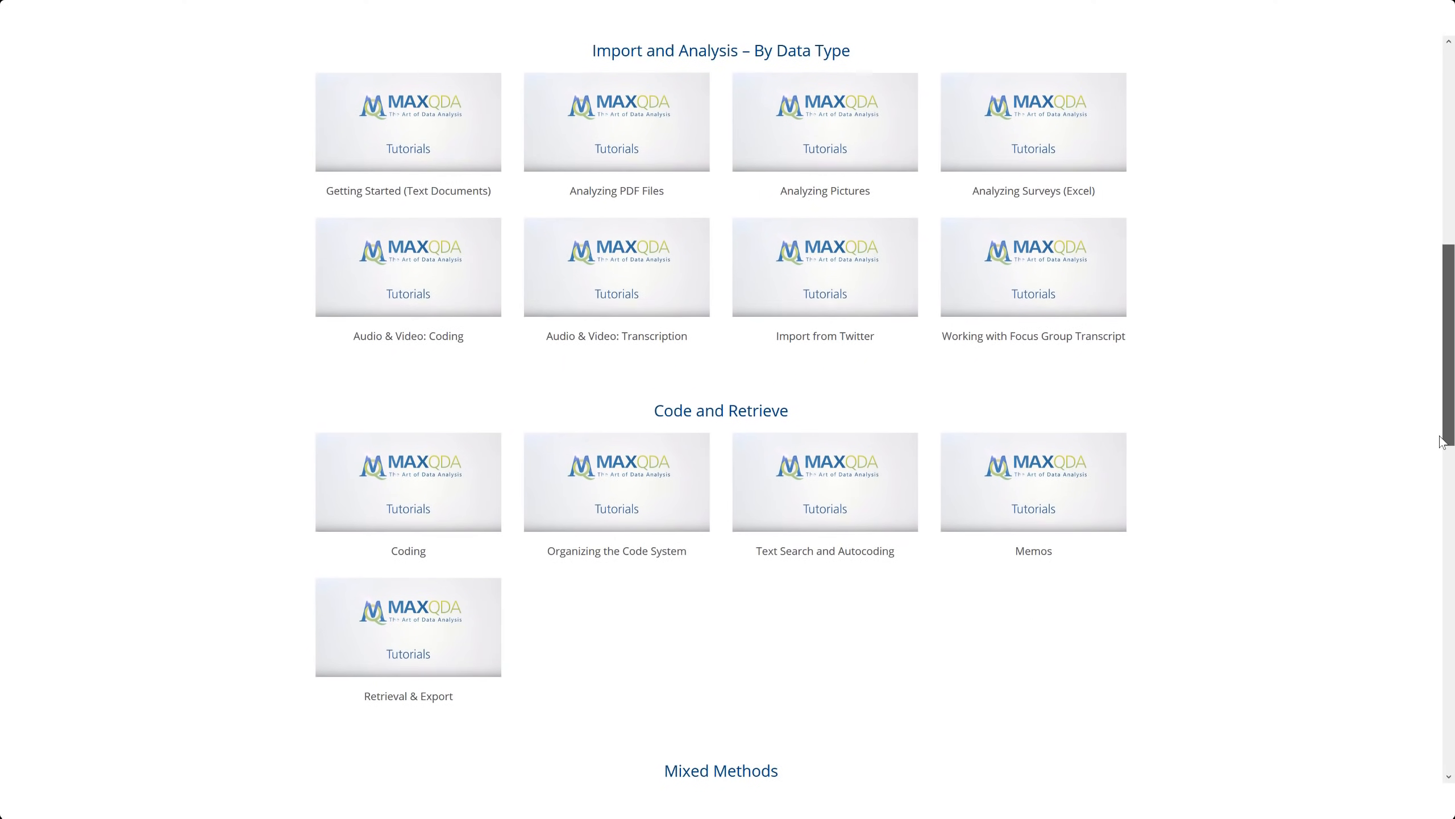
- Scroll through maxqda.com's Tutorials, Support Center, Research Network and Professional Trainers pages, reaching MQIC 2018
{"action": "scroll", "scroll_direction": "down", "scroll_amount": 3}
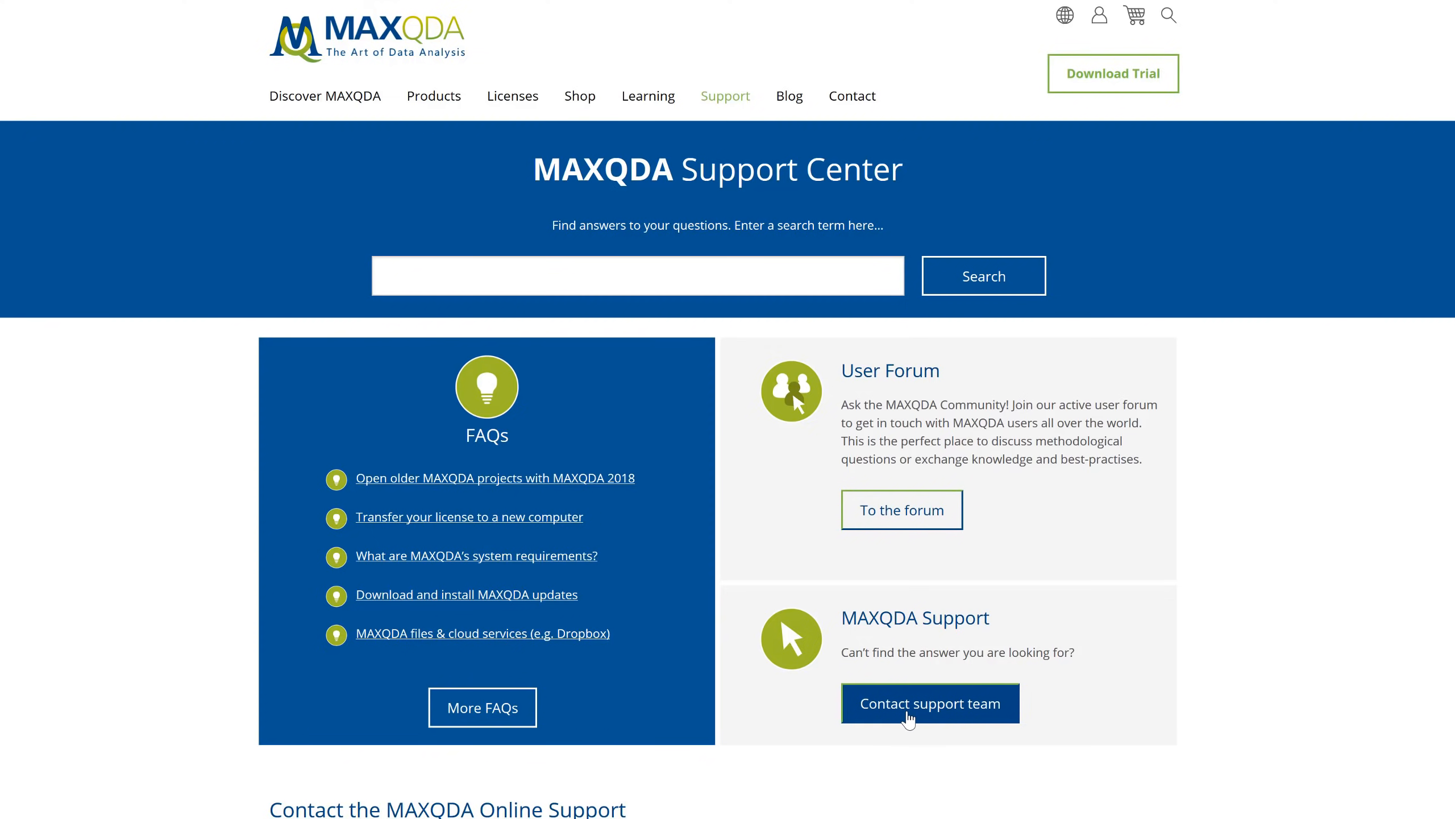
{"action": "left_click", "coordinate": [929, 703]}
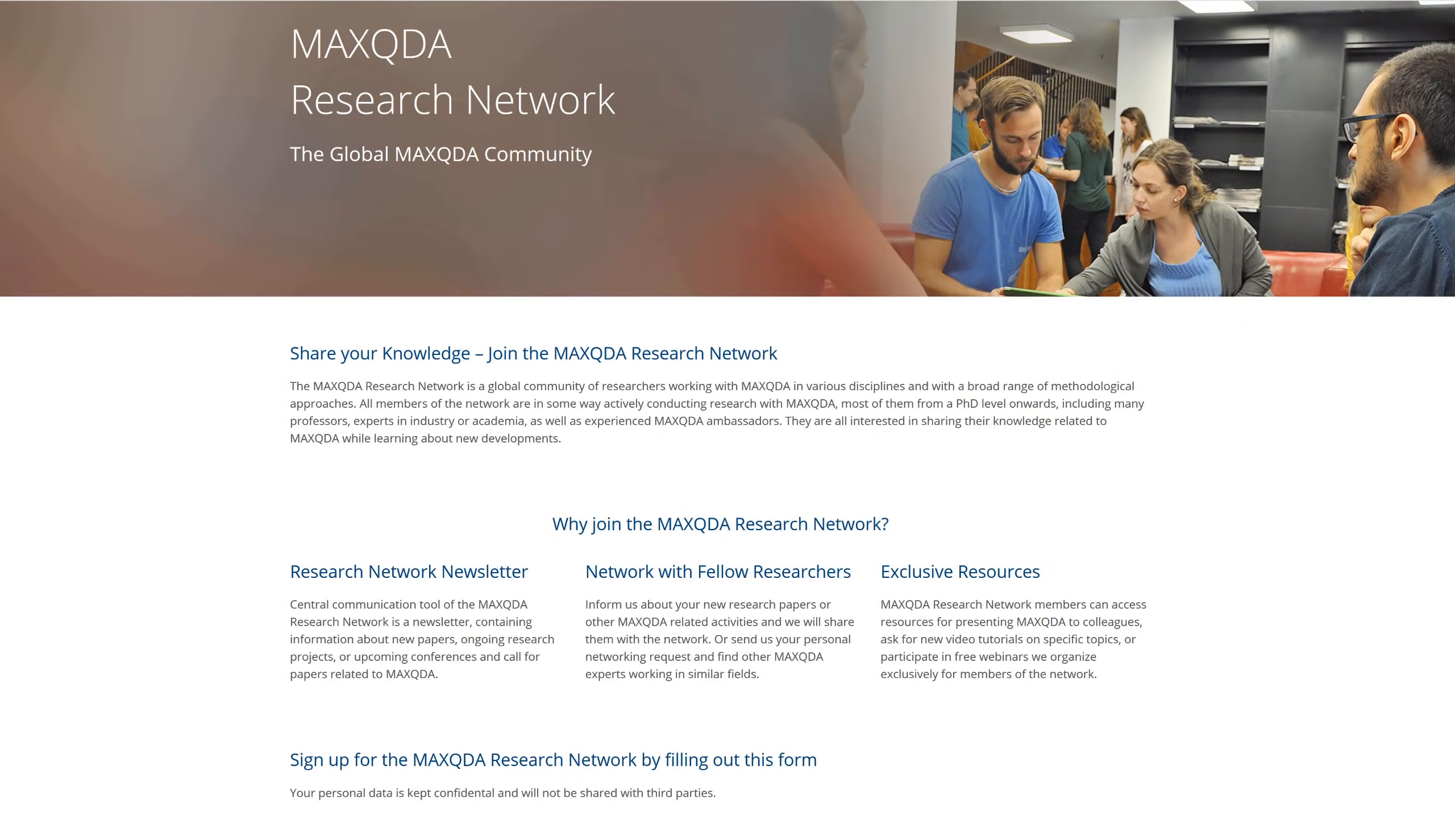
{"action": "scroll", "scroll_direction": "down", "scroll_amount": 3}
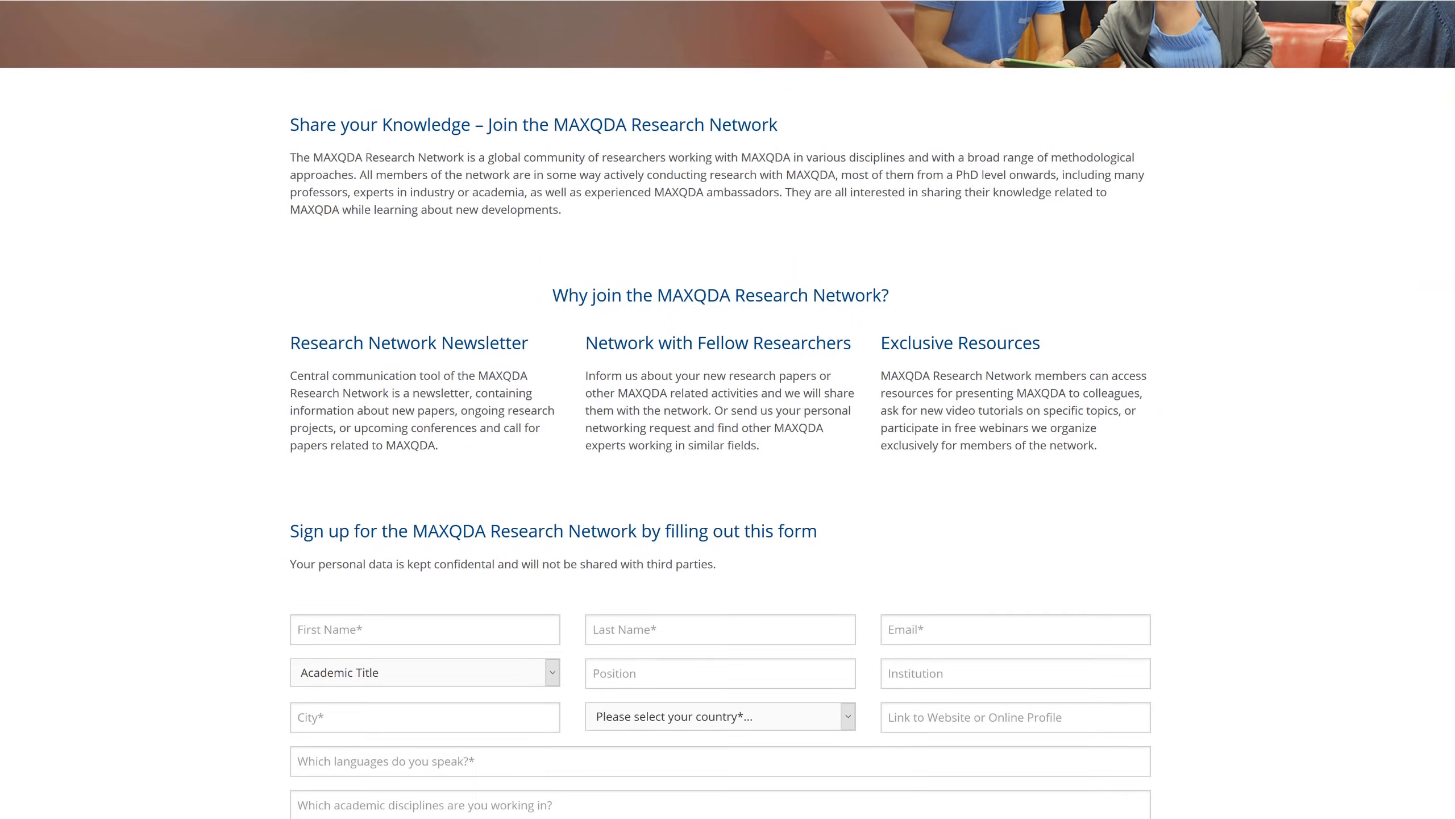
{"action": "scroll", "scroll_direction": "down", "scroll_amount": 3}
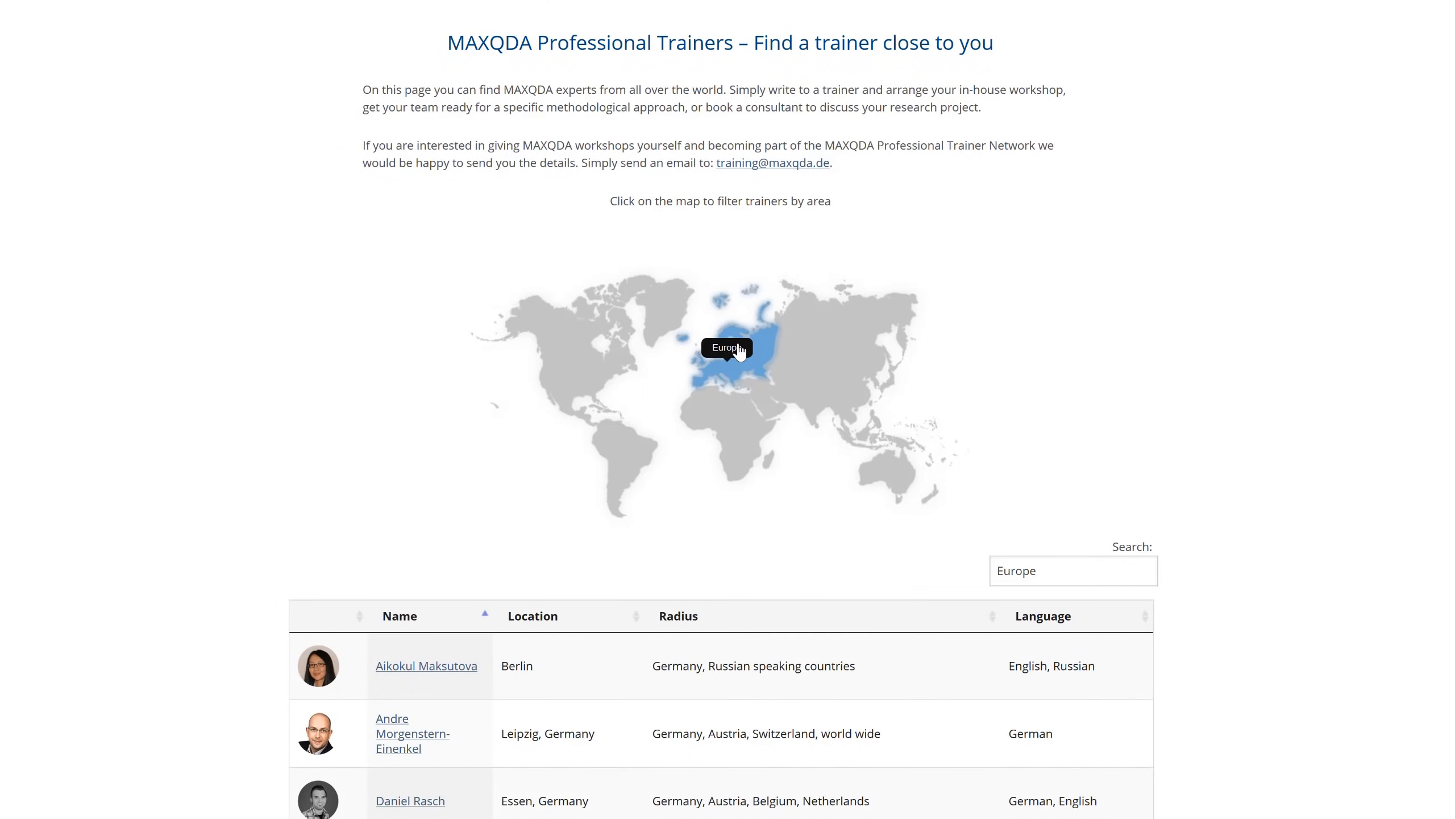
{"action": "scroll", "scroll_direction": "down", "scroll_amount": 3}
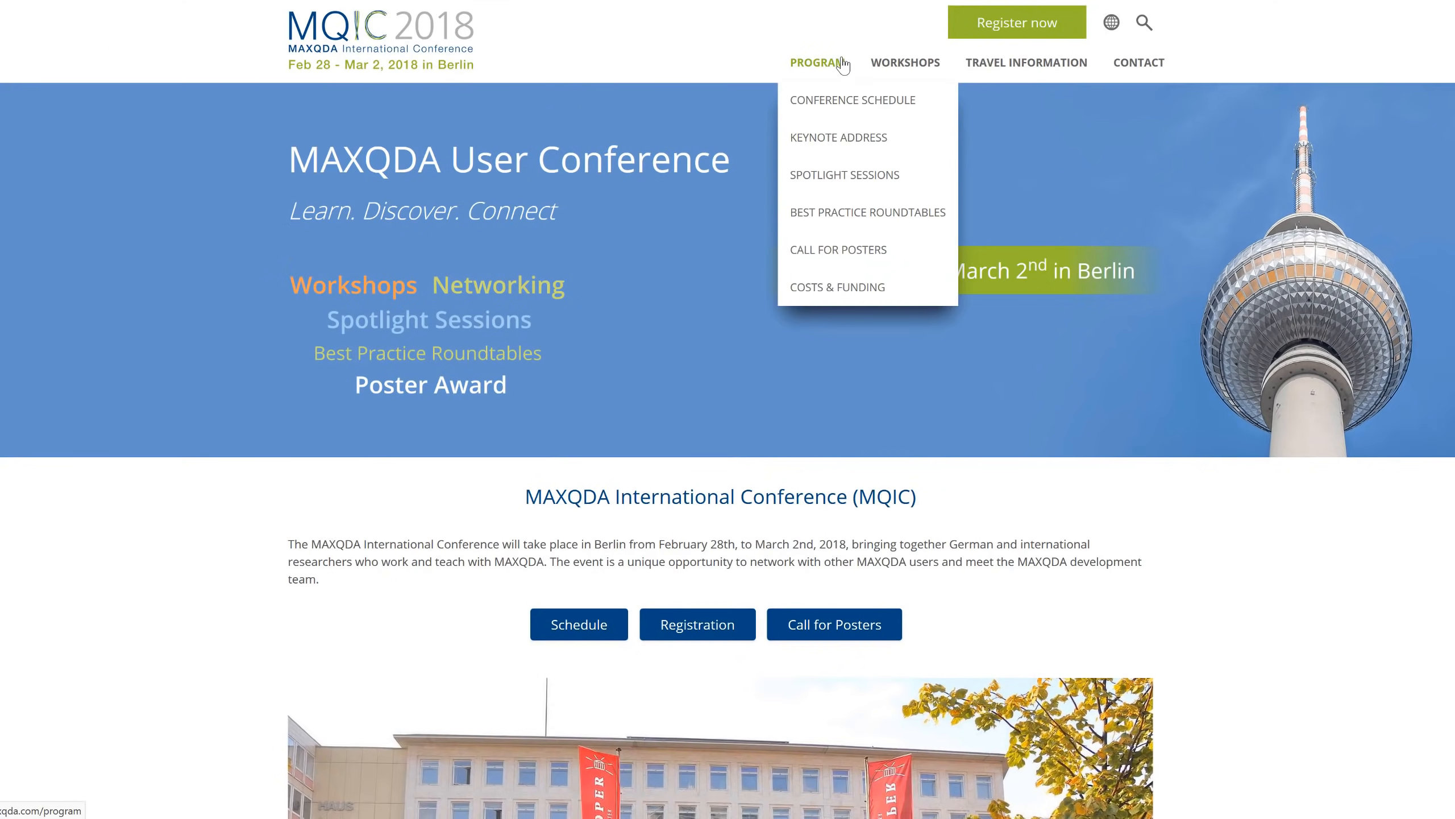
{"action": "mouse_move", "coordinate": [844, 175]}
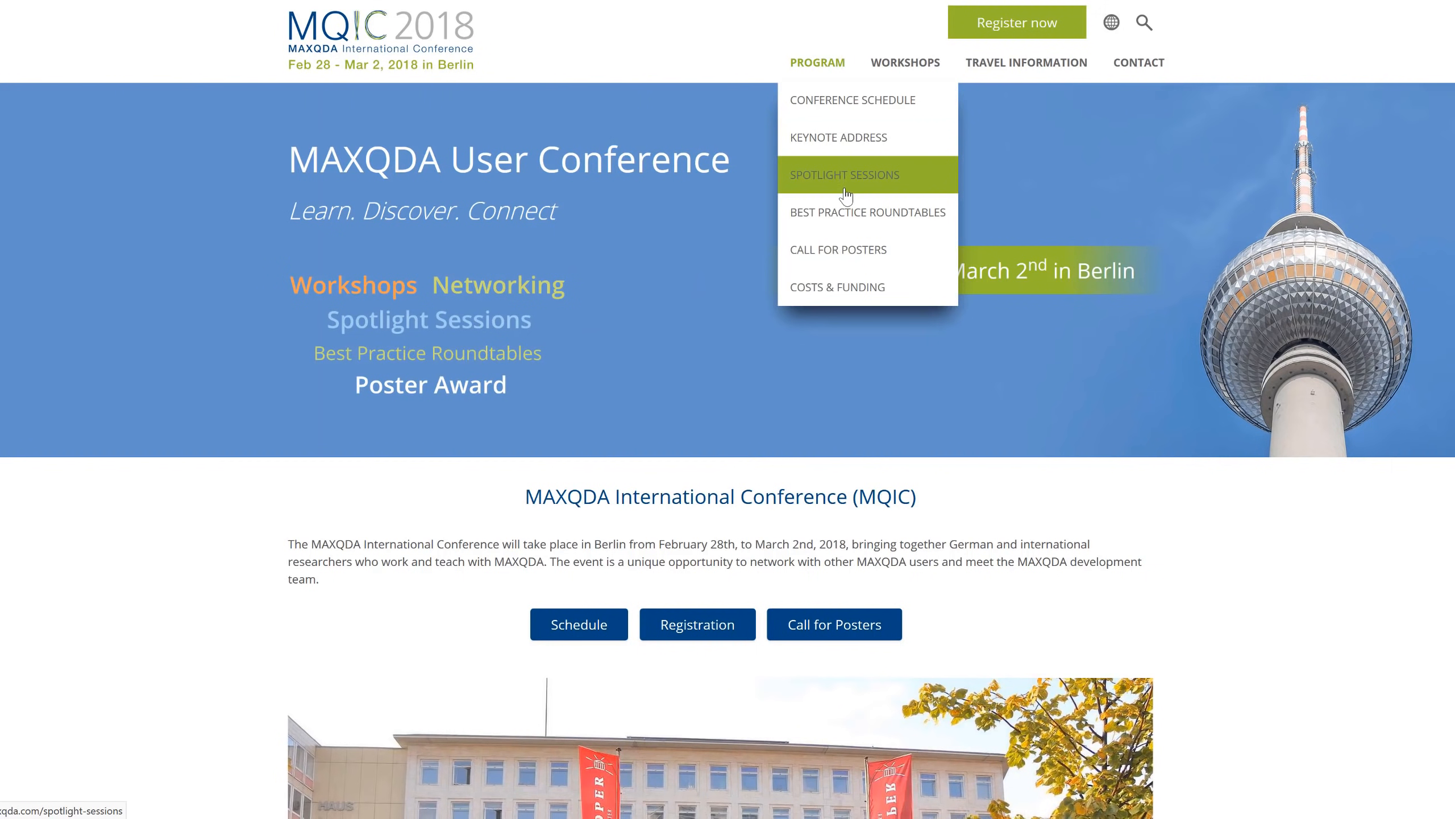